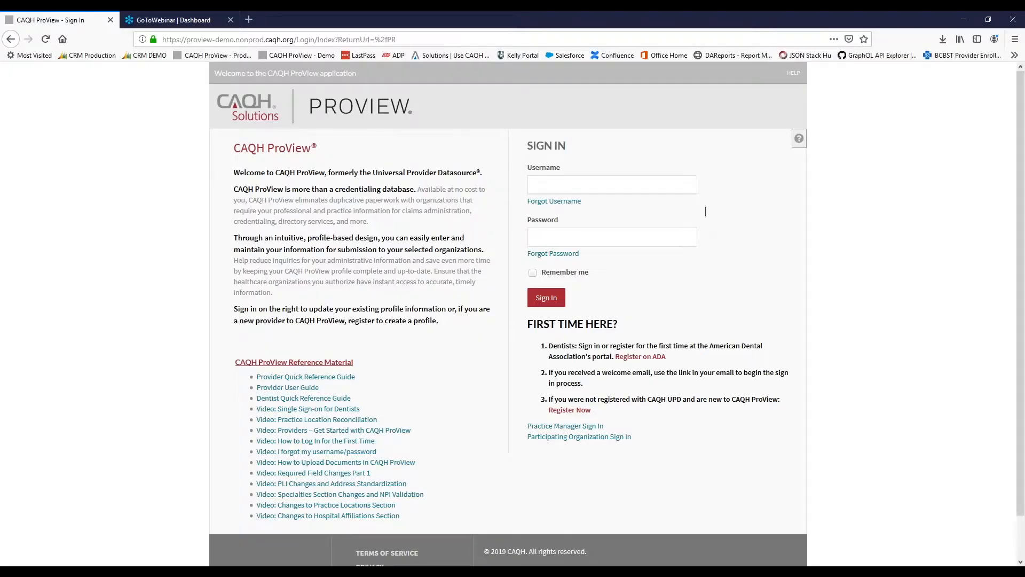
{"action": "mouse_move", "coordinate": [872, 78]}
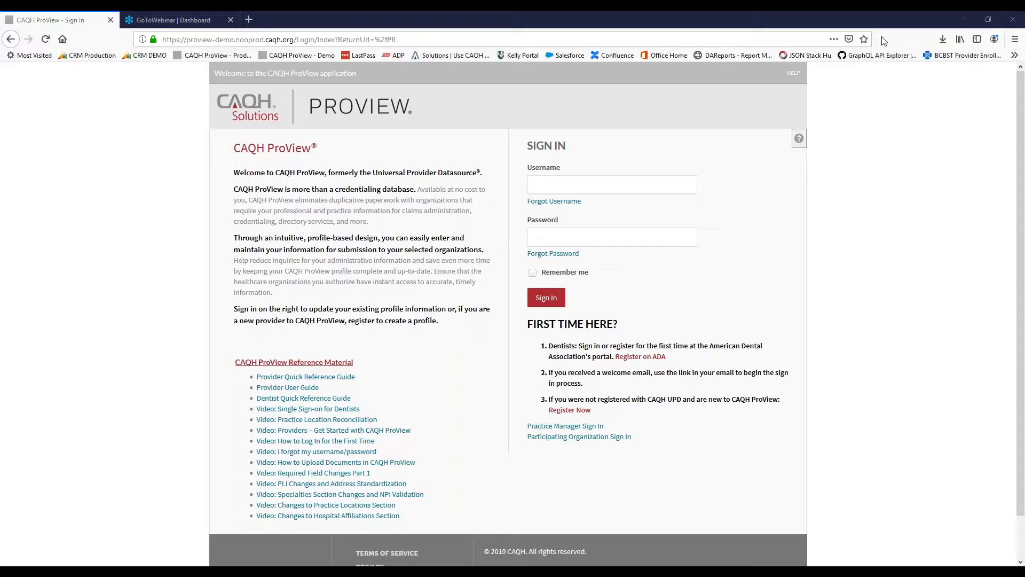
{"action": "mouse_move", "coordinate": [596, 198]}
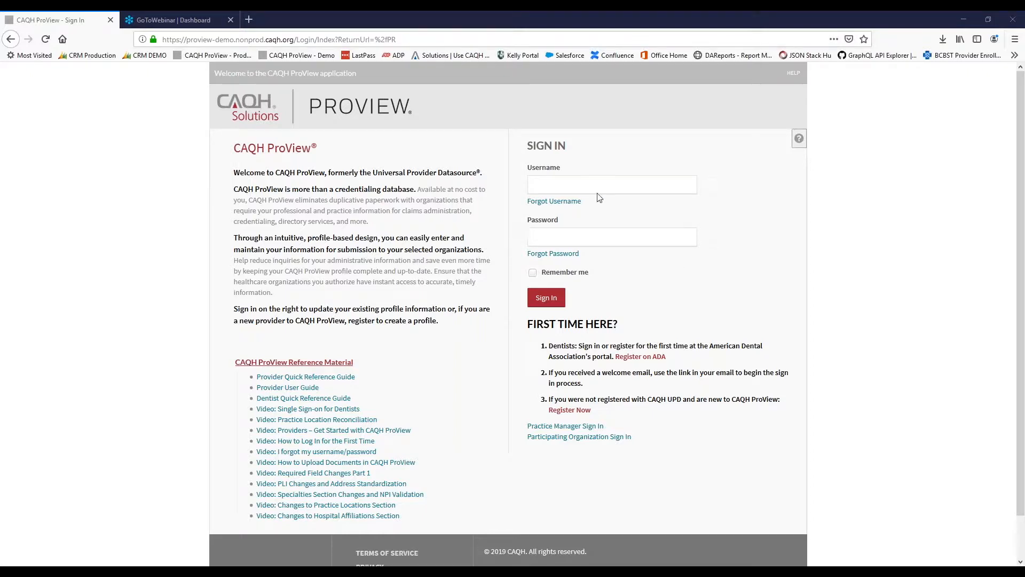
Sign in to CAQH ProView with the username 'Auto' and the account password
{"action": "type", "text": "AutoUSser139"}
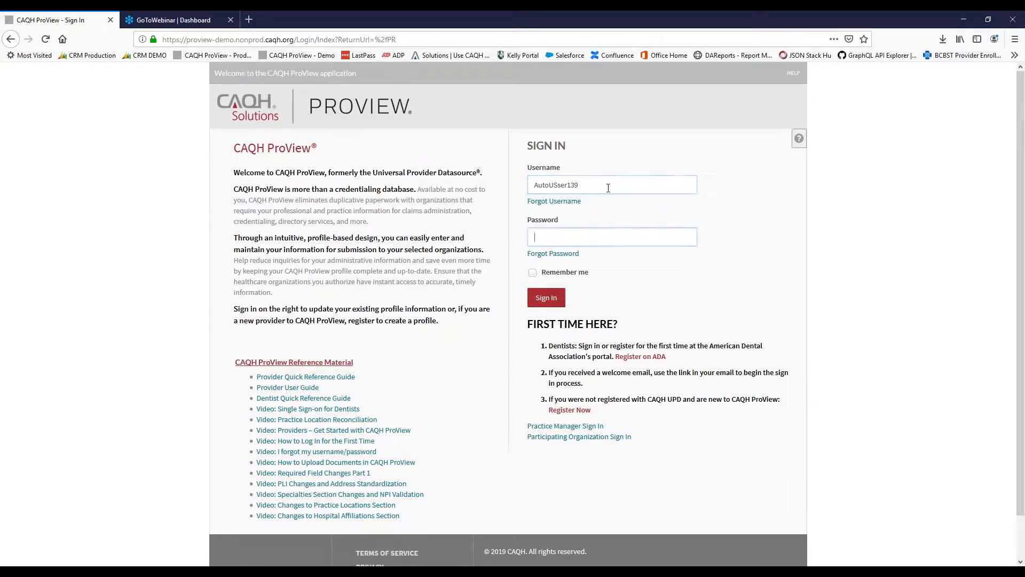
{"action": "type", "text": "password"}
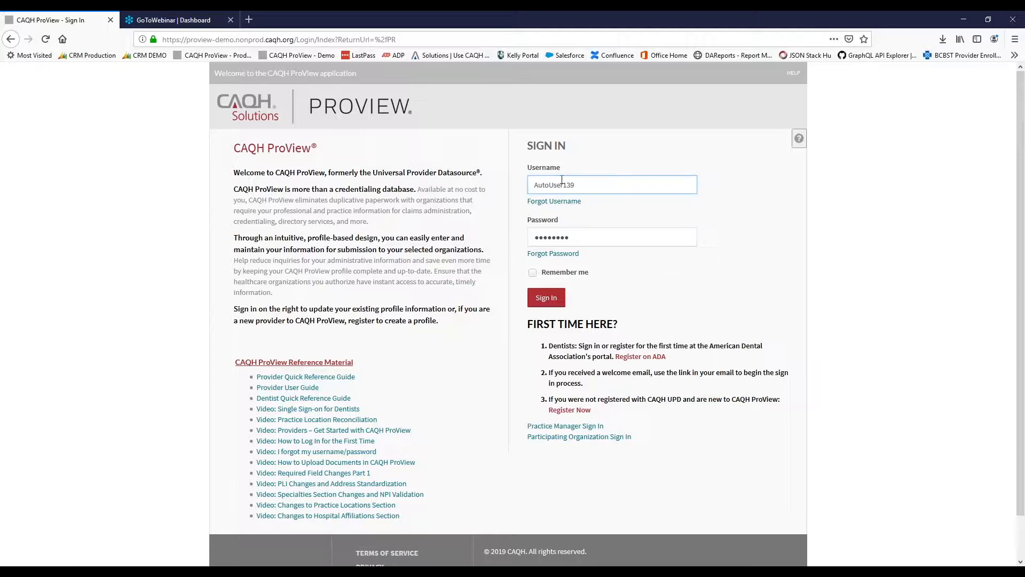
{"action": "left_click", "coordinate": [611, 237]}
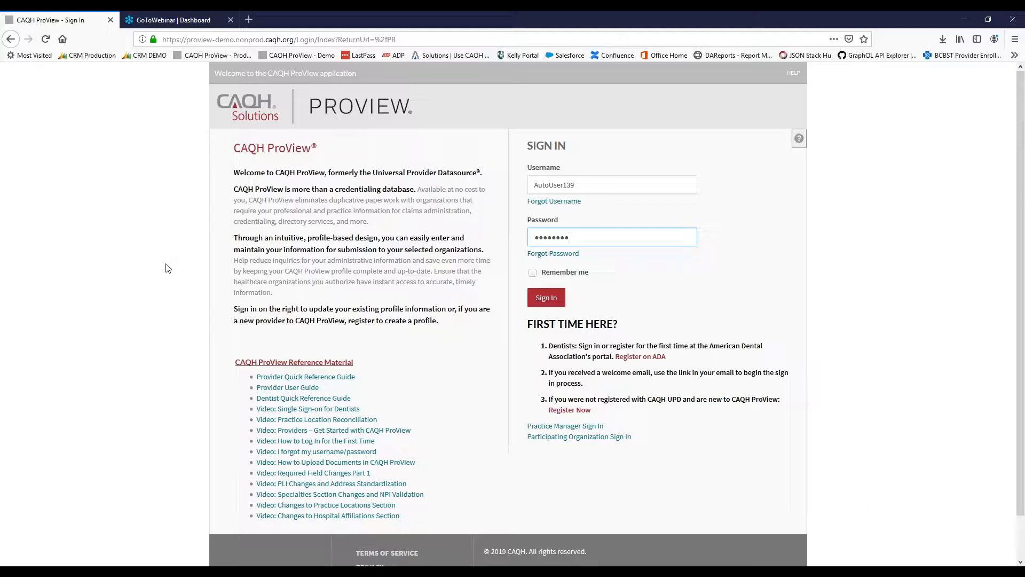
{"action": "mouse_move", "coordinate": [166, 270]}
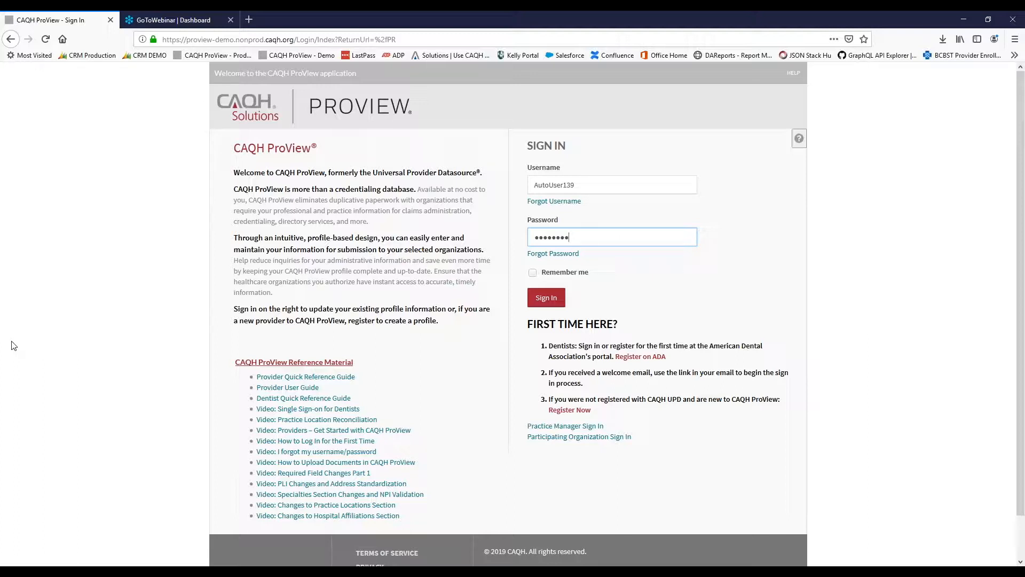
{"action": "mouse_move", "coordinate": [129, 446]}
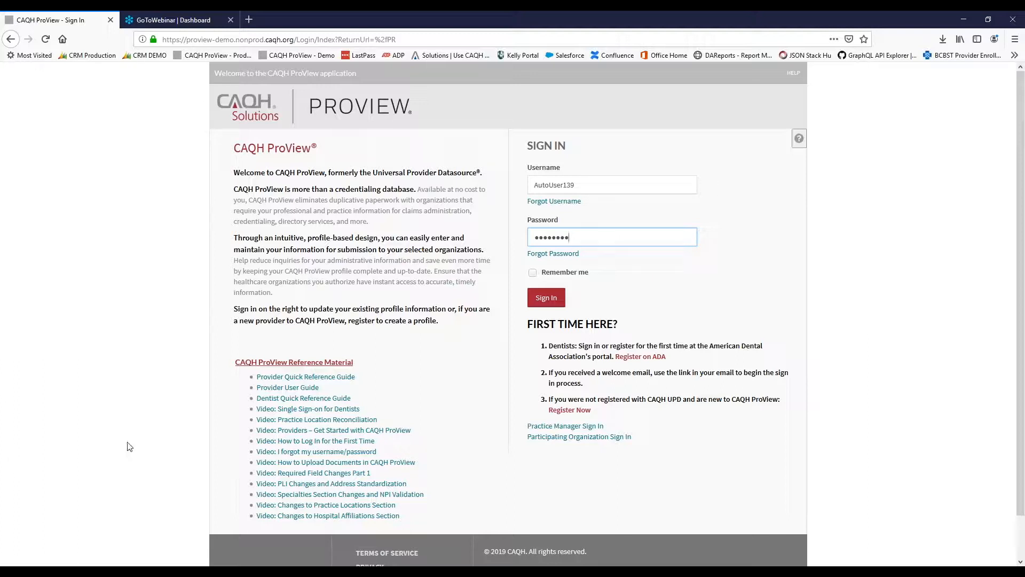
{"action": "left_click", "coordinate": [546, 297]}
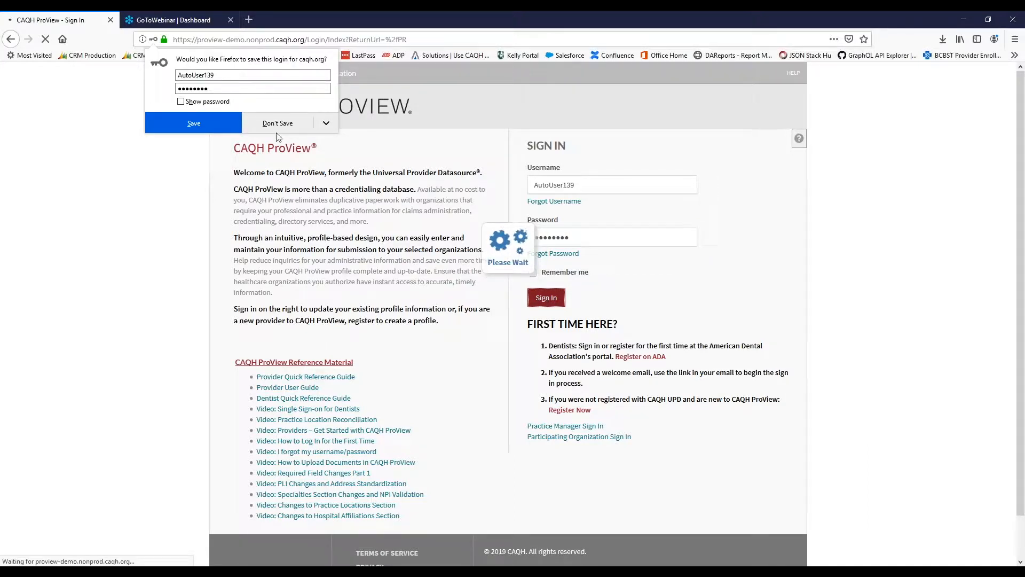
Decline Firefox's offer to save the login and let the ProView home page load
{"action": "left_click", "coordinate": [545, 298]}
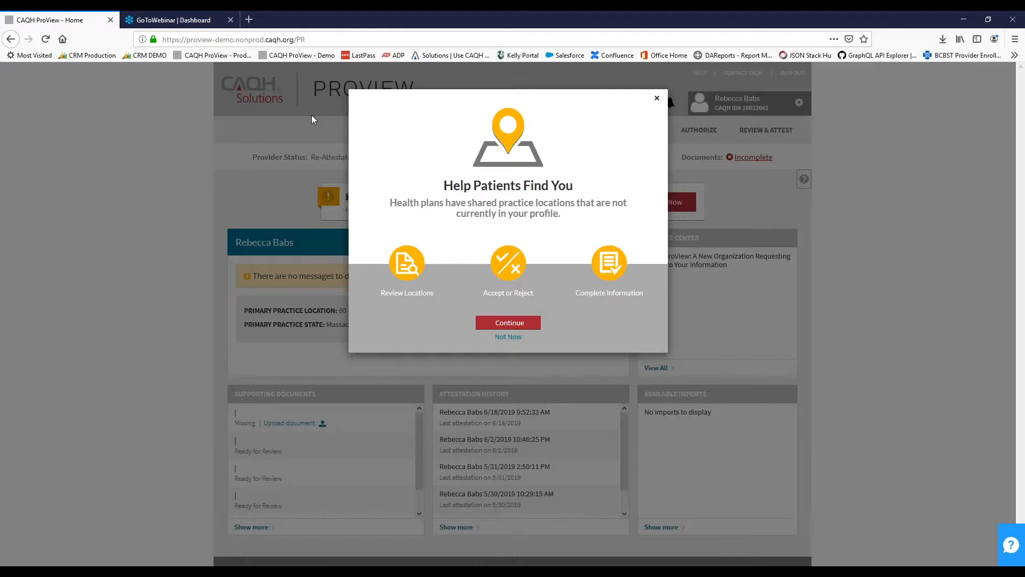
{"action": "mouse_move", "coordinate": [532, 105]}
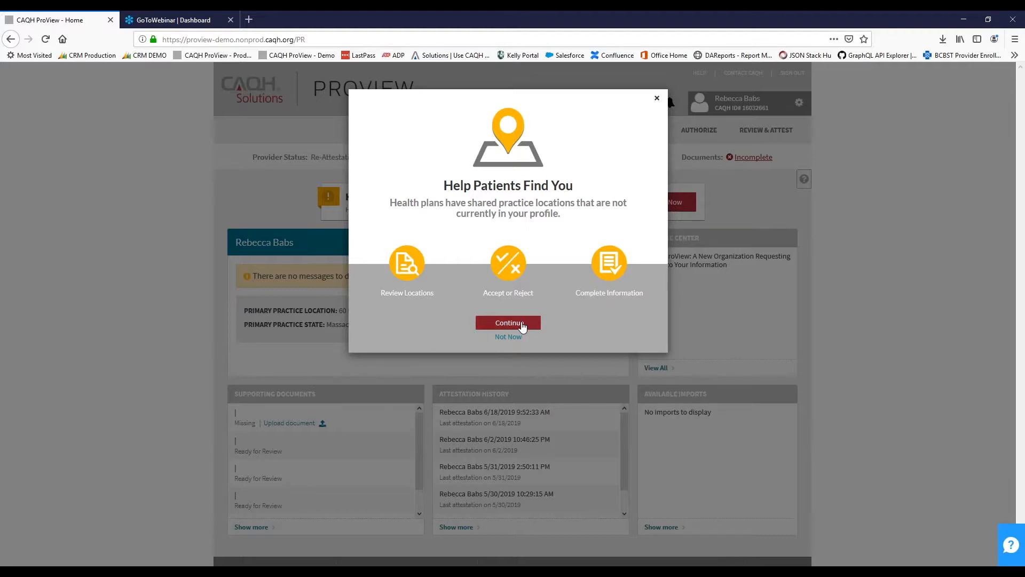
Continue to the shared practice location review and open its Learn More FAQ
{"action": "left_click", "coordinate": [507, 322]}
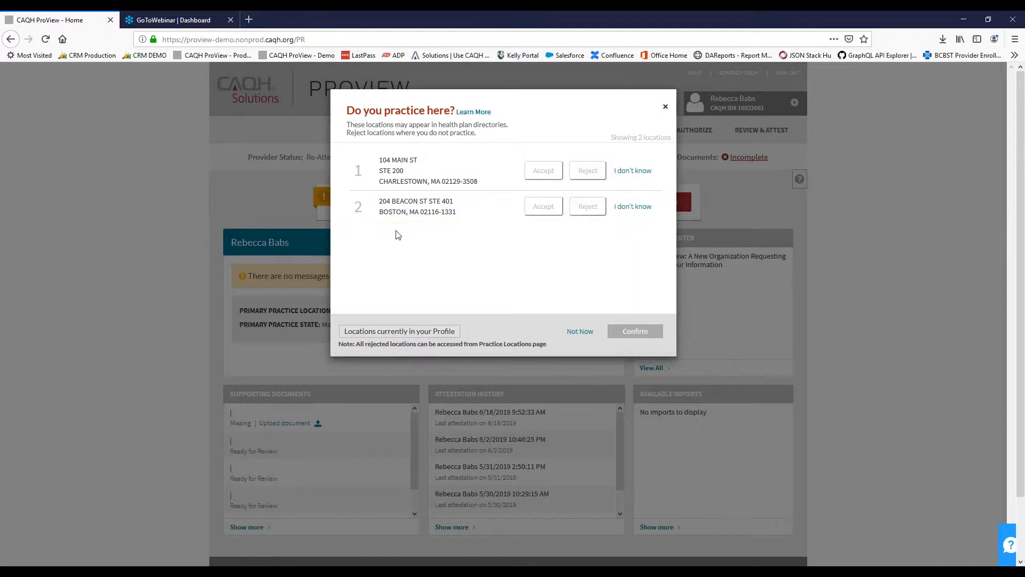
{"action": "mouse_move", "coordinate": [400, 244]}
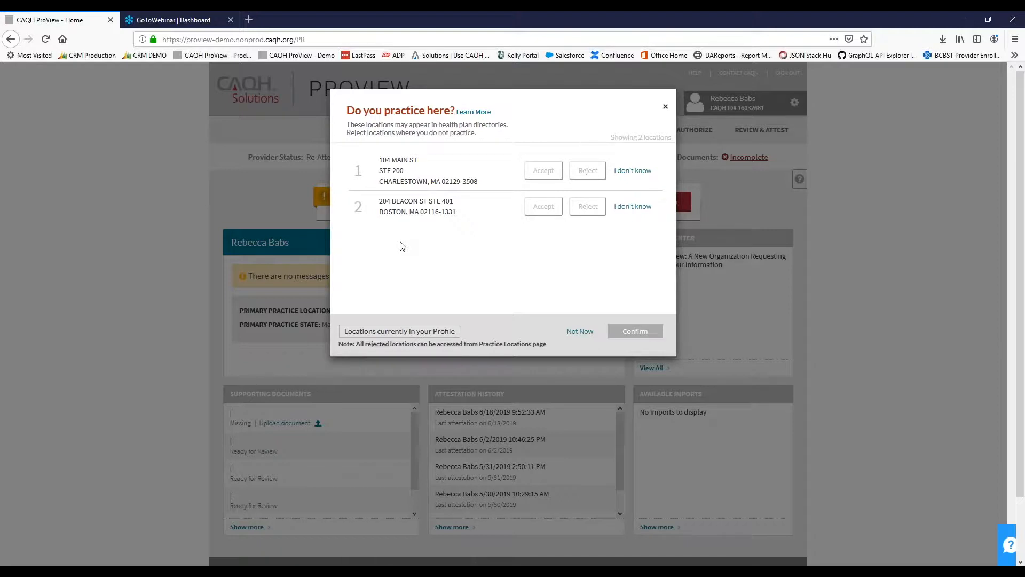
{"action": "mouse_move", "coordinate": [419, 216]}
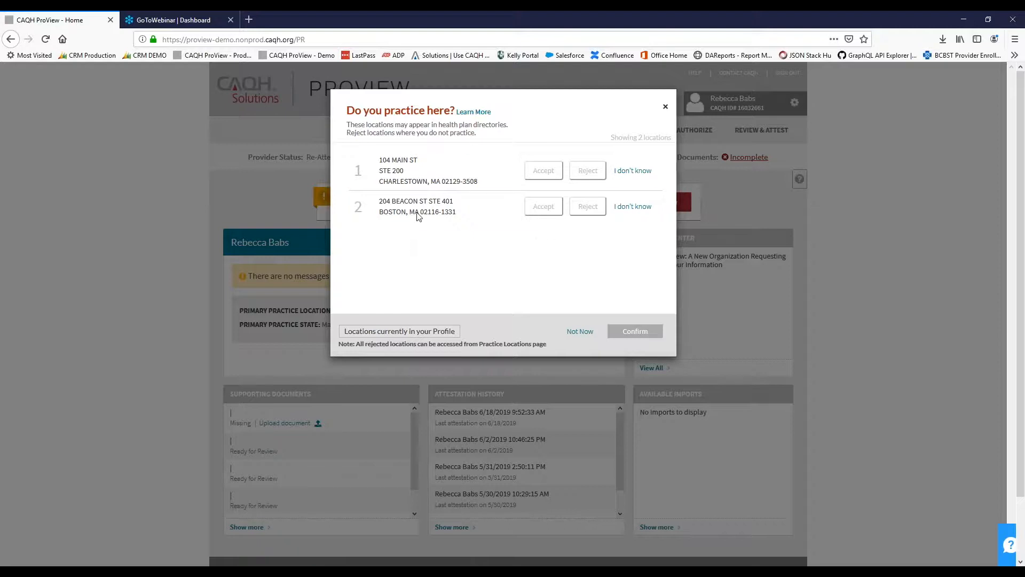
{"action": "left_click", "coordinate": [473, 111]}
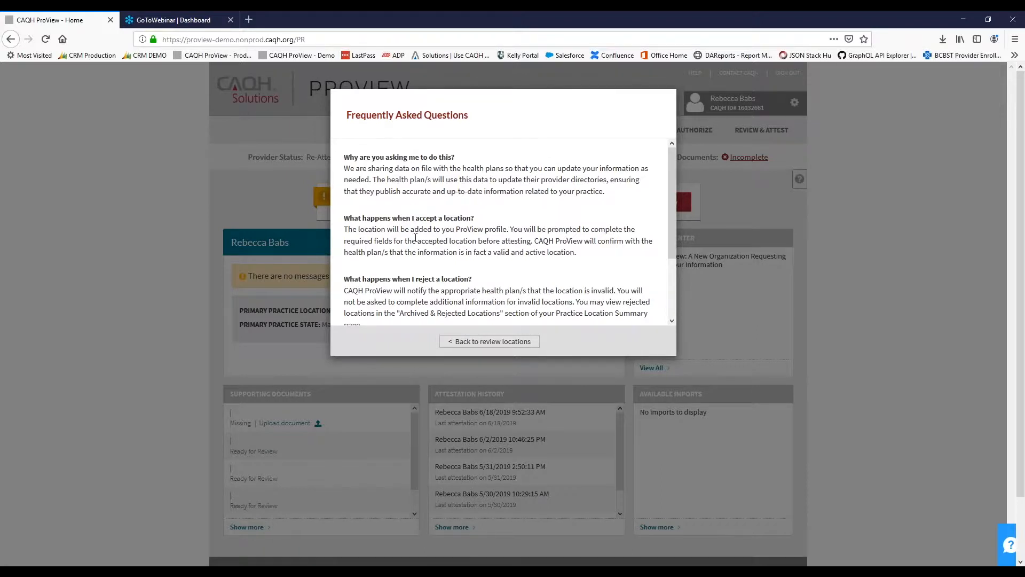
Scroll the FAQ down to the answer on address typos and missing suite details
{"action": "scroll", "scroll_direction": "down", "scroll_amount": 3}
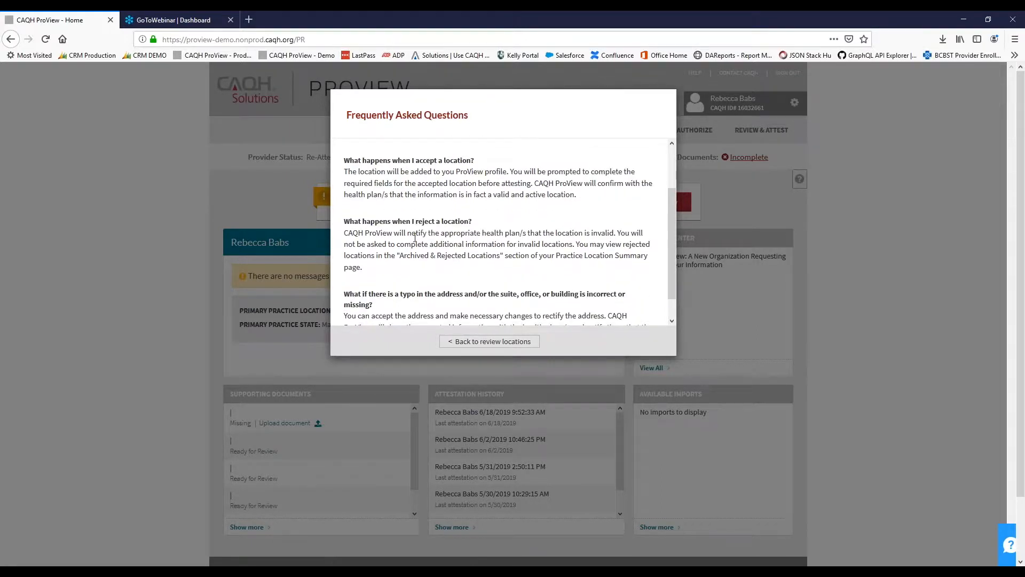
{"action": "scroll", "scroll_direction": "down", "scroll_amount": 3}
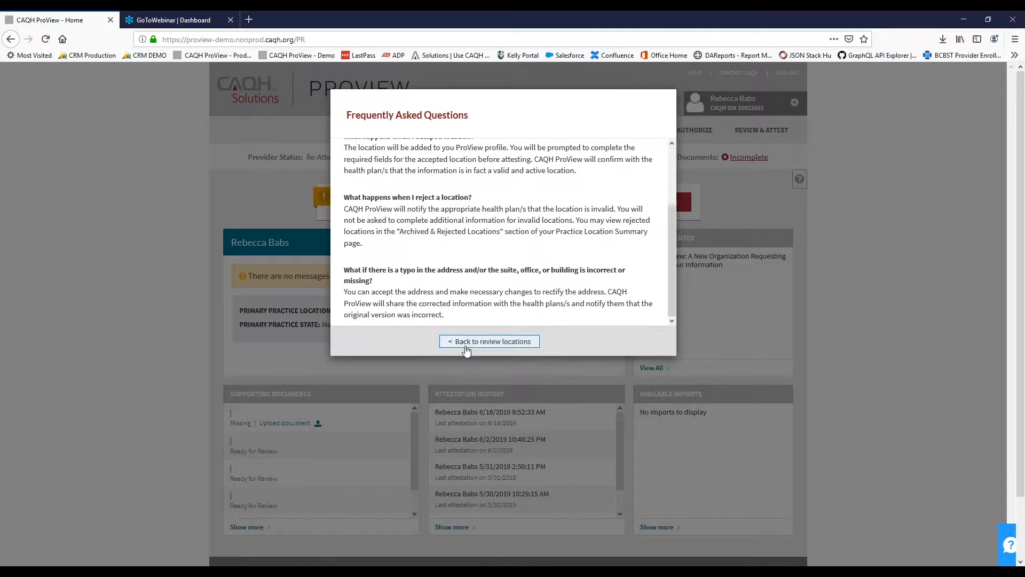
Return to the location review, reject 104 Main St and open its rejection-reason list
{"action": "left_click", "coordinate": [488, 341]}
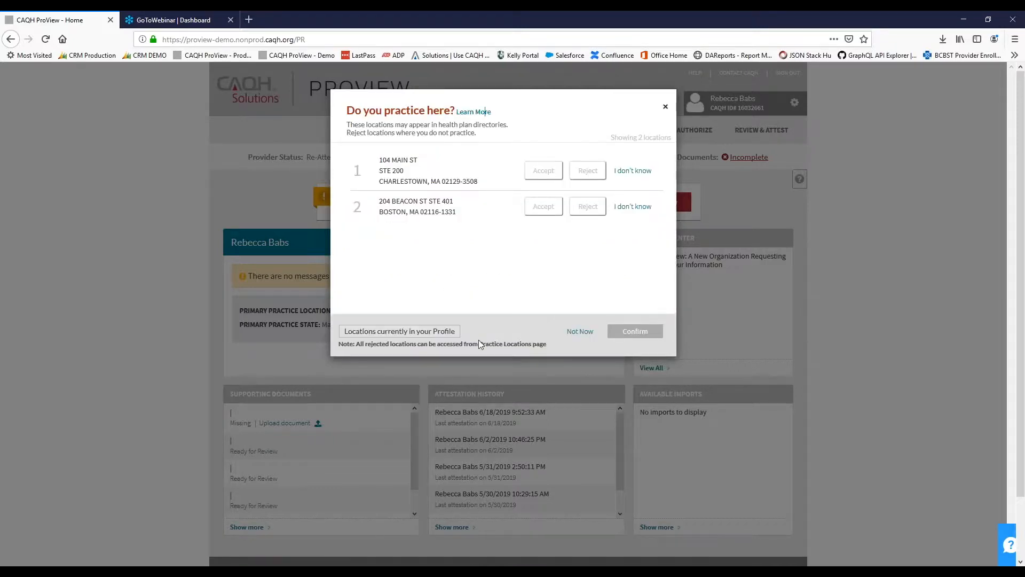
{"action": "mouse_move", "coordinate": [383, 139]}
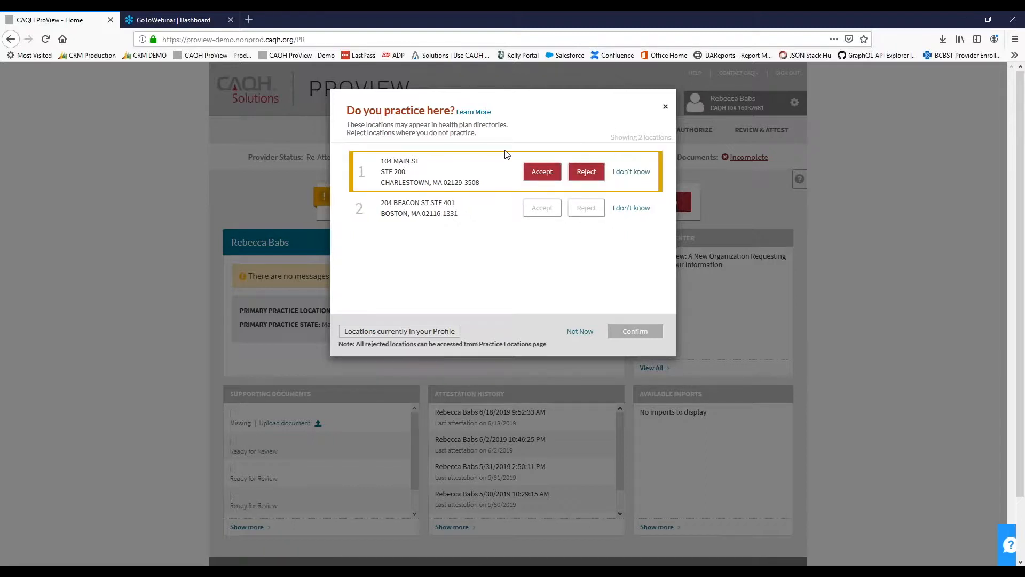
{"action": "mouse_move", "coordinate": [567, 178]}
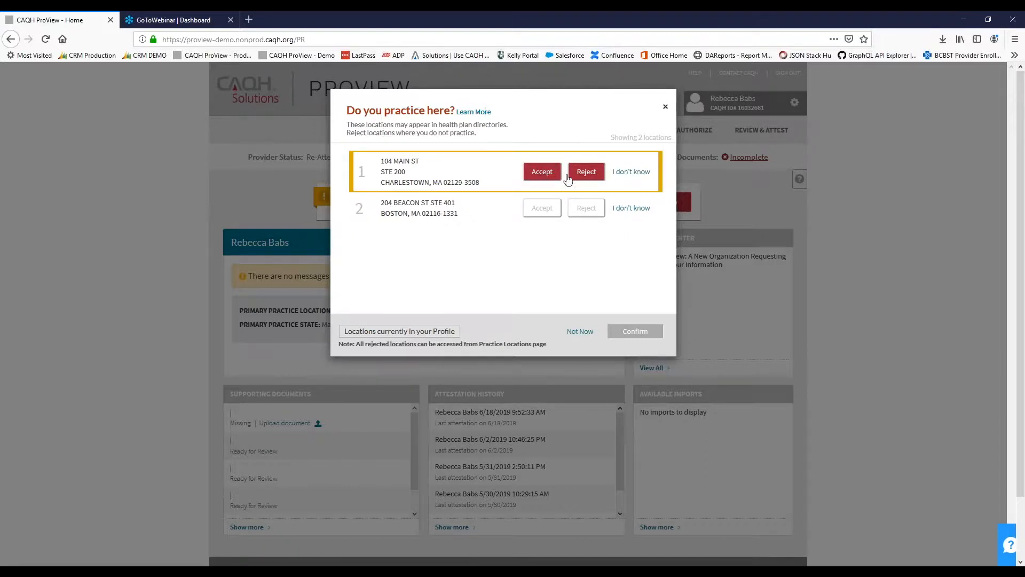
{"action": "left_click", "coordinate": [585, 171]}
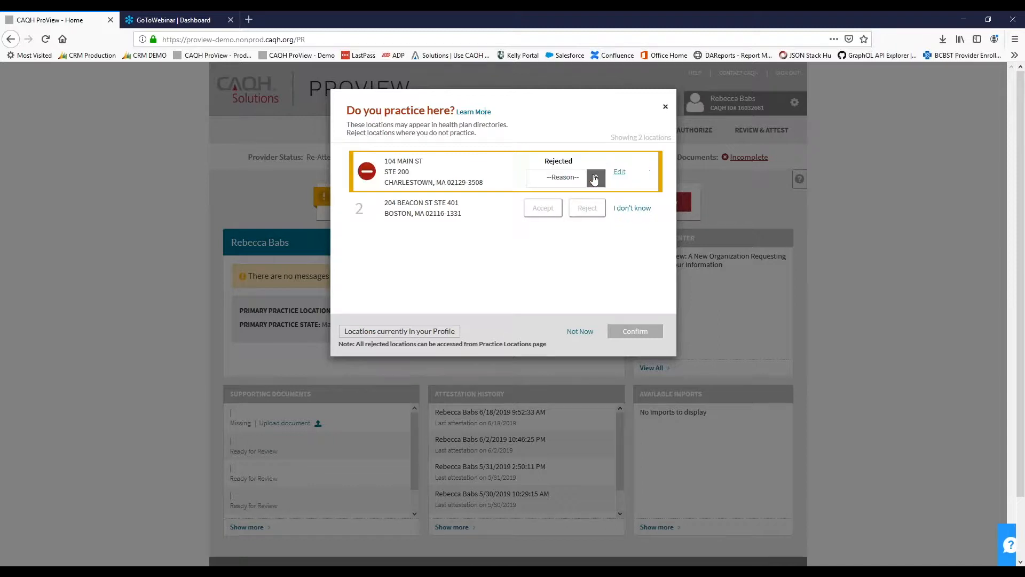
{"action": "left_click", "coordinate": [561, 176]}
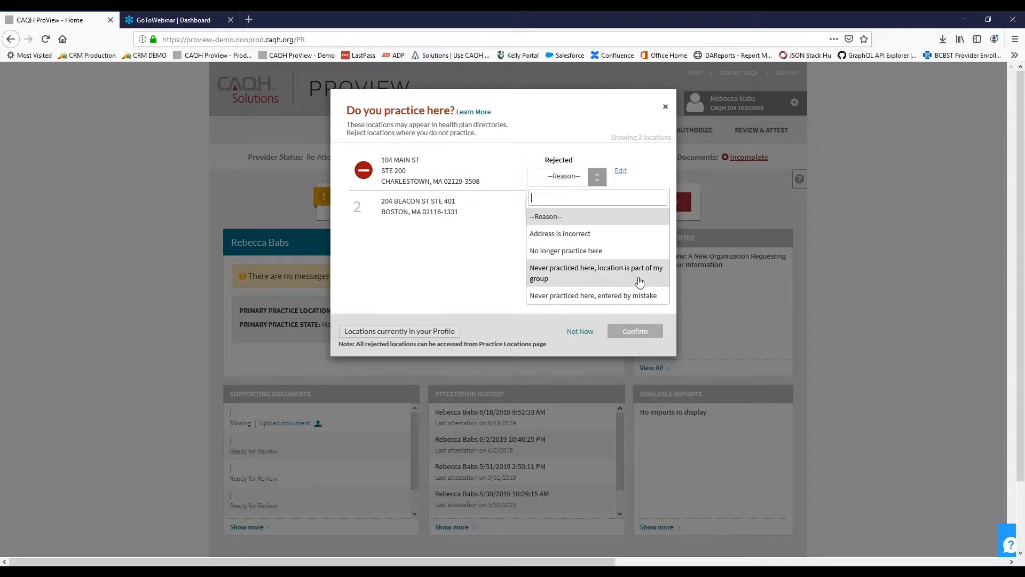
{"action": "mouse_move", "coordinate": [644, 237]}
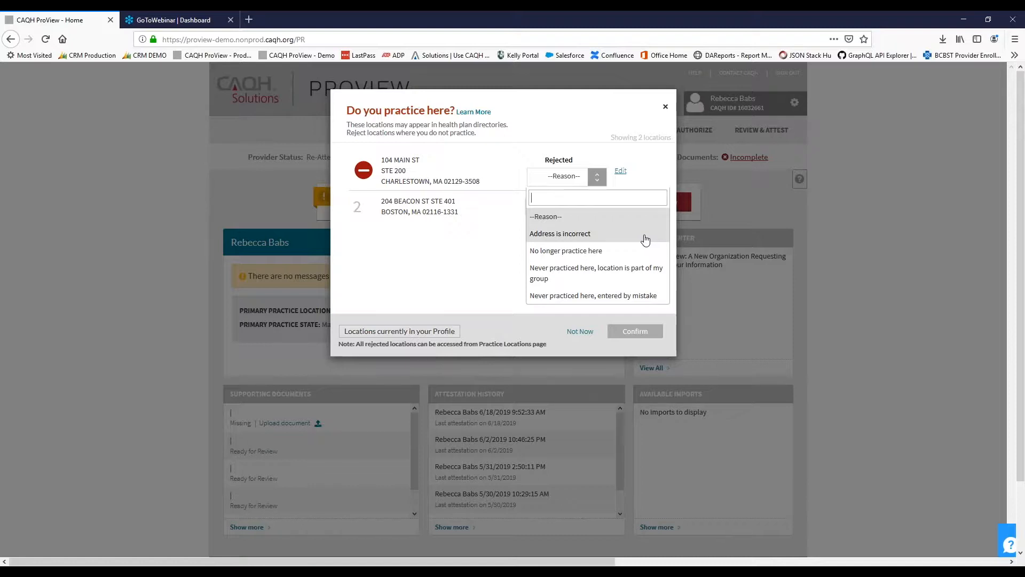
{"action": "mouse_move", "coordinate": [619, 293]}
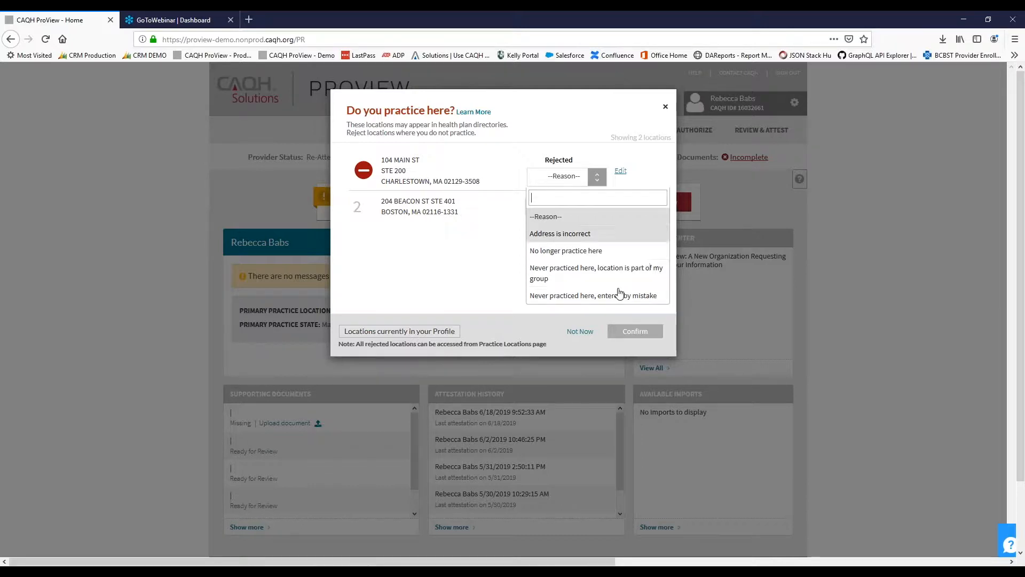
{"action": "mouse_move", "coordinate": [611, 246]}
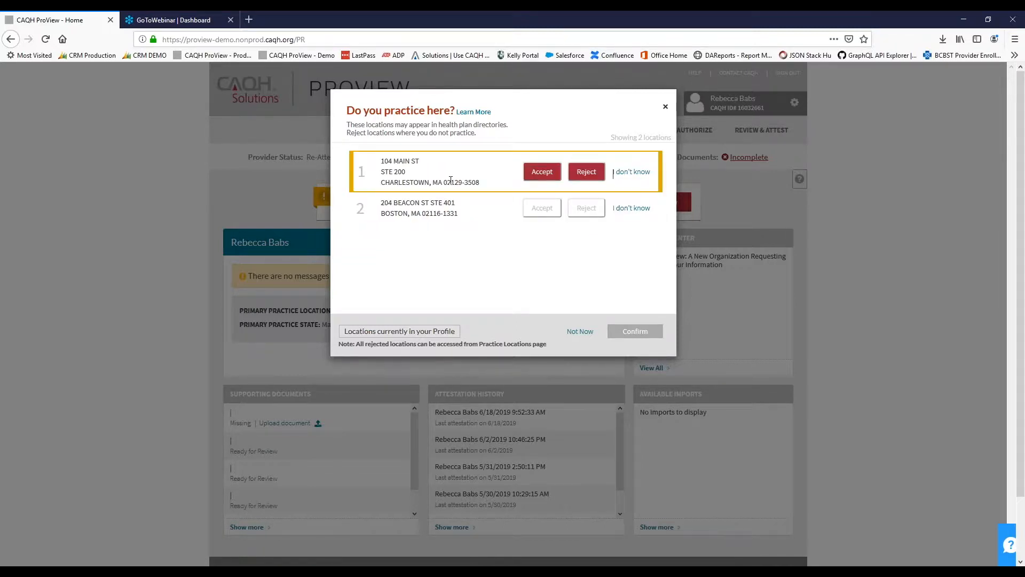
{"action": "mouse_move", "coordinate": [642, 168]}
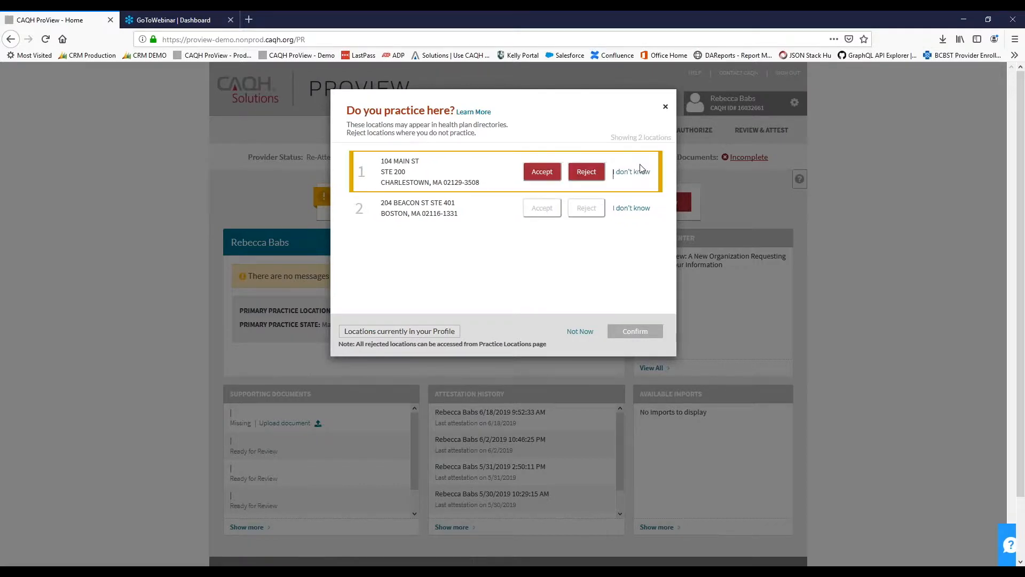
{"action": "mouse_move", "coordinate": [631, 171]}
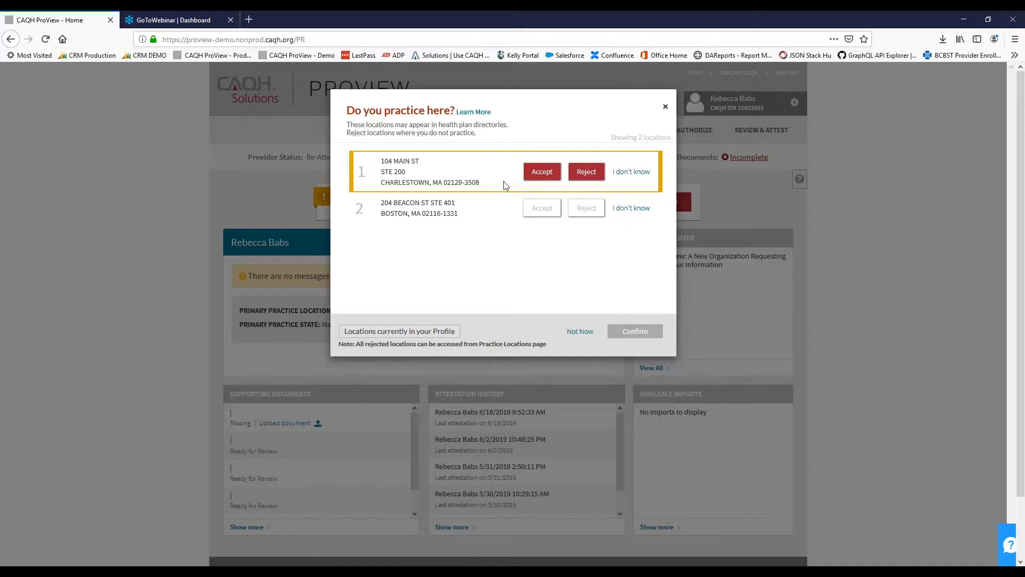
{"action": "mouse_move", "coordinate": [484, 183]}
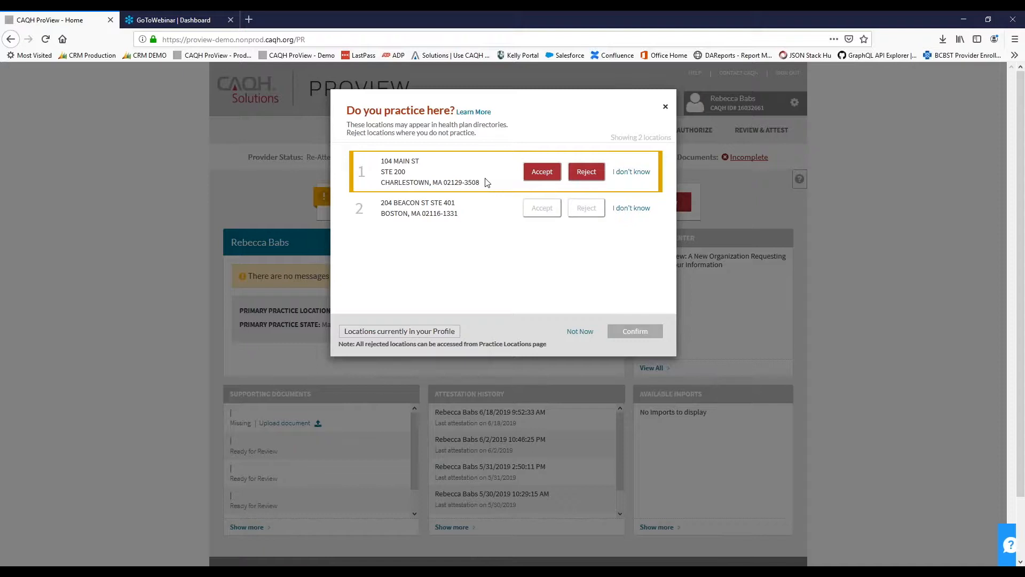
{"action": "mouse_move", "coordinate": [483, 185]}
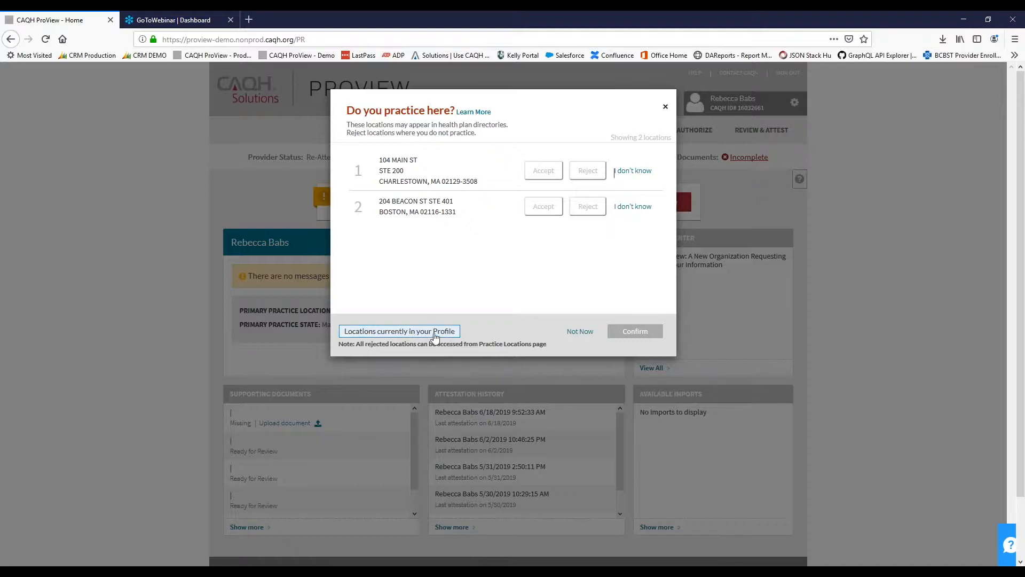
{"action": "mouse_move", "coordinate": [409, 340]}
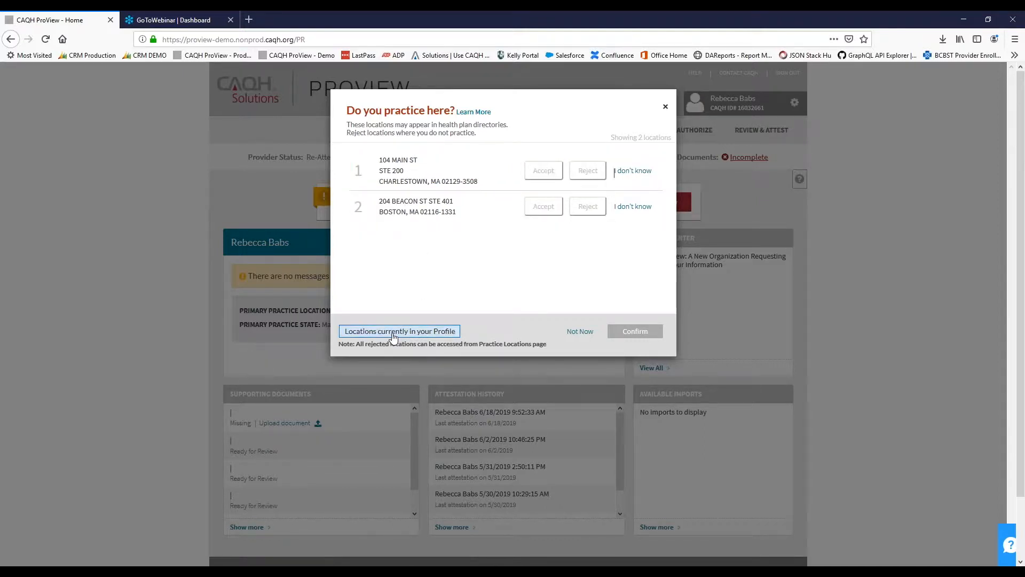
{"action": "left_click", "coordinate": [398, 331]}
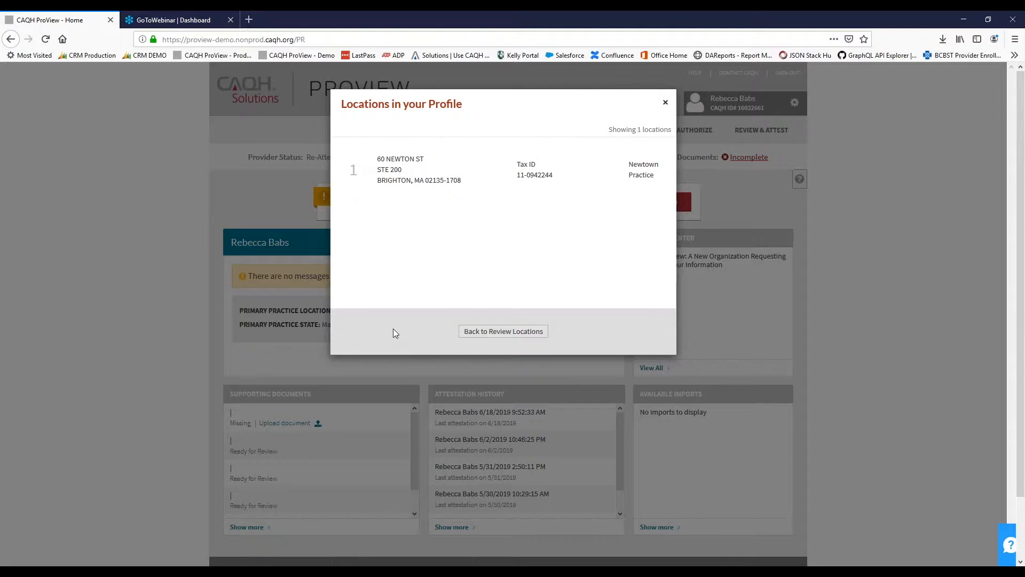
{"action": "mouse_move", "coordinate": [458, 304]}
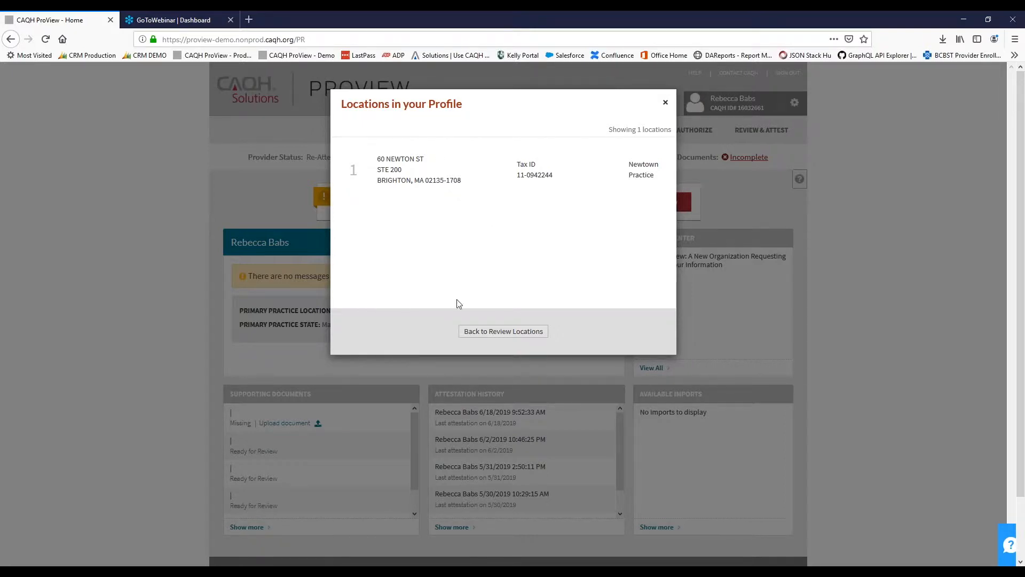
{"action": "mouse_move", "coordinate": [433, 208]}
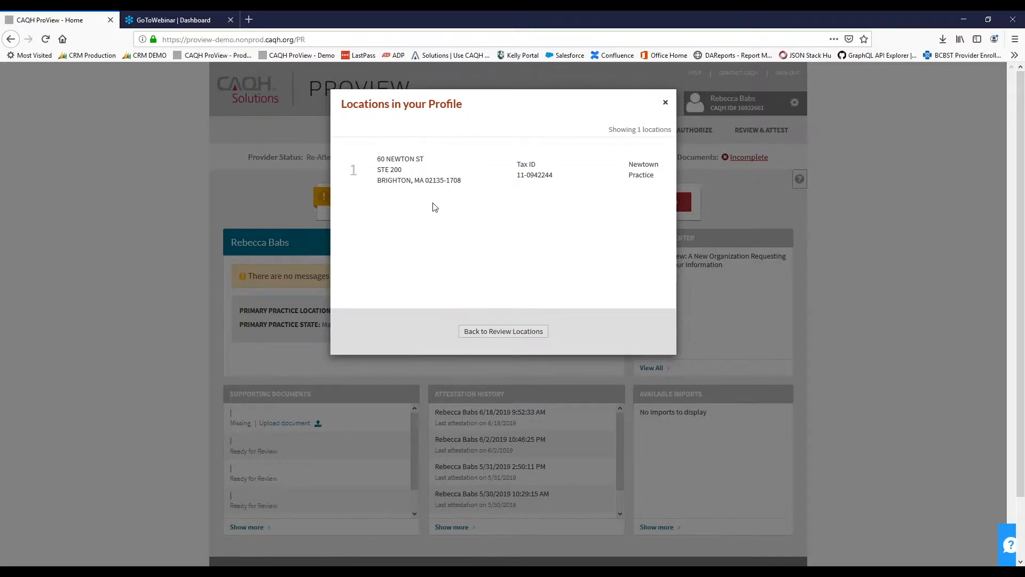
{"action": "mouse_move", "coordinate": [443, 206]}
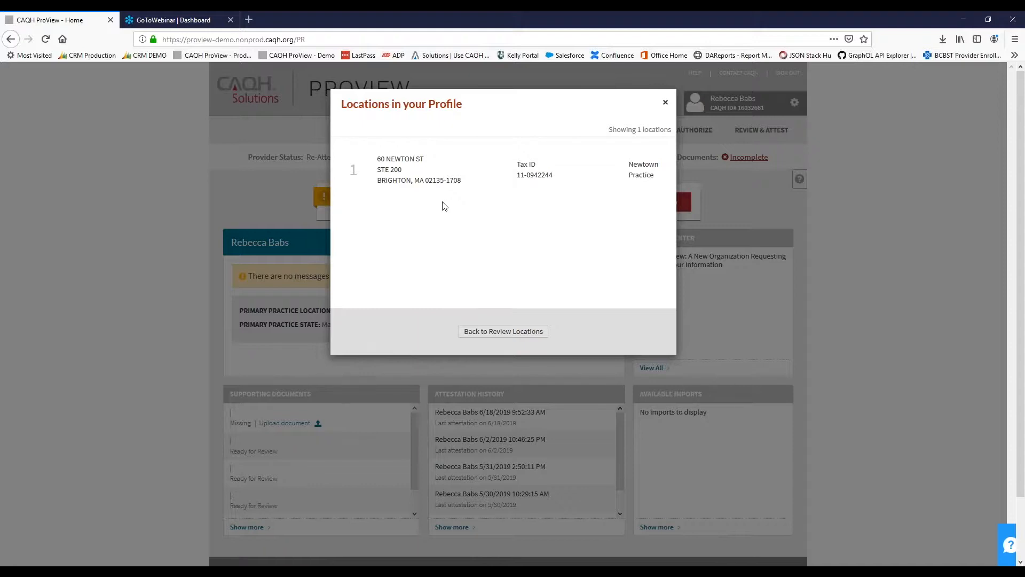
{"action": "mouse_move", "coordinate": [523, 187]}
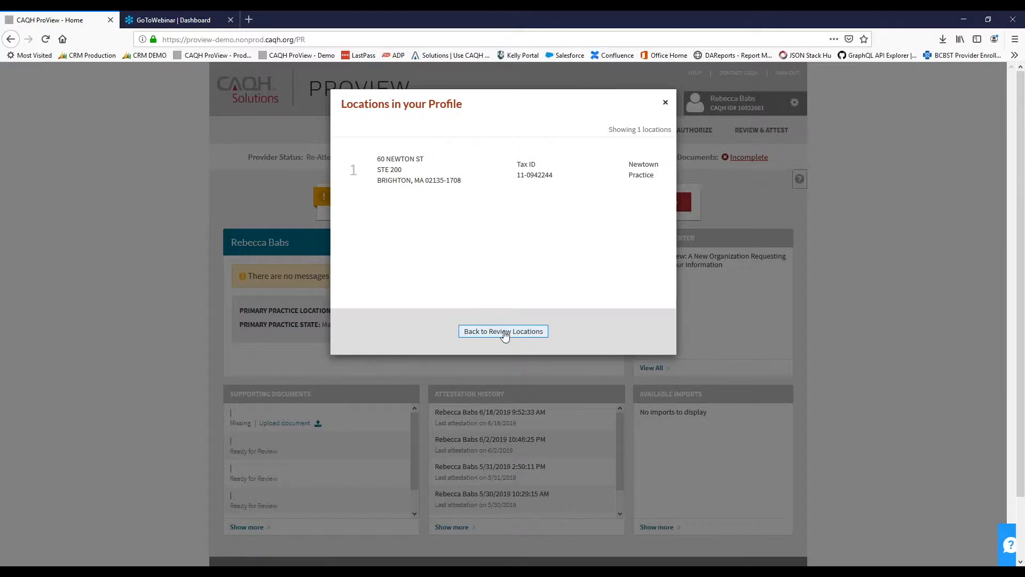
{"action": "left_click", "coordinate": [503, 331]}
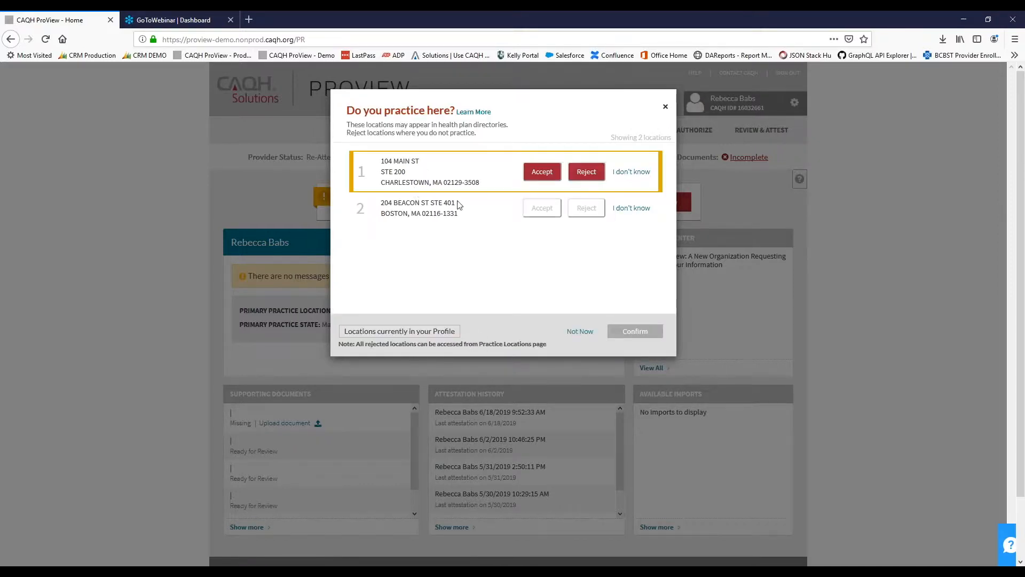
{"action": "left_click", "coordinate": [540, 171]}
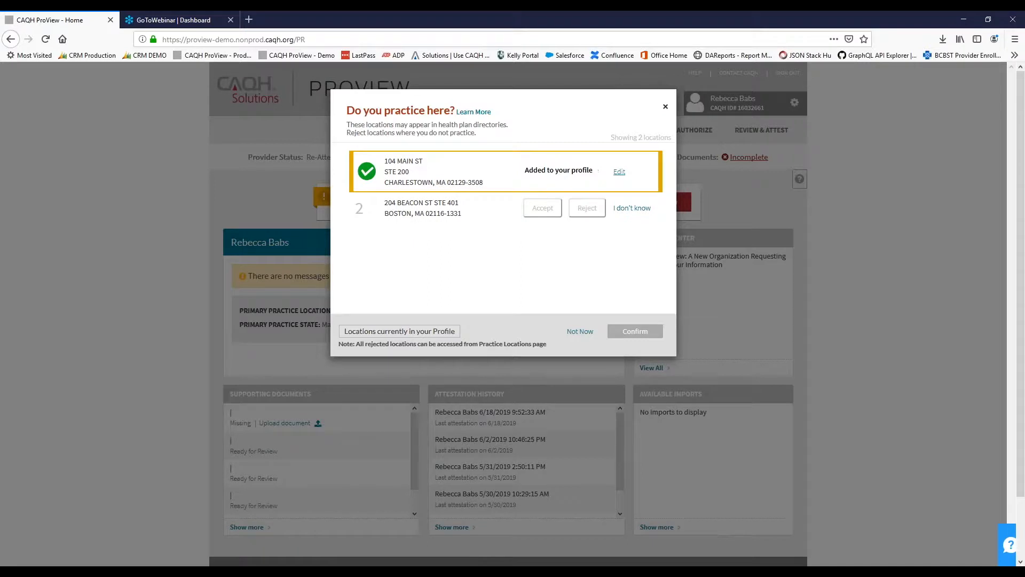
{"action": "left_click", "coordinate": [585, 208]}
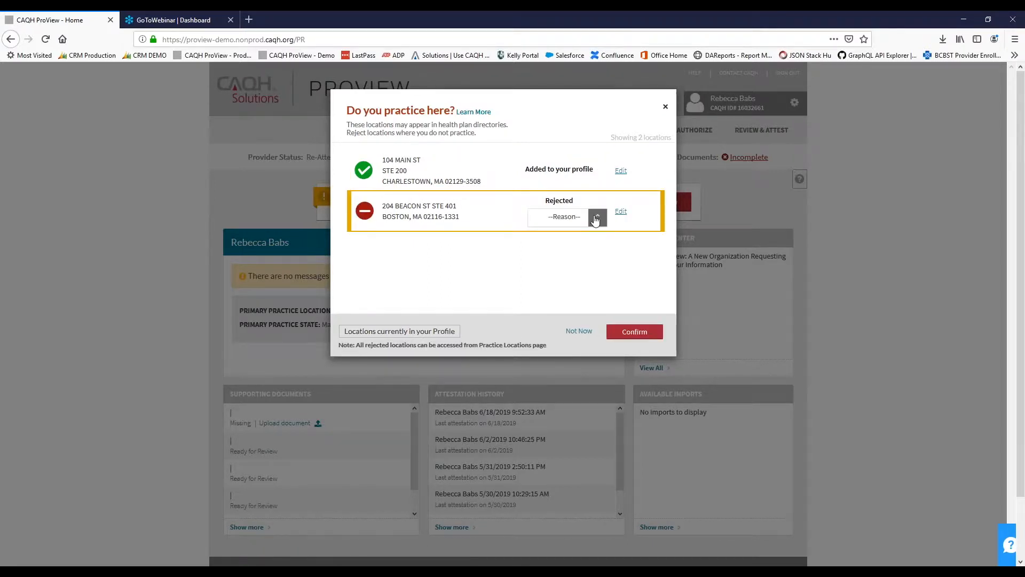
{"action": "left_click", "coordinate": [561, 217]}
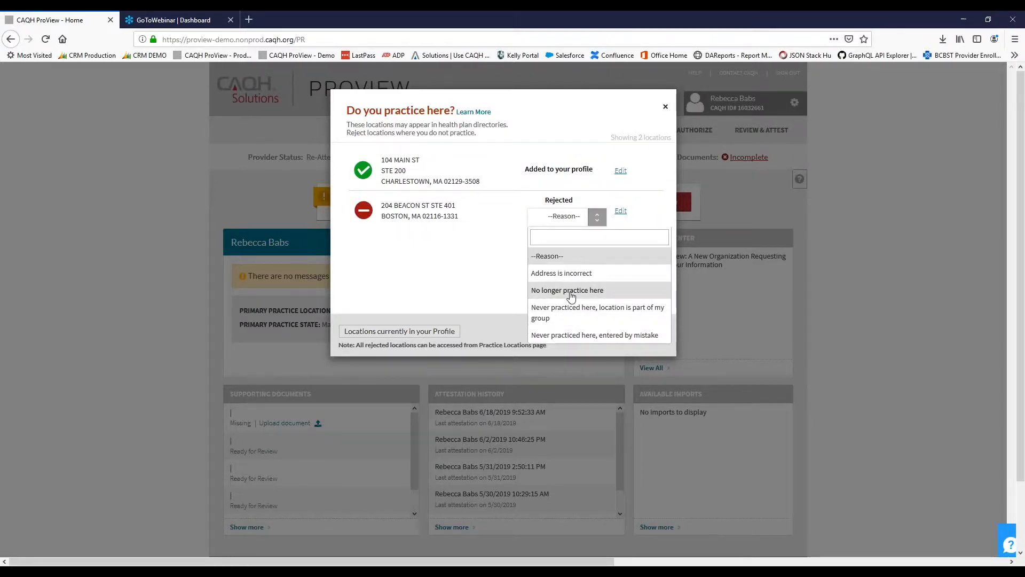
{"action": "left_click", "coordinate": [567, 290]}
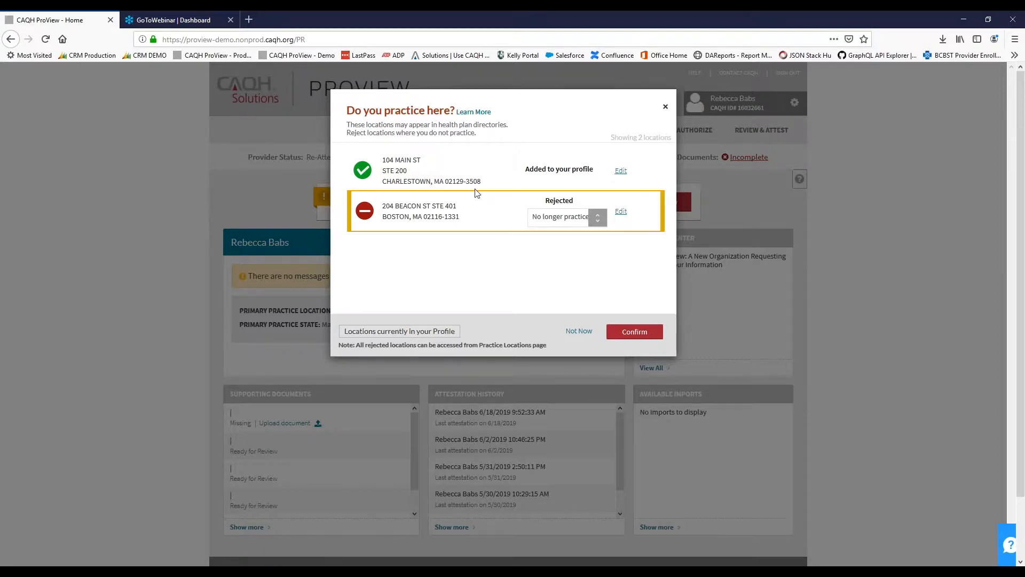
{"action": "mouse_move", "coordinate": [468, 212]}
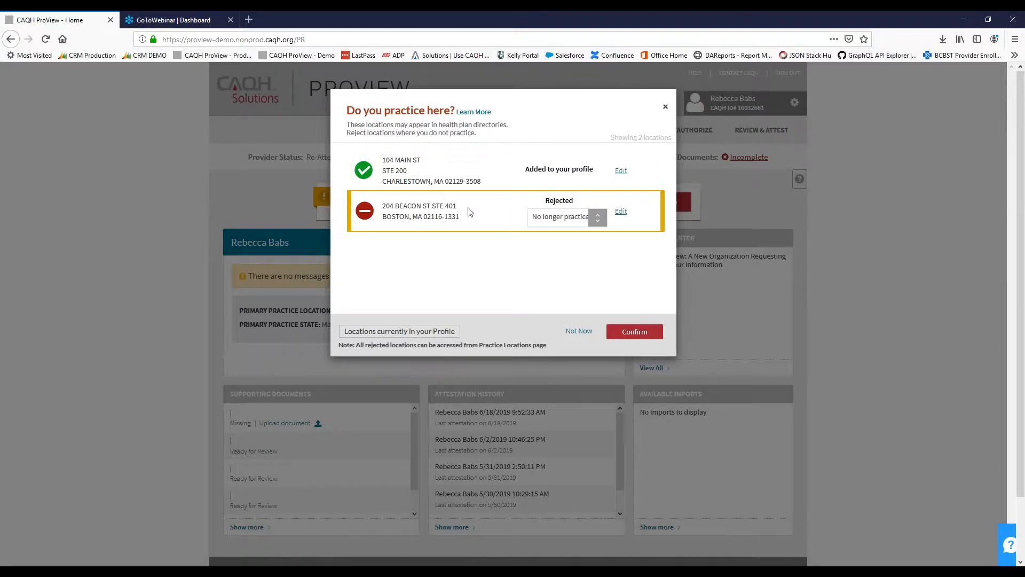
{"action": "left_click", "coordinate": [633, 331]}
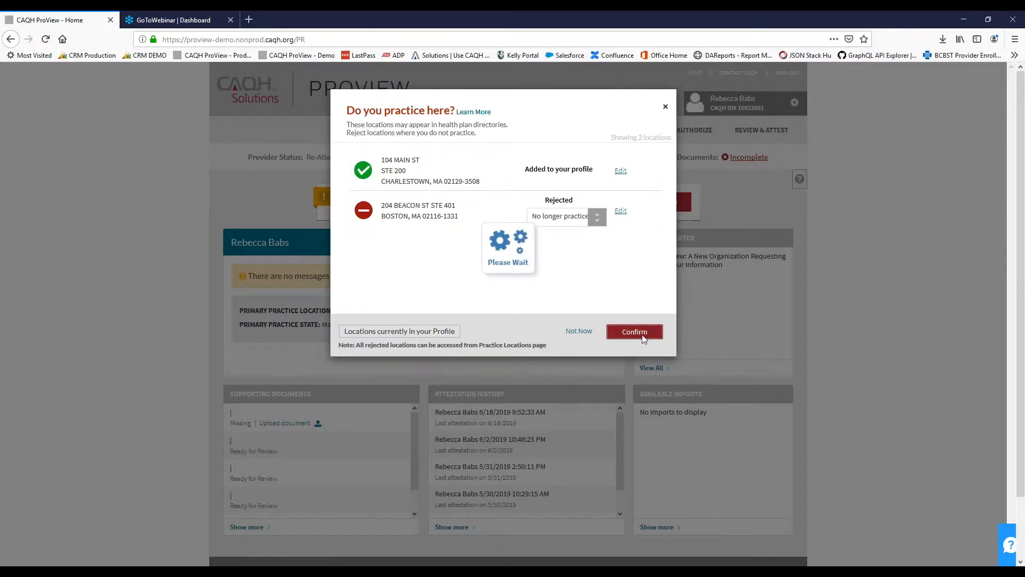
{"action": "left_click", "coordinate": [633, 331]}
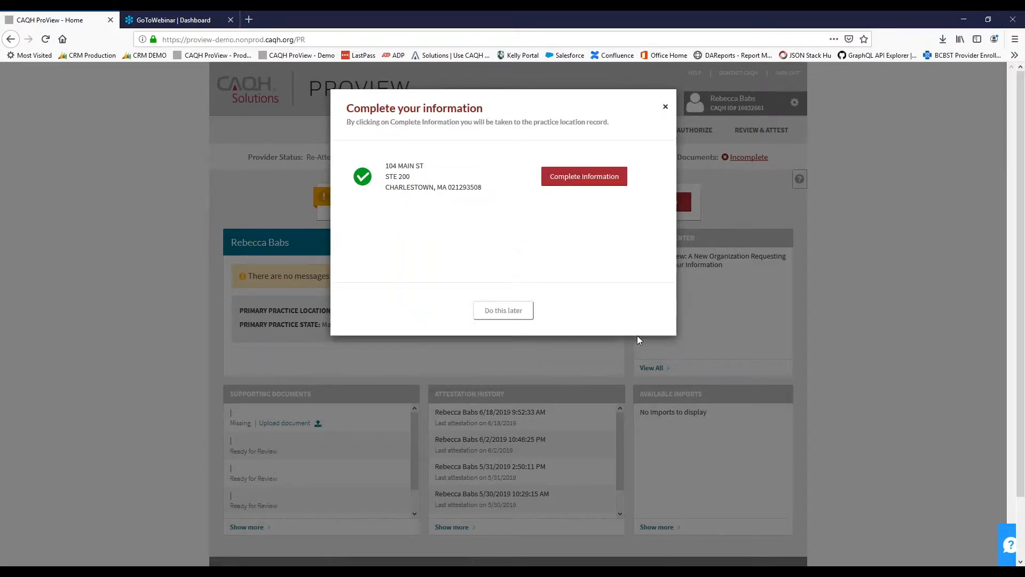
{"action": "mouse_move", "coordinate": [444, 235]}
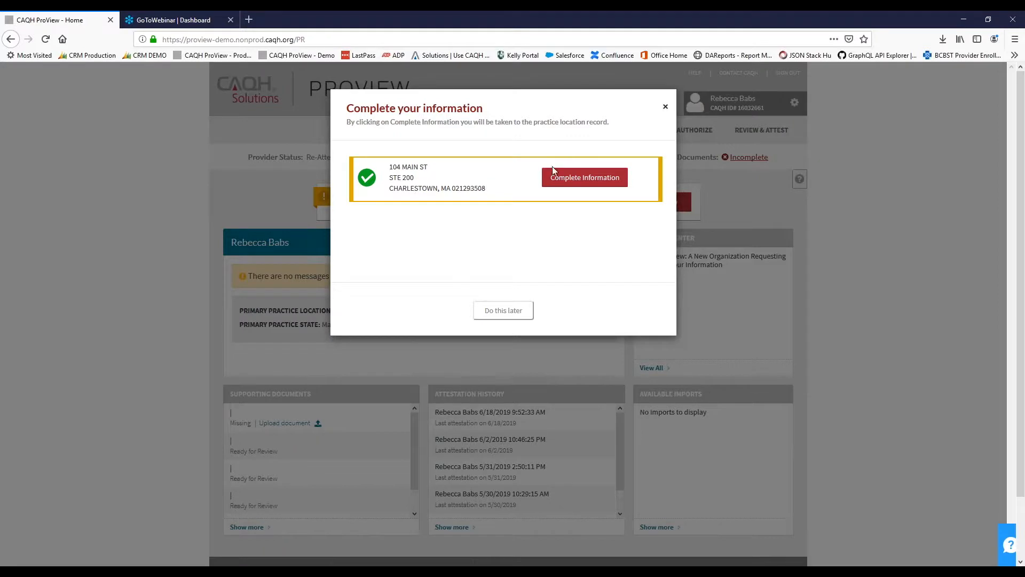
{"action": "mouse_move", "coordinate": [584, 189]}
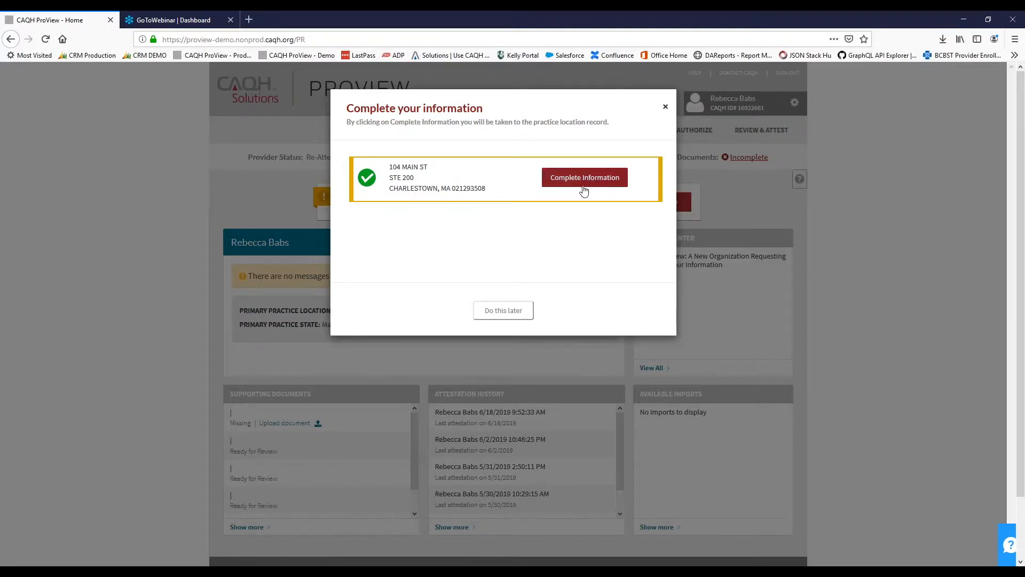
Choose Complete Information for 104 Main St to open its practice location record
{"action": "left_click", "coordinate": [584, 177]}
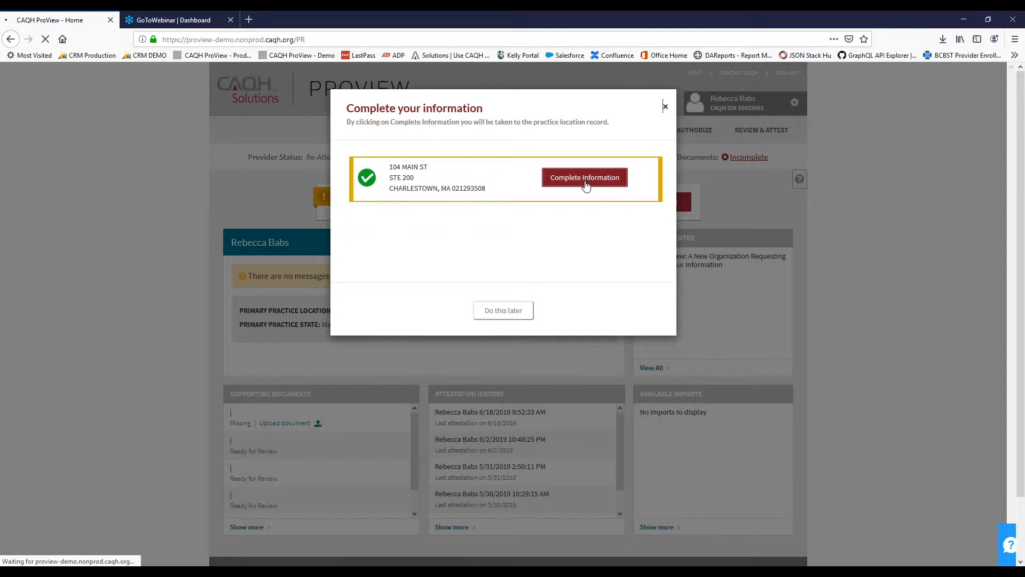
{"action": "left_click", "coordinate": [583, 178]}
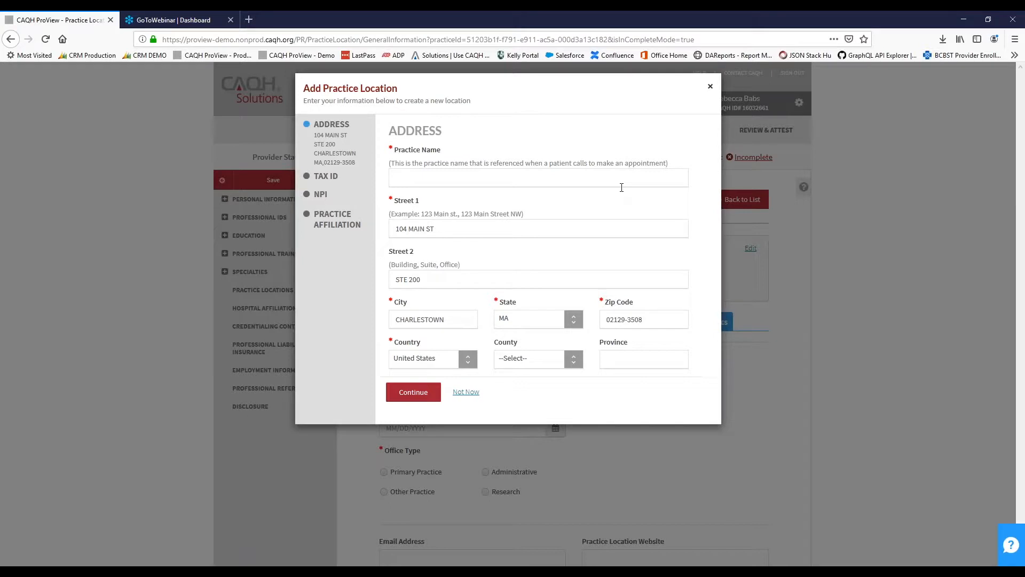
{"action": "mouse_move", "coordinate": [493, 247]}
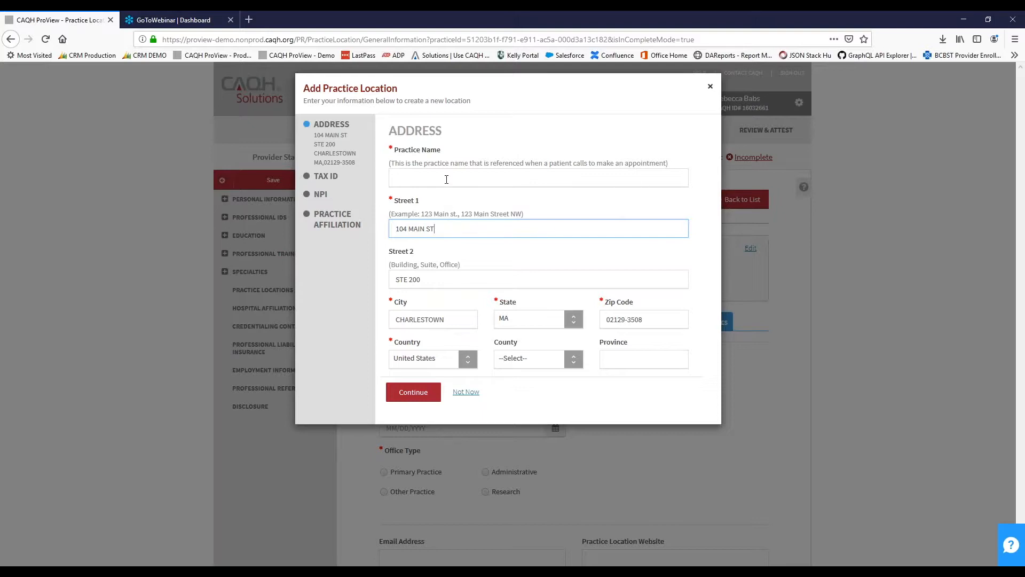
Enter Practice Name 'Main Practice' with Zip Code 02128 and continue past the address step
{"action": "left_click", "coordinate": [537, 178]}
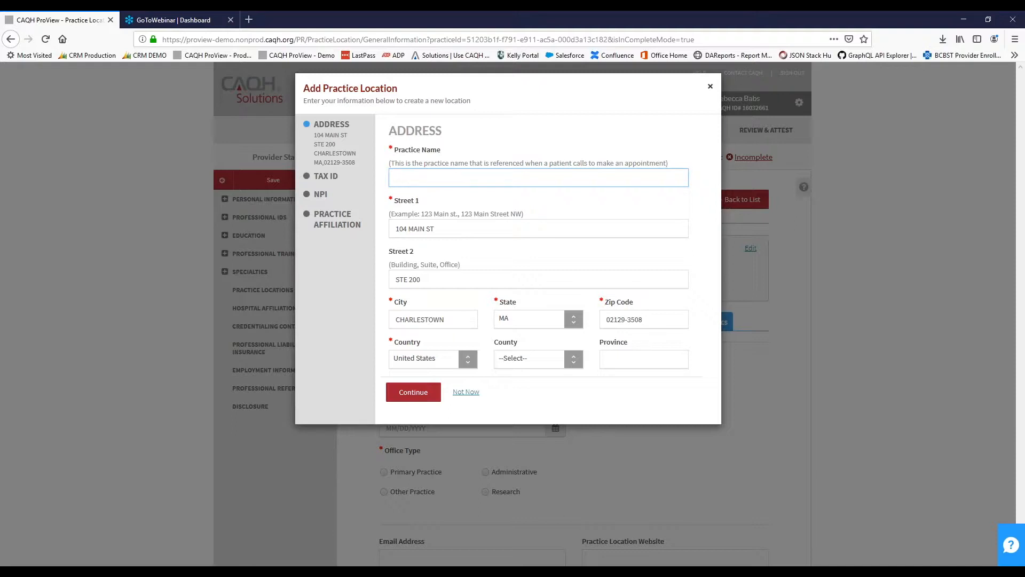
{"action": "left_click", "coordinate": [537, 177]}
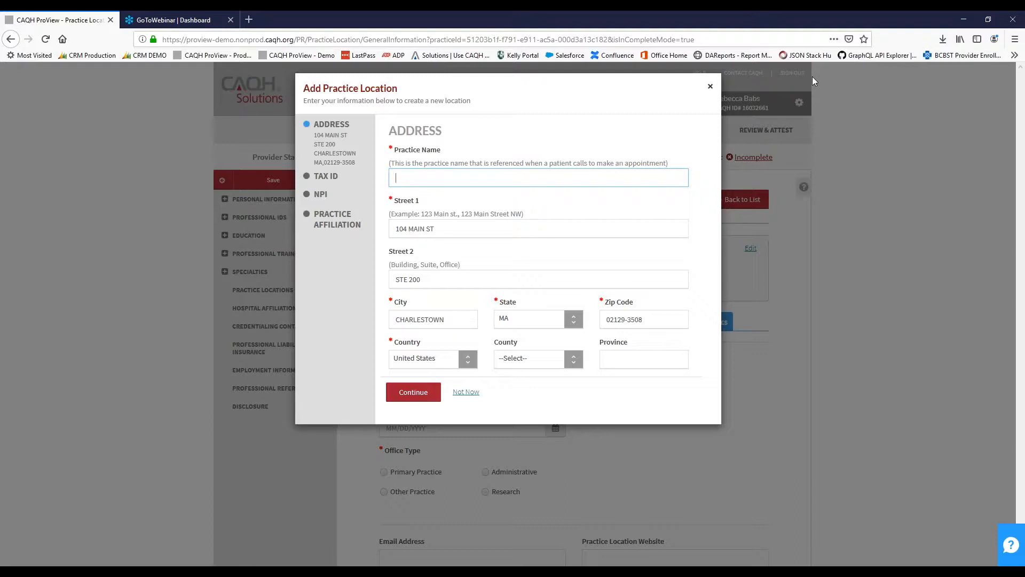
{"action": "type", "text": "Main Pract"}
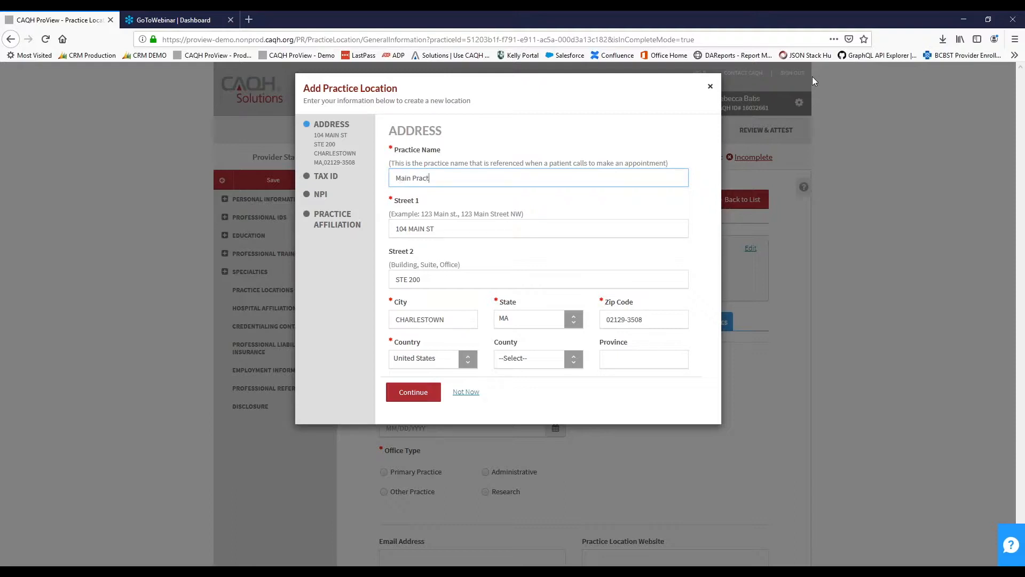
{"action": "type", "text": "ice"}
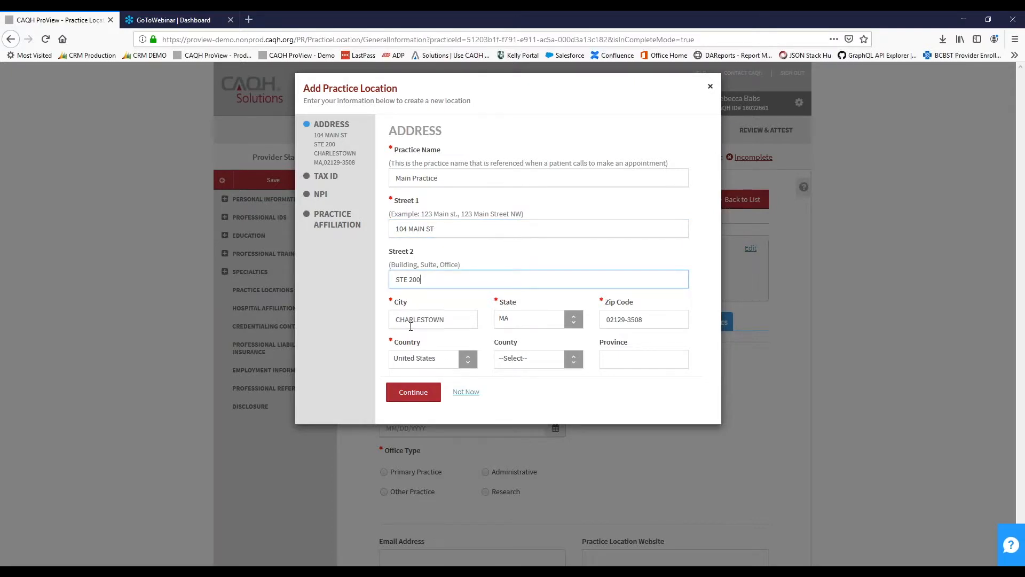
{"action": "mouse_move", "coordinate": [625, 311]}
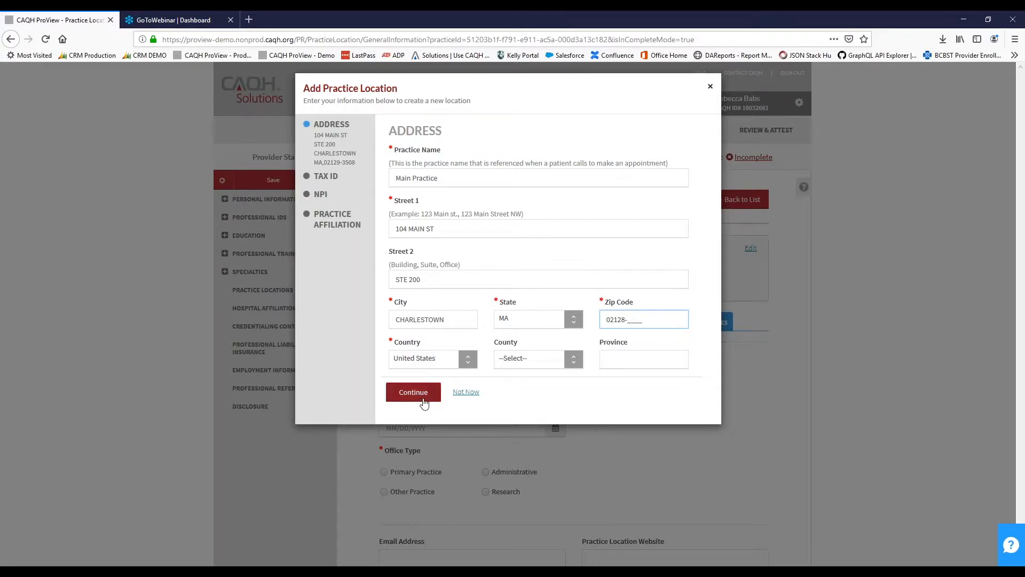
{"action": "left_click", "coordinate": [412, 392]}
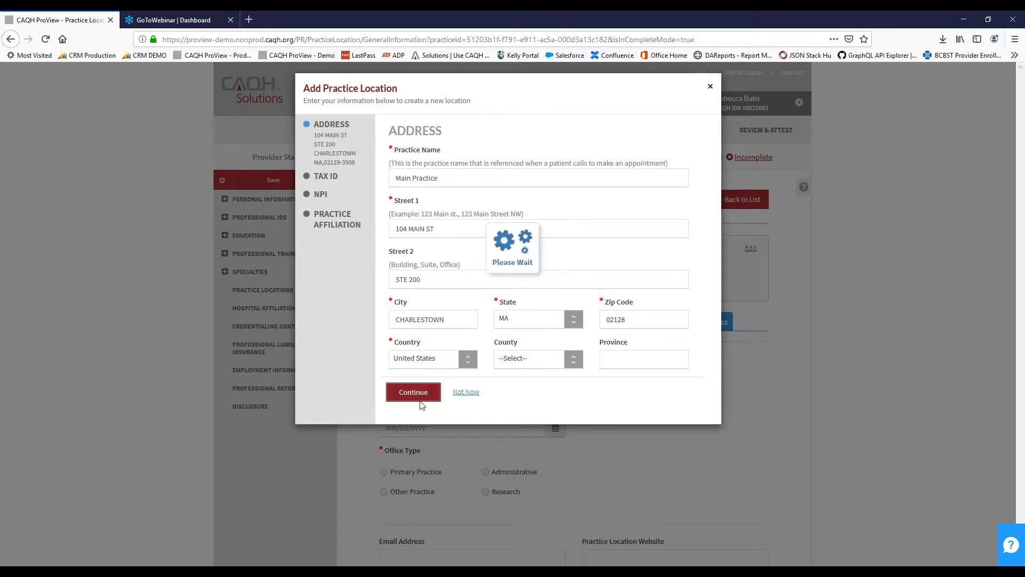
{"action": "left_click", "coordinate": [412, 392]}
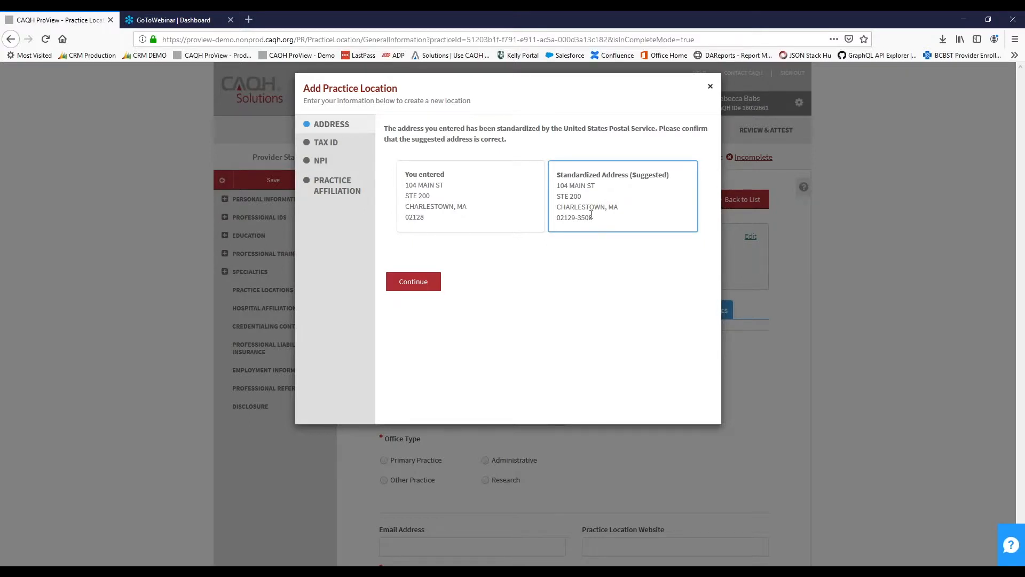
{"action": "mouse_move", "coordinate": [657, 223]}
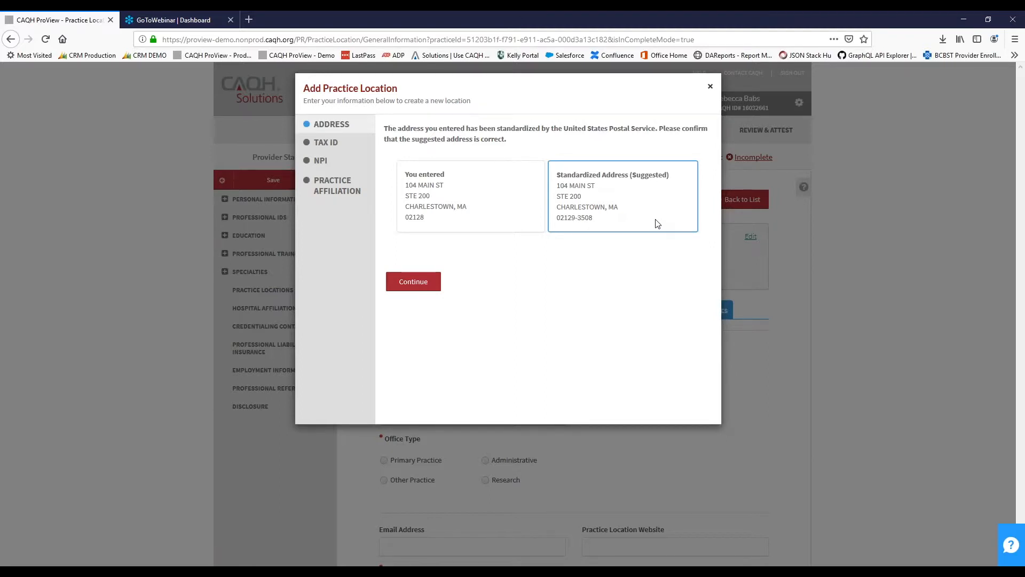
{"action": "mouse_move", "coordinate": [622, 205]}
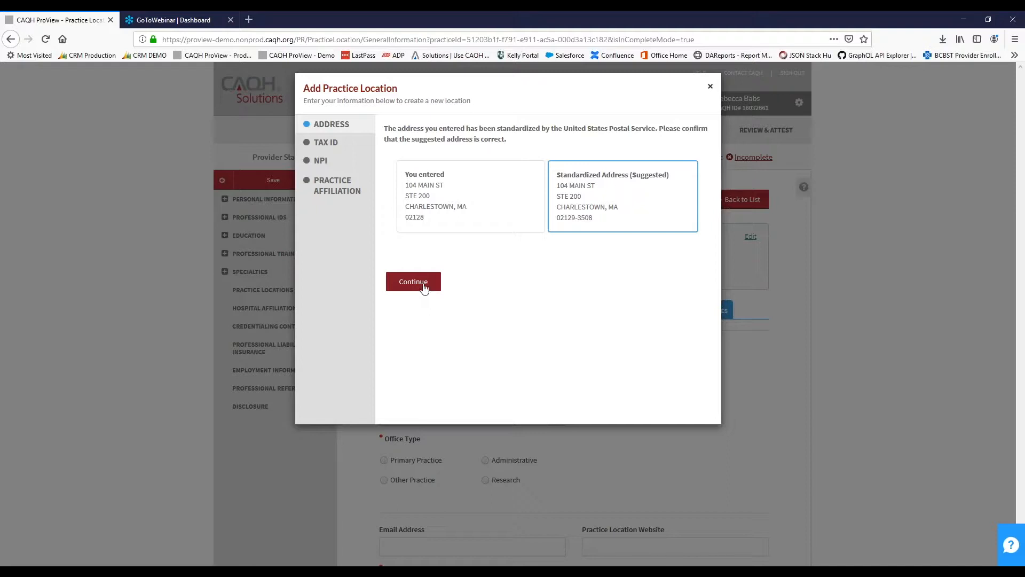
Accept the USPS-standardized address and, after the duplicate warning, reopen the address for editing
{"action": "left_click", "coordinate": [412, 281]}
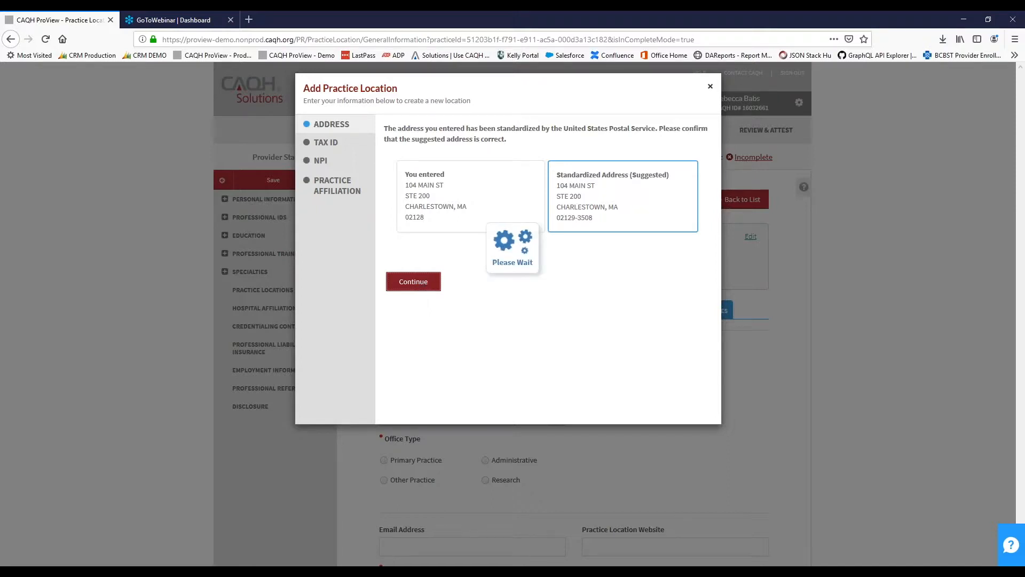
{"action": "left_click", "coordinate": [413, 281]}
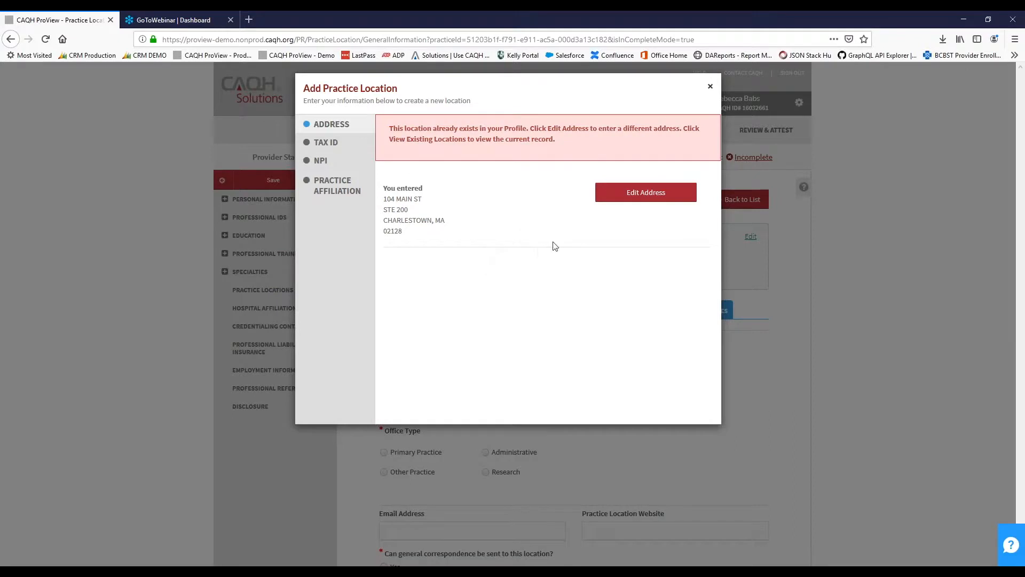
{"action": "mouse_move", "coordinate": [577, 194]}
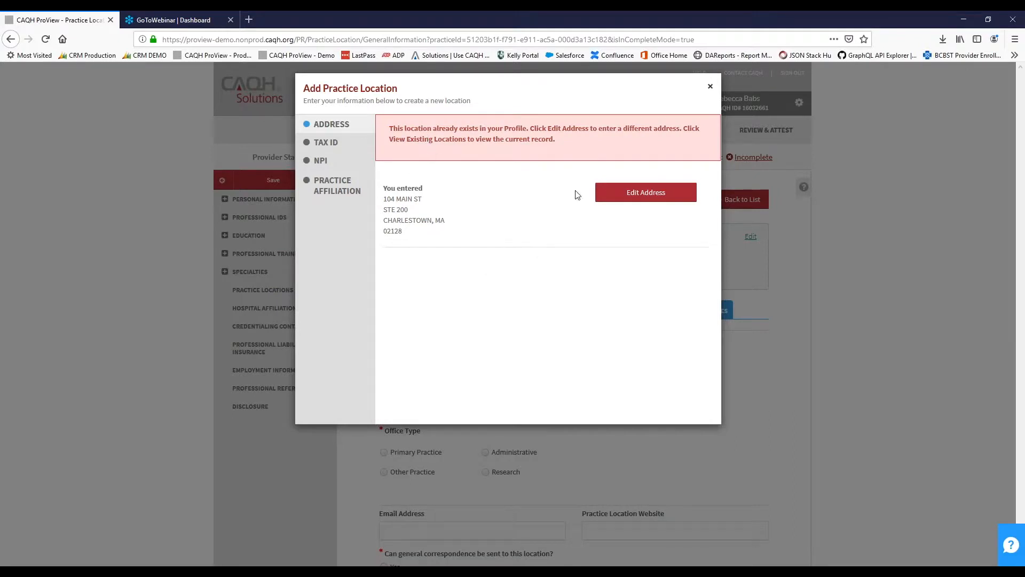
{"action": "left_click", "coordinate": [645, 192]}
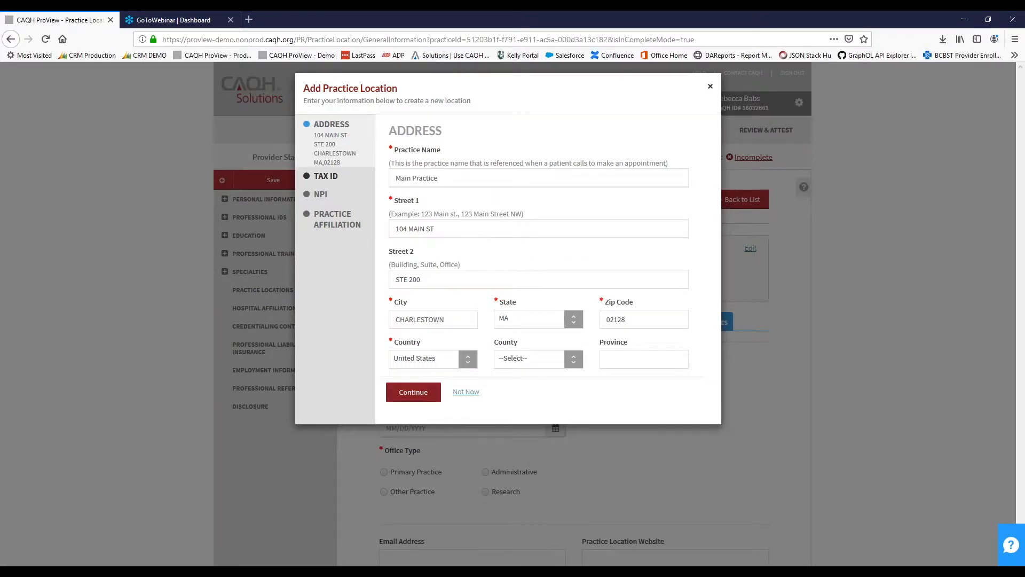
{"action": "left_click", "coordinate": [413, 392]}
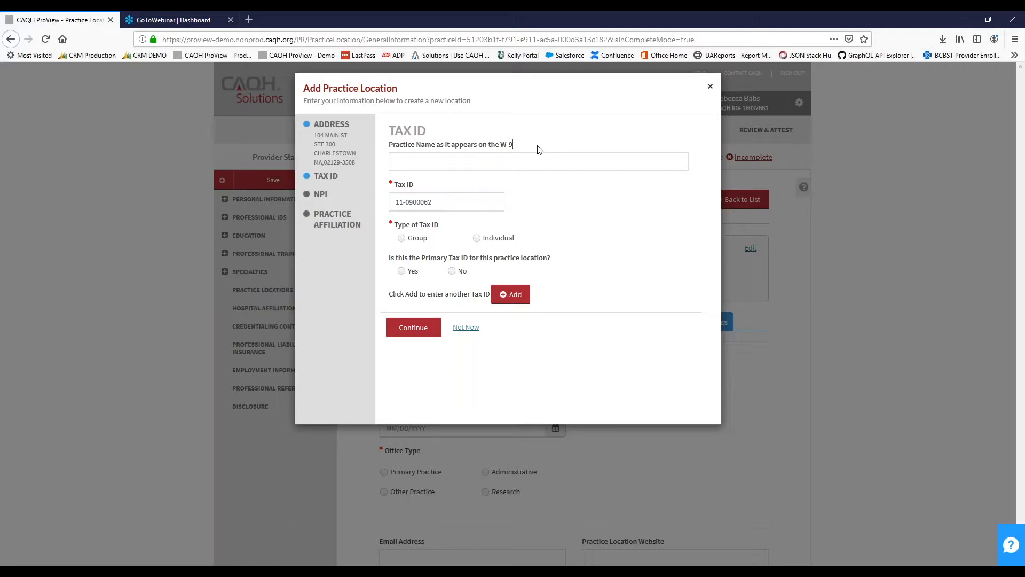
{"action": "left_click", "coordinate": [537, 161]}
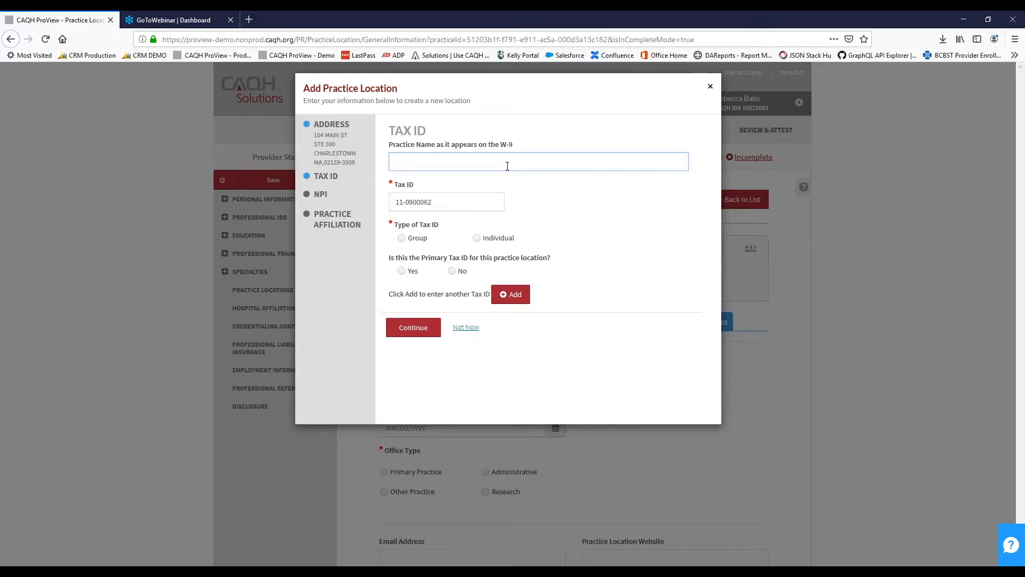
{"action": "mouse_move", "coordinate": [443, 220]}
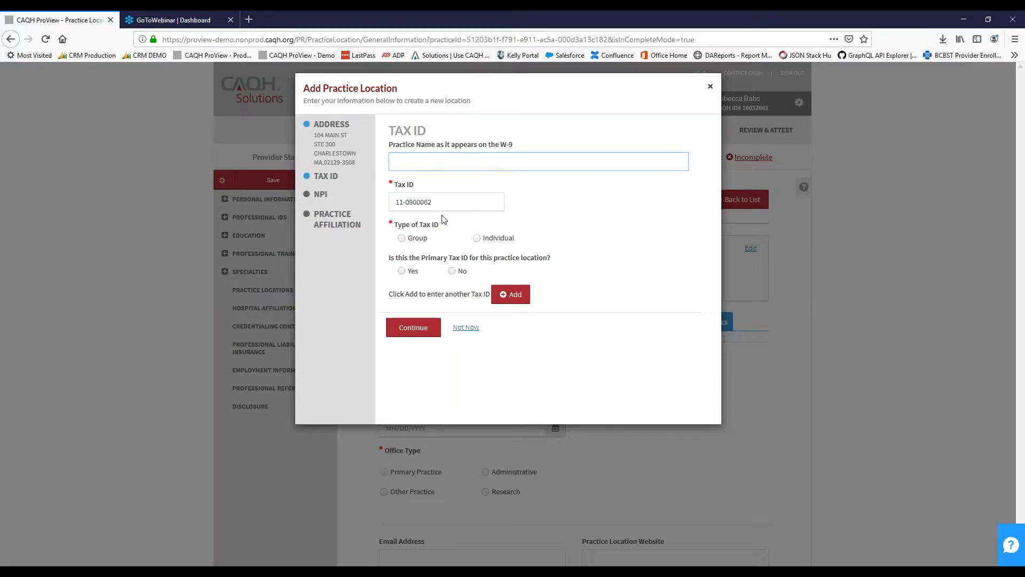
{"action": "triple_click", "coordinate": [447, 202]}
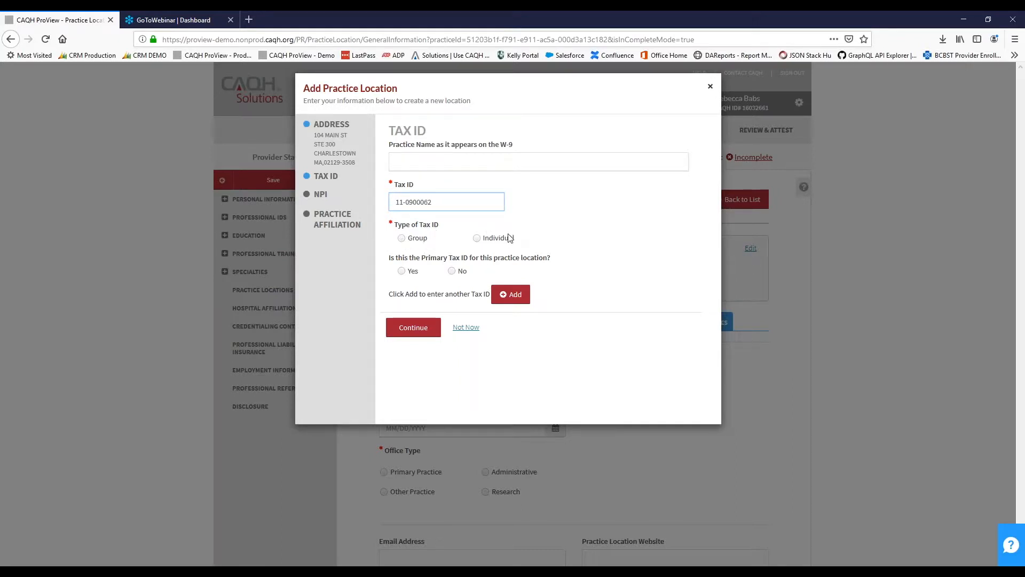
{"action": "left_click", "coordinate": [476, 237]}
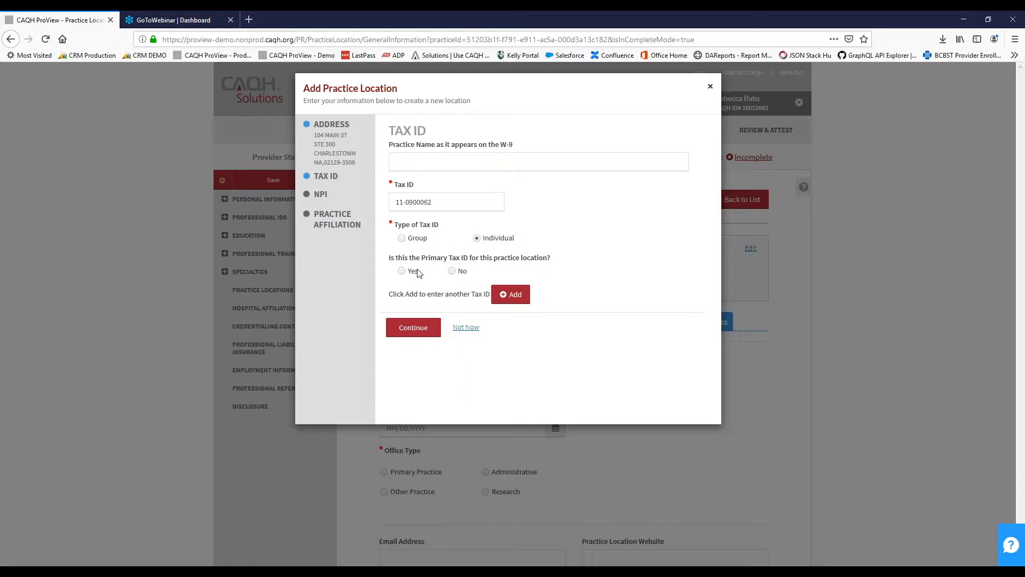
{"action": "left_click", "coordinate": [401, 271]}
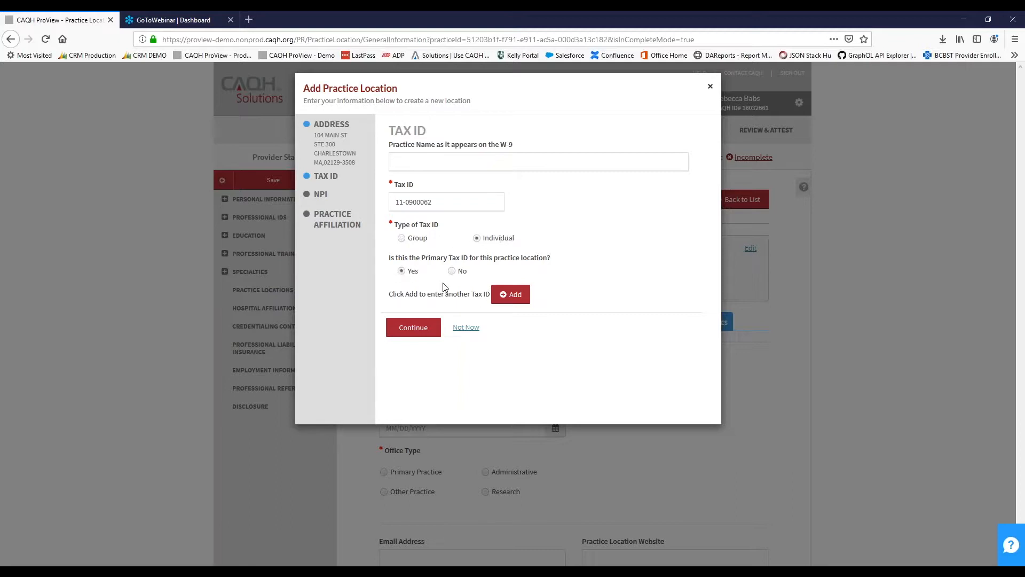
{"action": "mouse_move", "coordinate": [477, 266]}
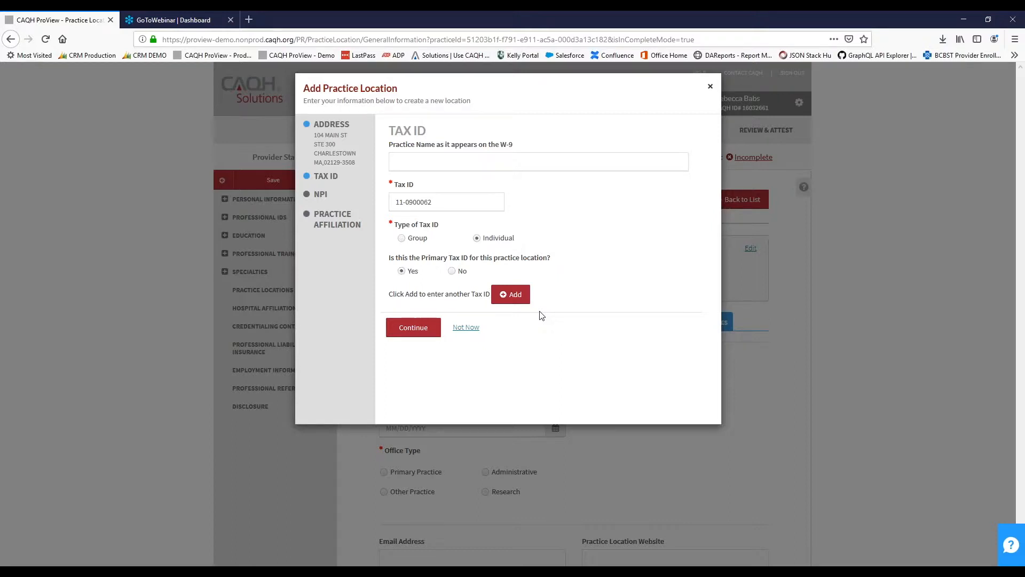
{"action": "mouse_move", "coordinate": [538, 316]}
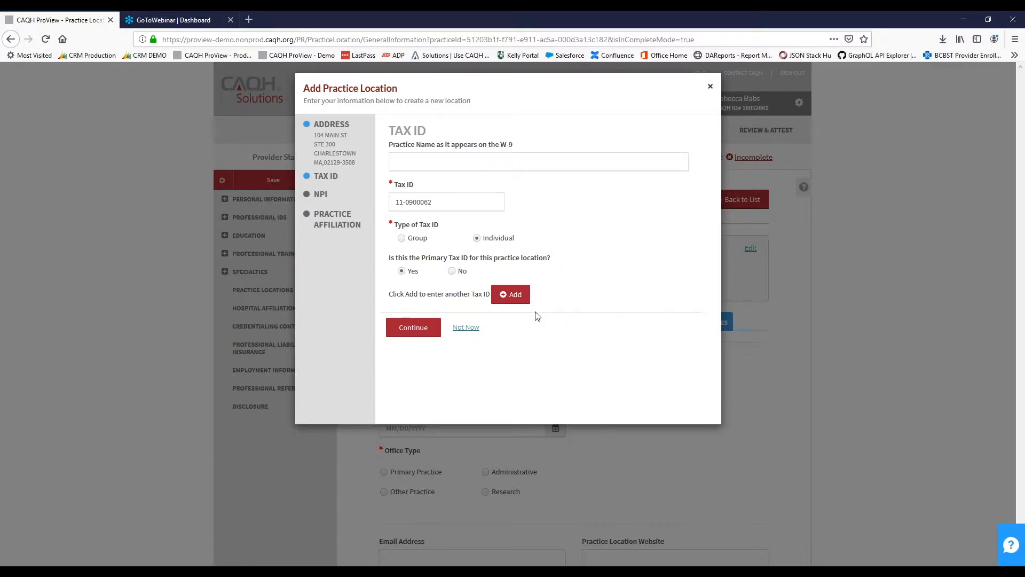
Add then remove an extra tax ID entry and continue to the NPI step
{"action": "left_click", "coordinate": [511, 294]}
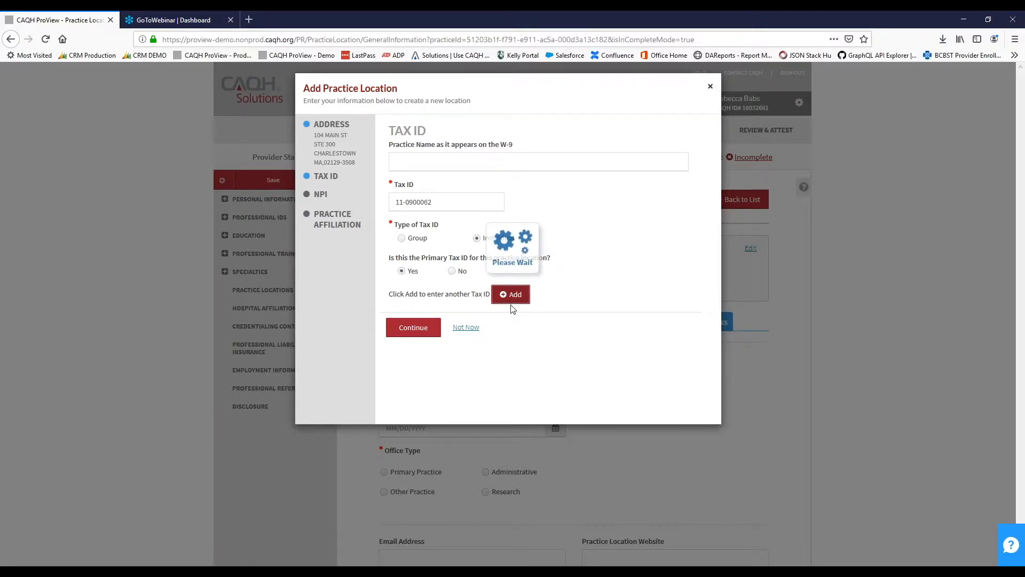
{"action": "left_click", "coordinate": [511, 293]}
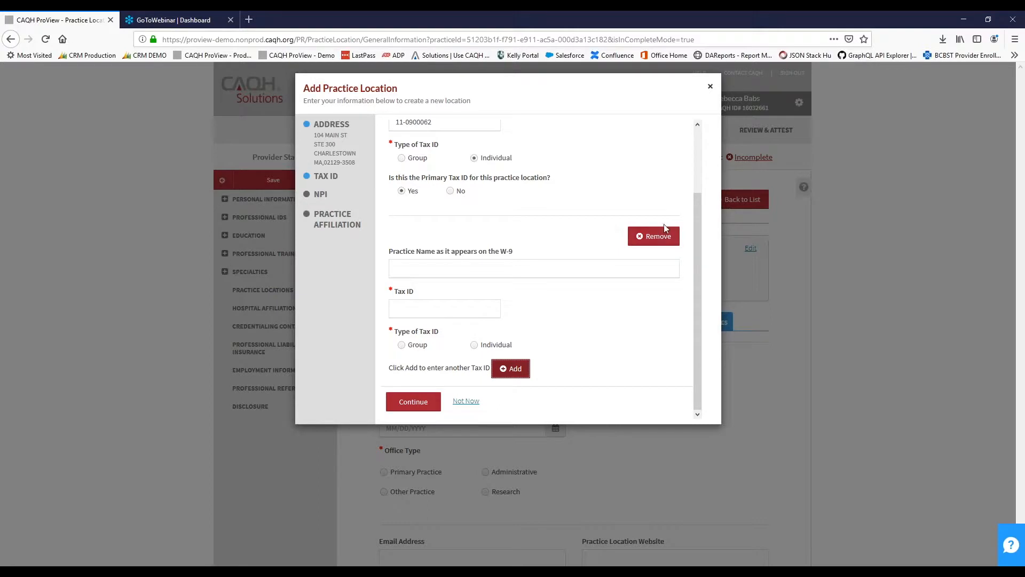
{"action": "left_click", "coordinate": [654, 236]}
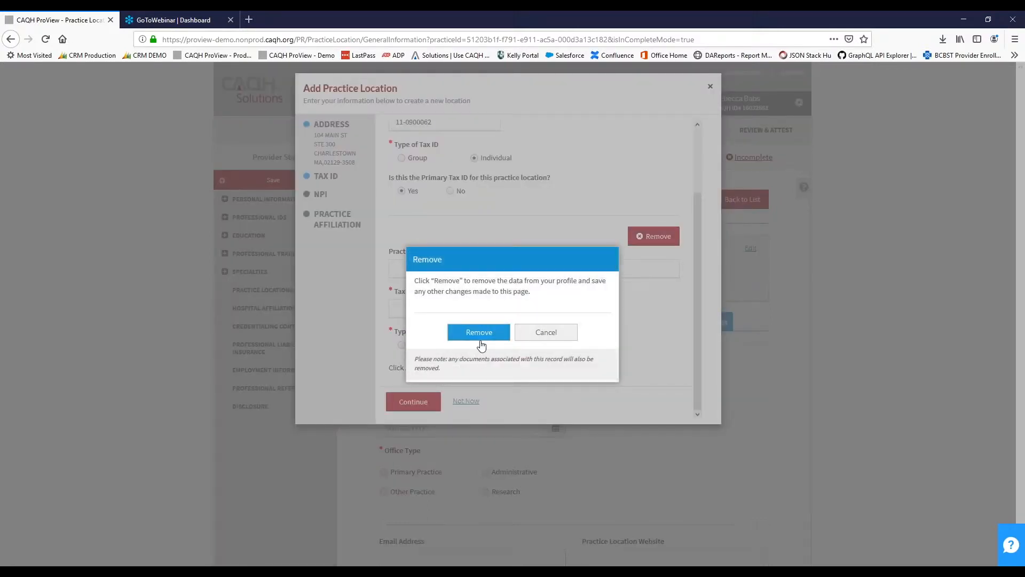
{"action": "left_click", "coordinate": [478, 333]}
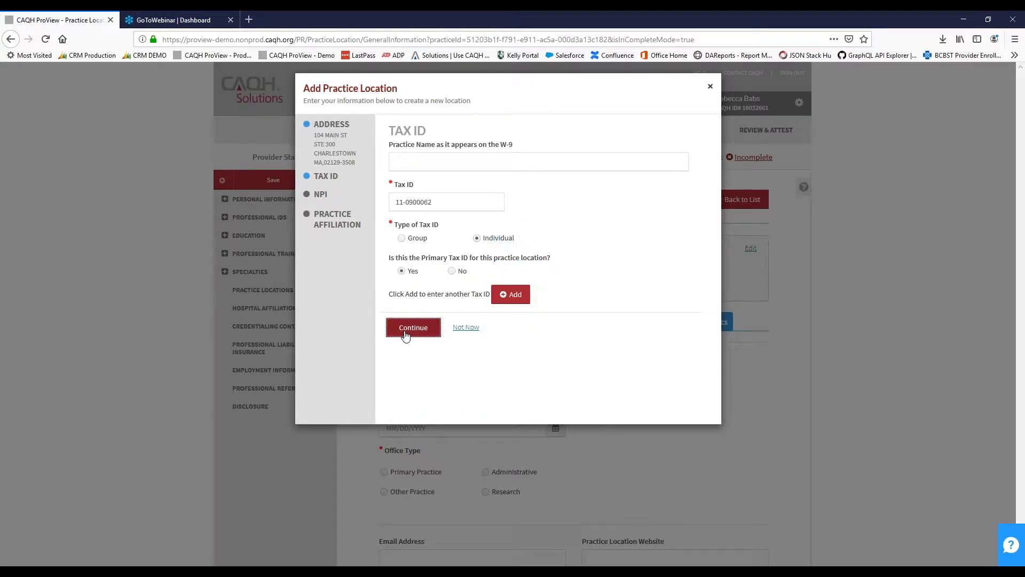
{"action": "left_click", "coordinate": [412, 326]}
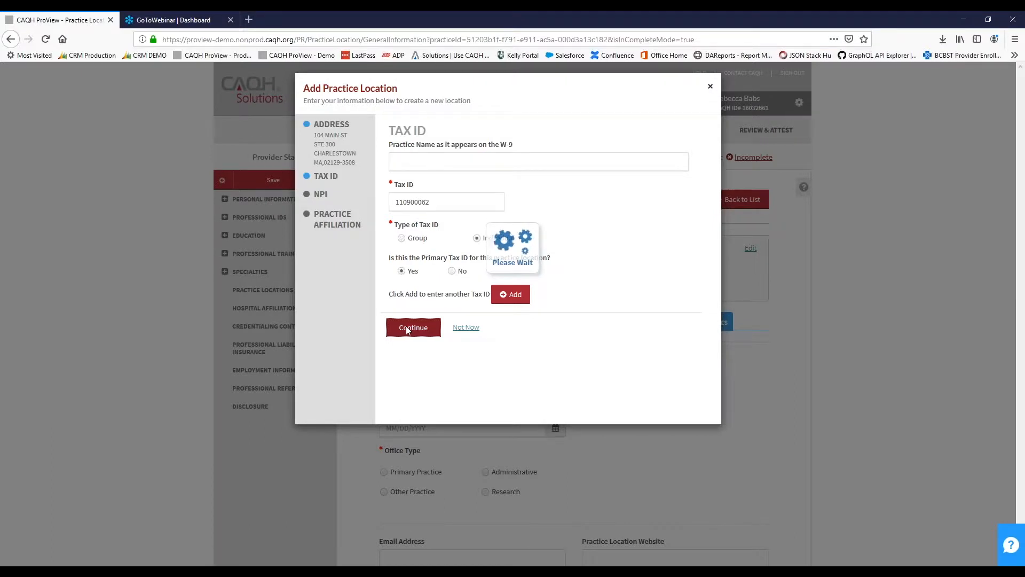
{"action": "left_click", "coordinate": [412, 327]}
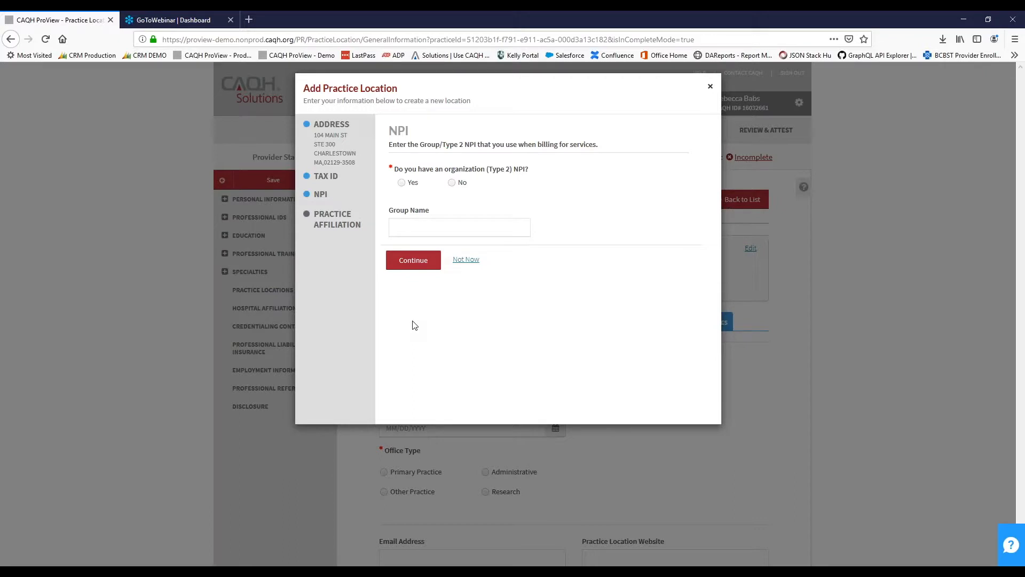
{"action": "mouse_move", "coordinate": [414, 165]}
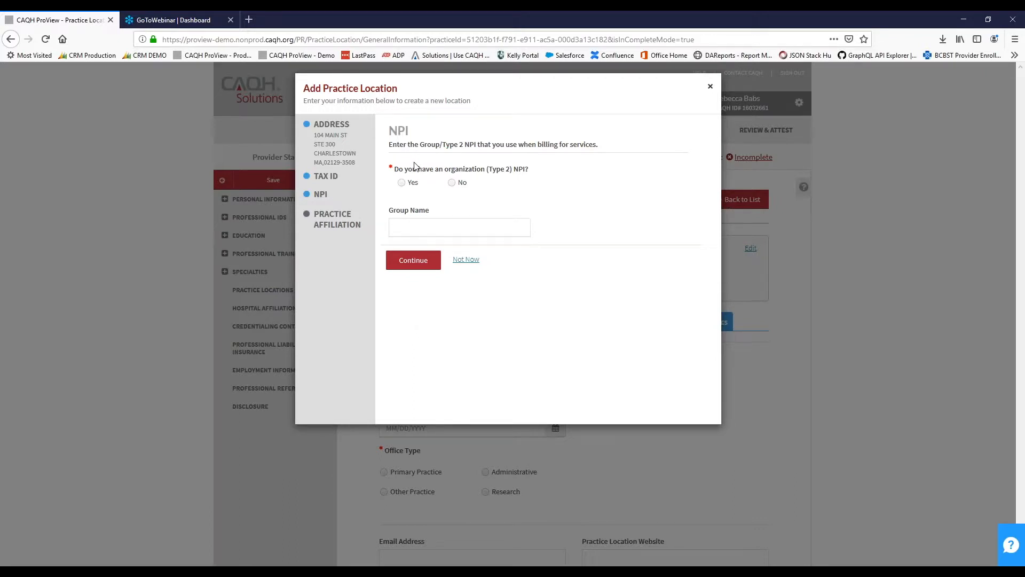
{"action": "left_click", "coordinate": [401, 183]}
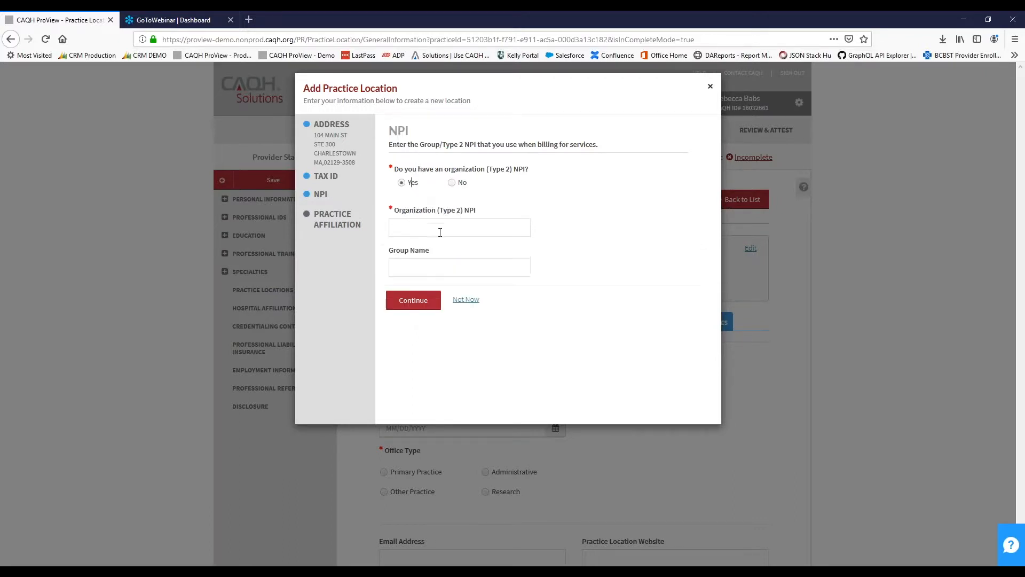
{"action": "type", "text": "1234567890"}
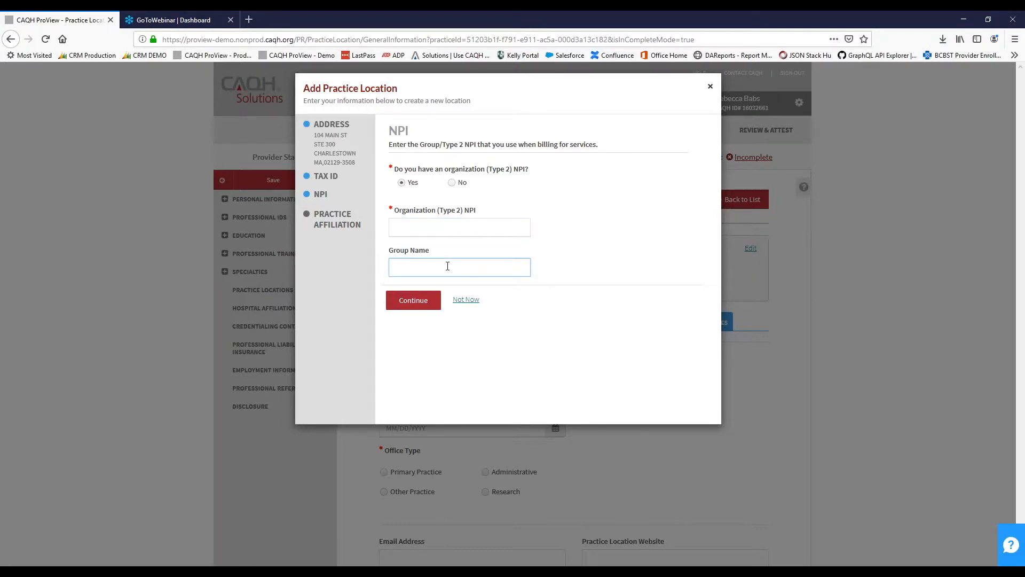
{"action": "left_click", "coordinate": [452, 183]}
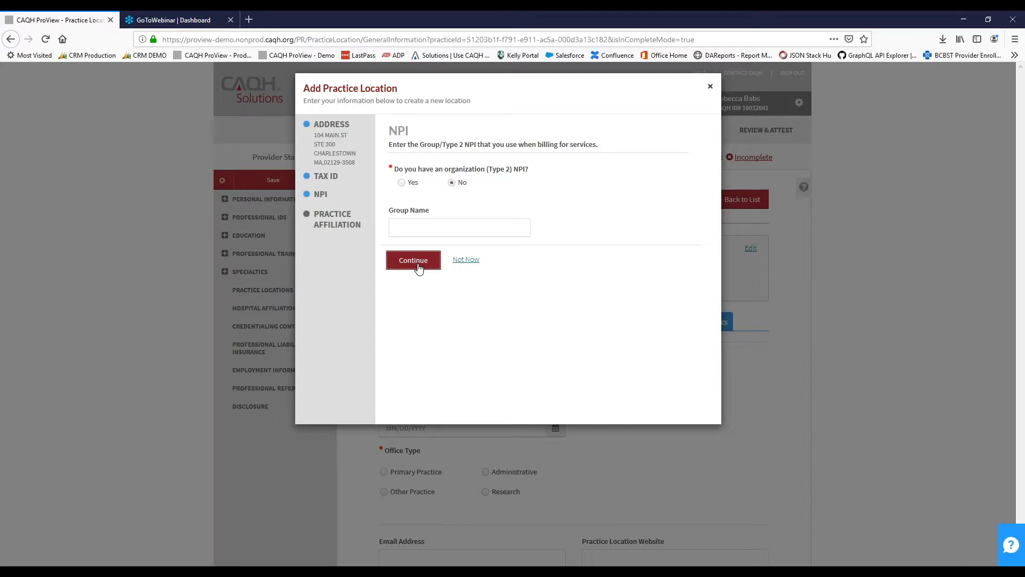
{"action": "left_click", "coordinate": [412, 261]}
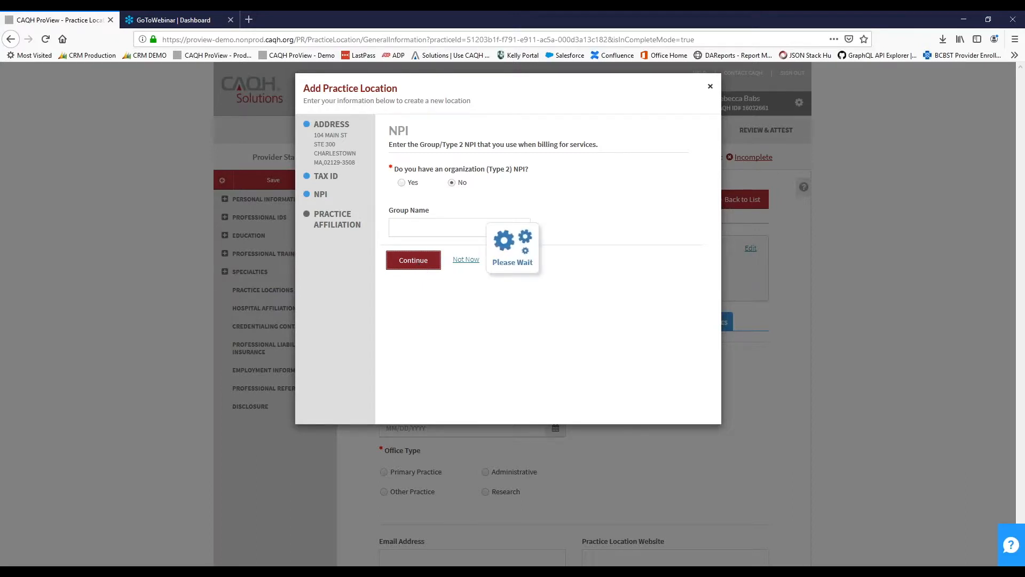
{"action": "left_click", "coordinate": [412, 261]}
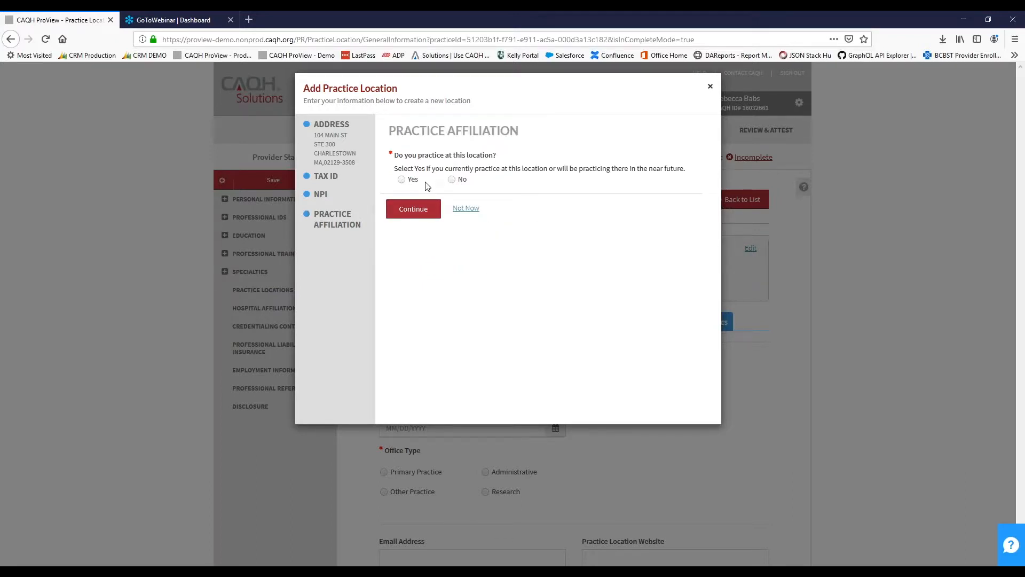
Confirm practicing here with affiliation 'I see patients here at least one day per week' and add the location
{"action": "left_click", "coordinate": [401, 179]}
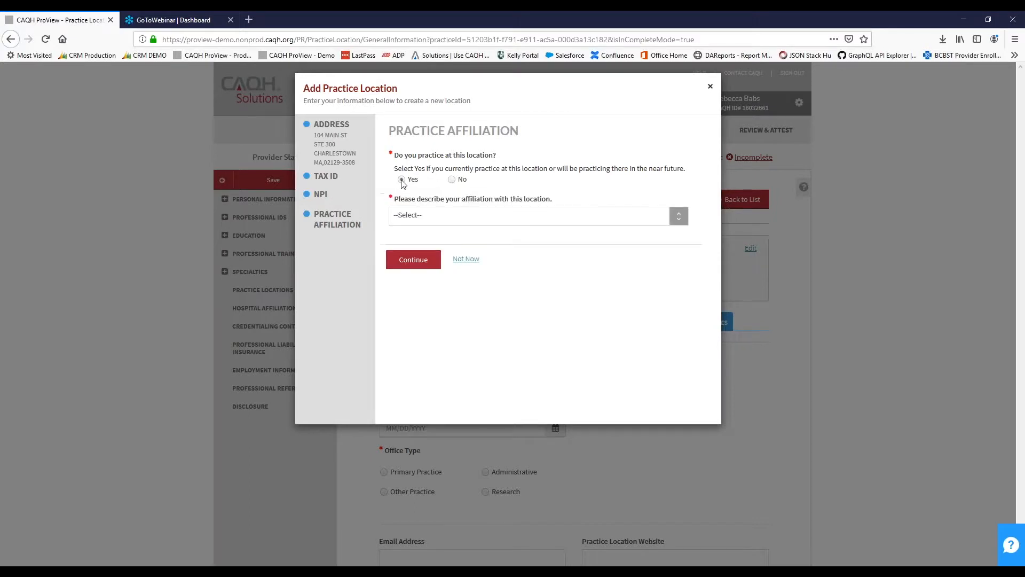
{"action": "left_click", "coordinate": [529, 214]}
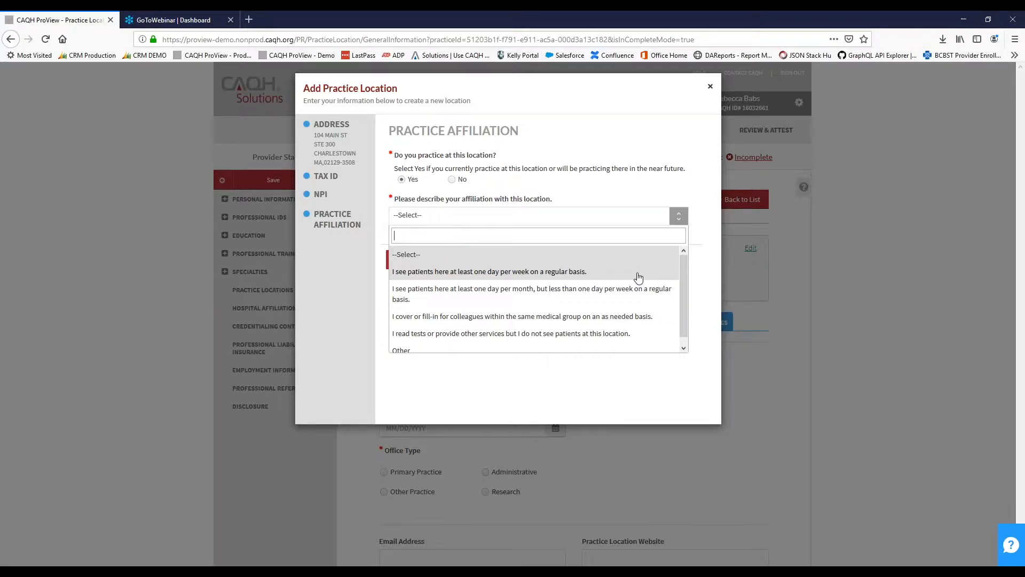
{"action": "mouse_move", "coordinate": [642, 276]}
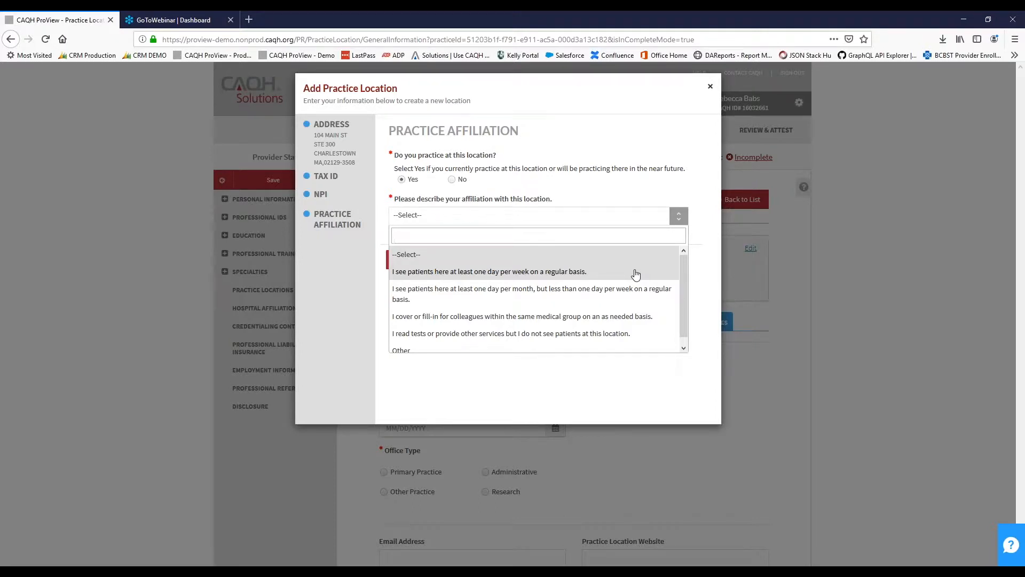
{"action": "mouse_move", "coordinate": [558, 342]}
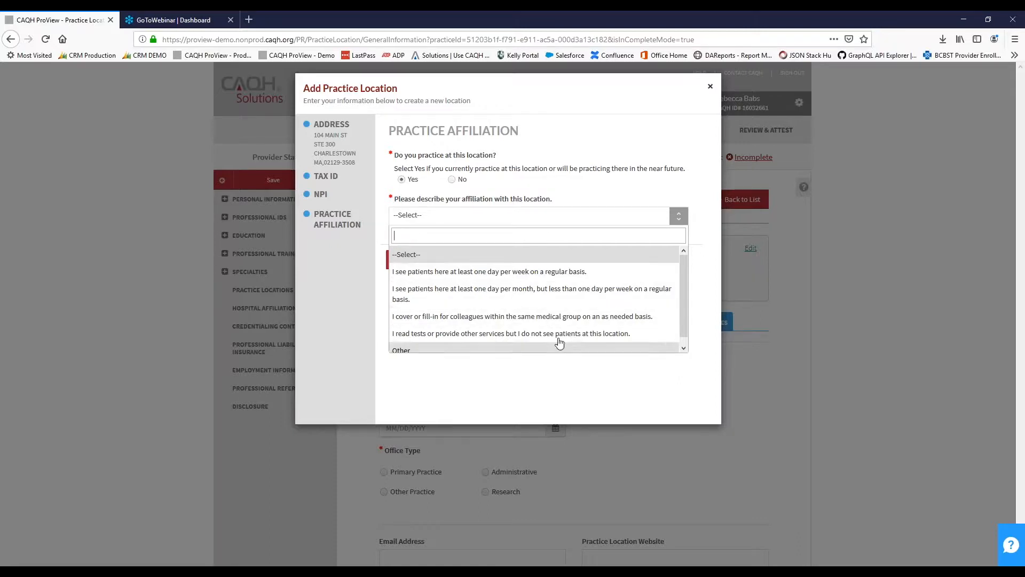
{"action": "mouse_move", "coordinate": [566, 324]}
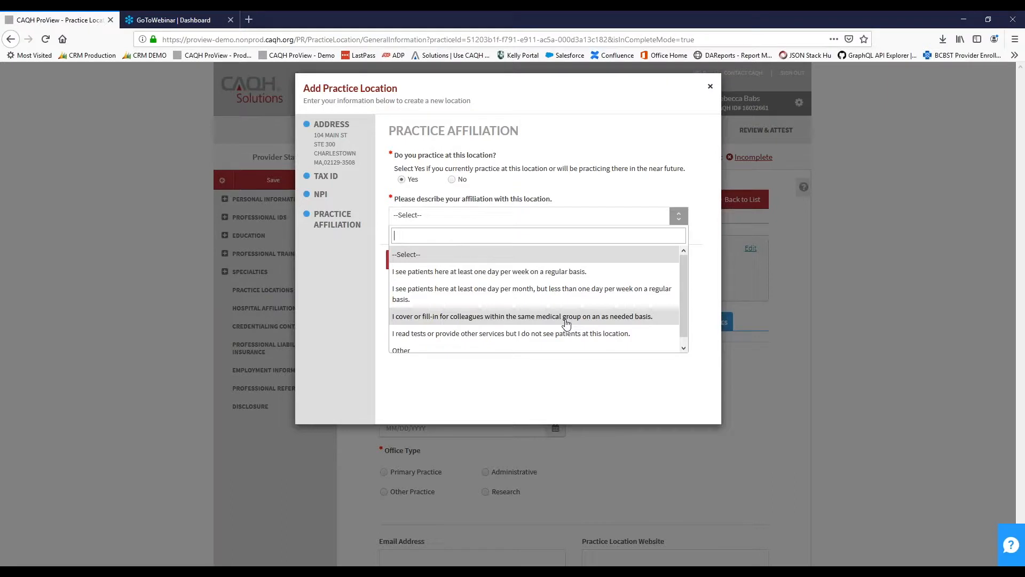
{"action": "mouse_move", "coordinate": [556, 333]}
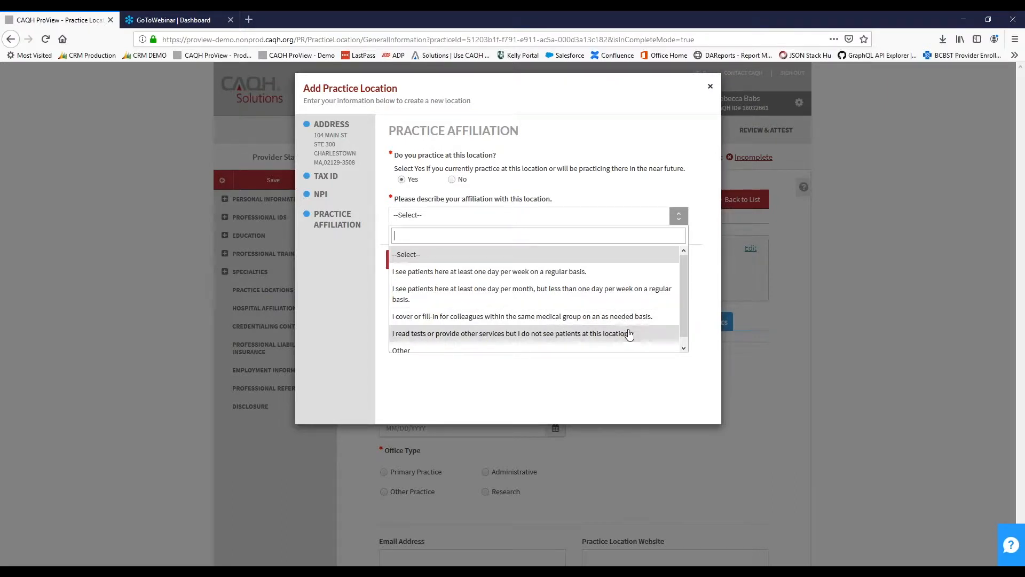
{"action": "mouse_move", "coordinate": [604, 353]}
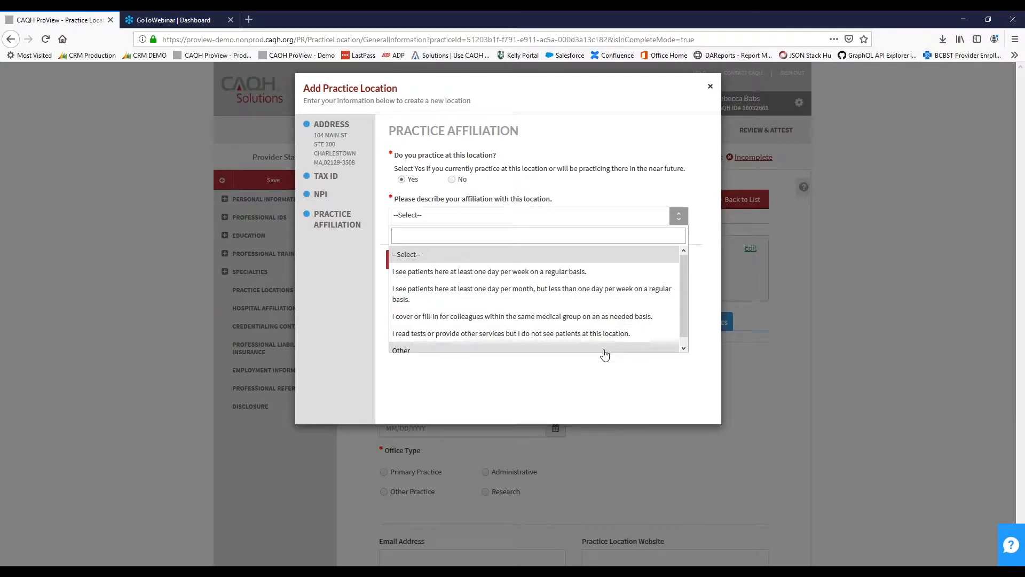
{"action": "left_click", "coordinate": [401, 350]}
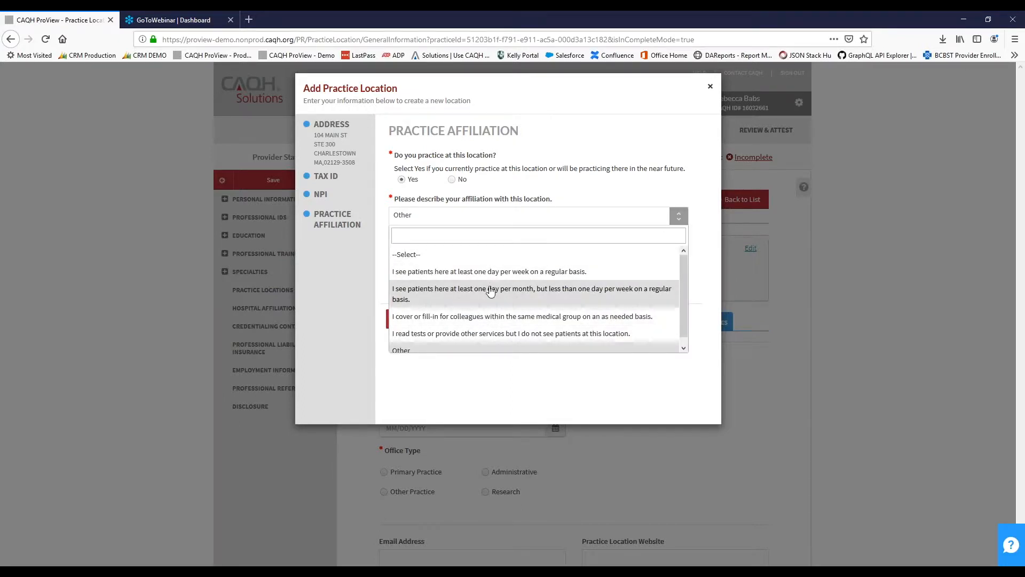
{"action": "mouse_move", "coordinate": [495, 271]}
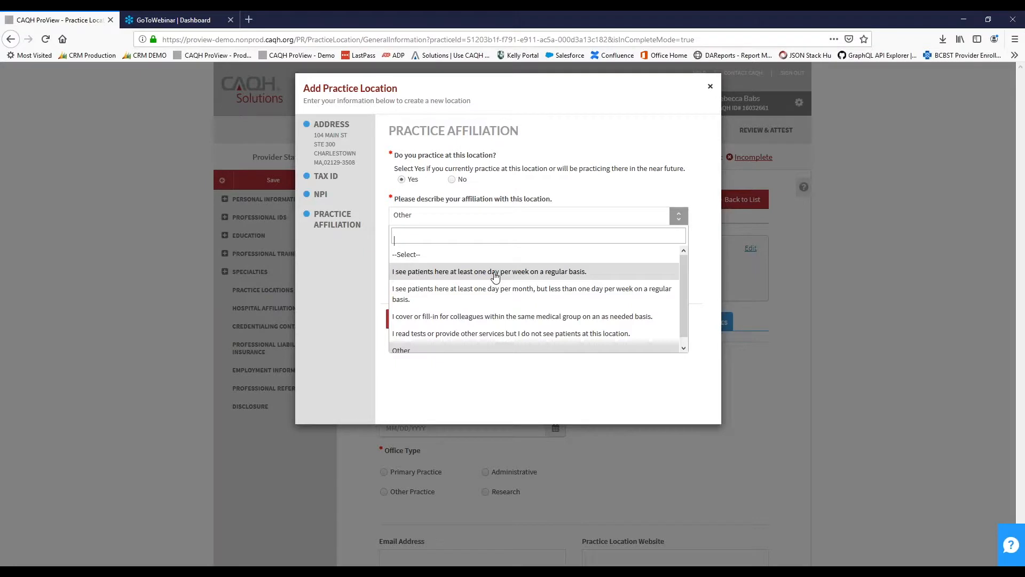
{"action": "left_click", "coordinate": [489, 271]}
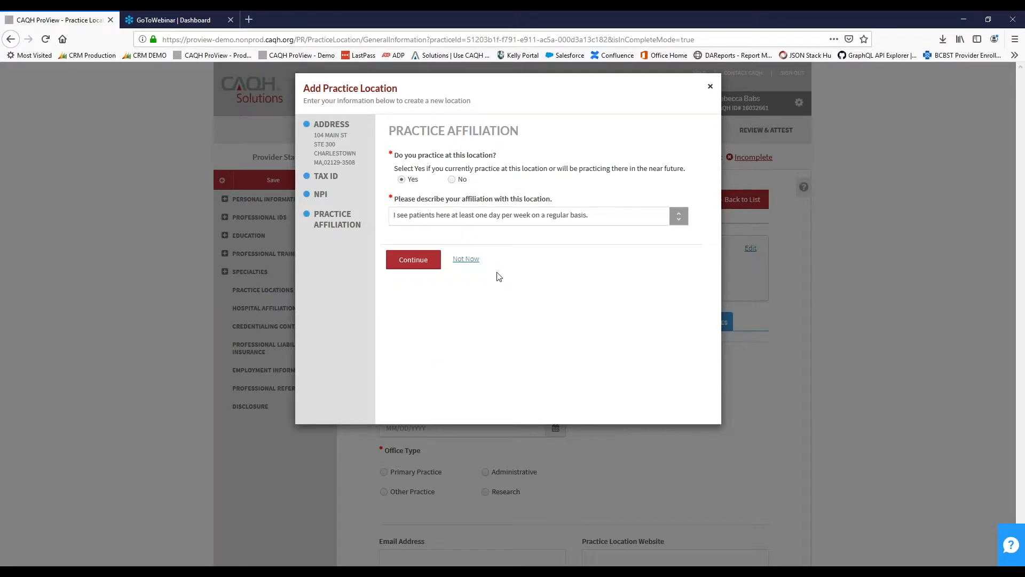
{"action": "left_click", "coordinate": [413, 259]}
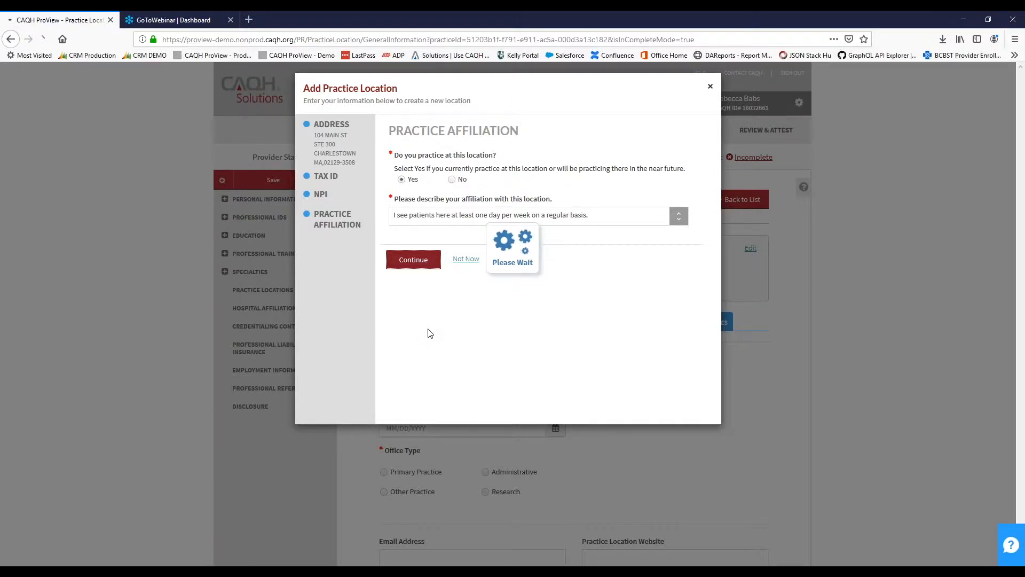
{"action": "left_click", "coordinate": [412, 259]}
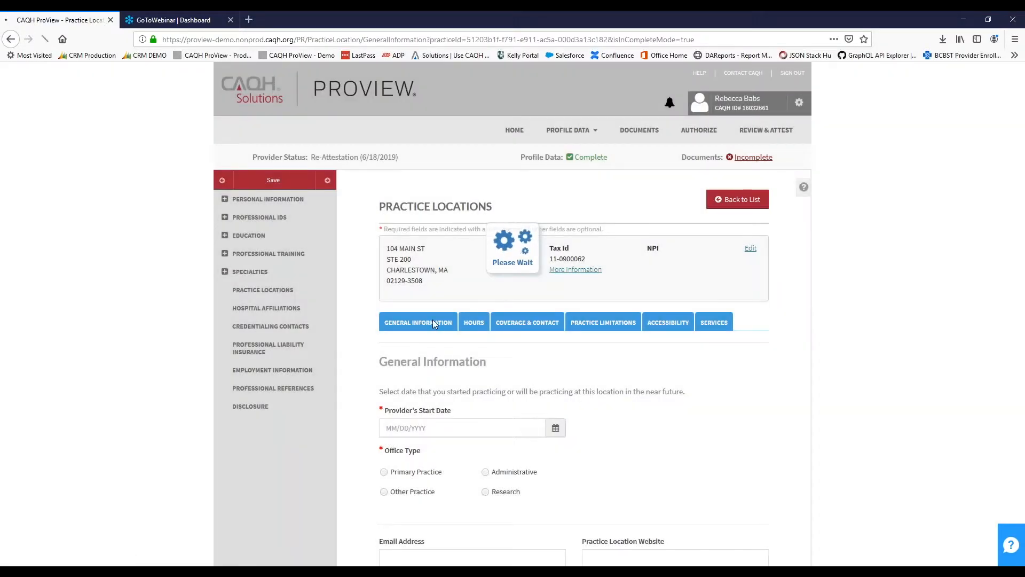
{"action": "left_click", "coordinate": [662, 322]}
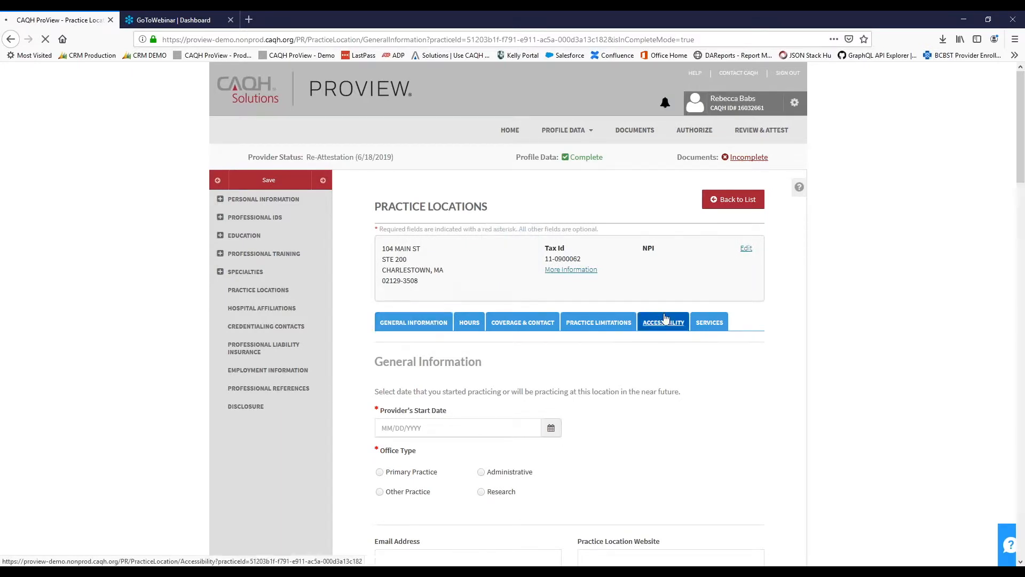
Set the Provider's Start Date to 06/03/2019 and the Office Type to Other Practice
{"action": "left_click", "coordinate": [662, 322]}
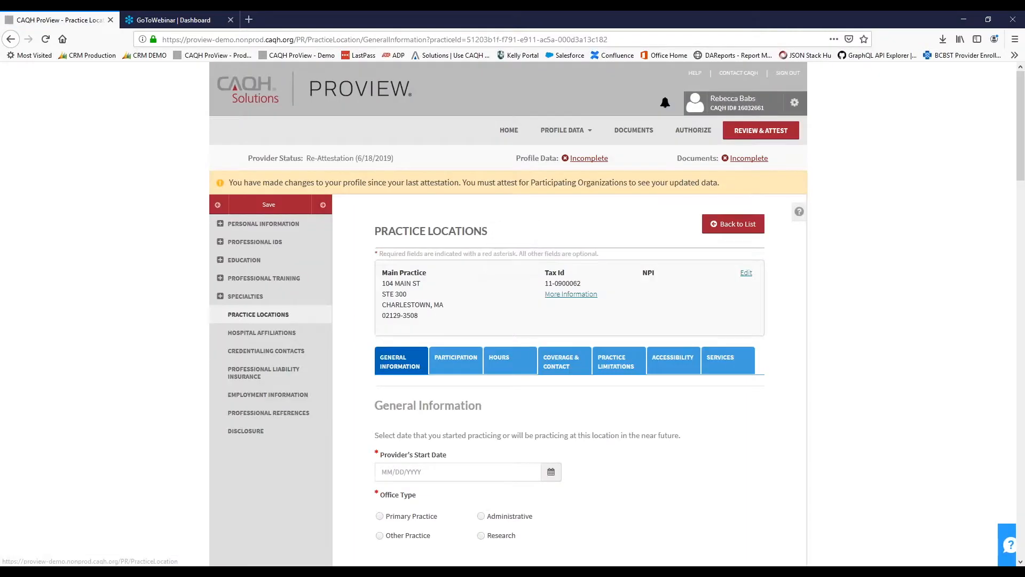
{"action": "scroll", "scroll_direction": "down", "scroll_amount": 3}
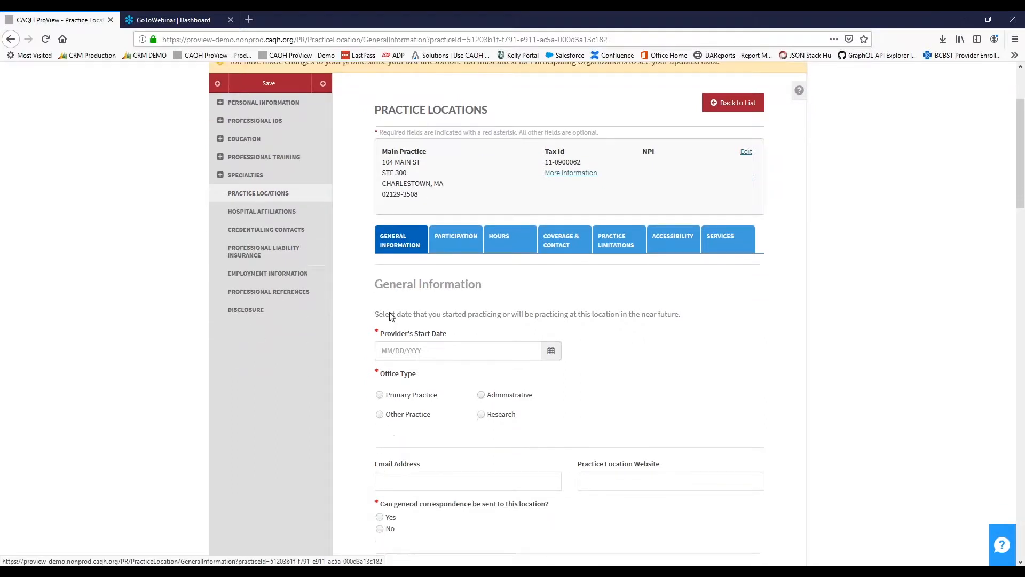
{"action": "scroll", "scroll_direction": "down", "scroll_amount": 3}
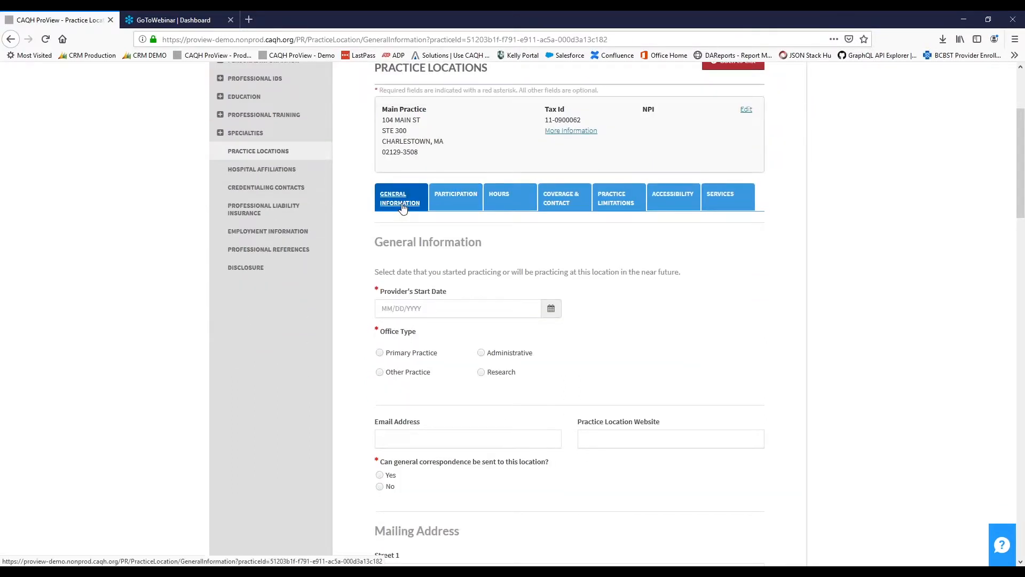
{"action": "scroll", "scroll_direction": "down", "scroll_amount": 3}
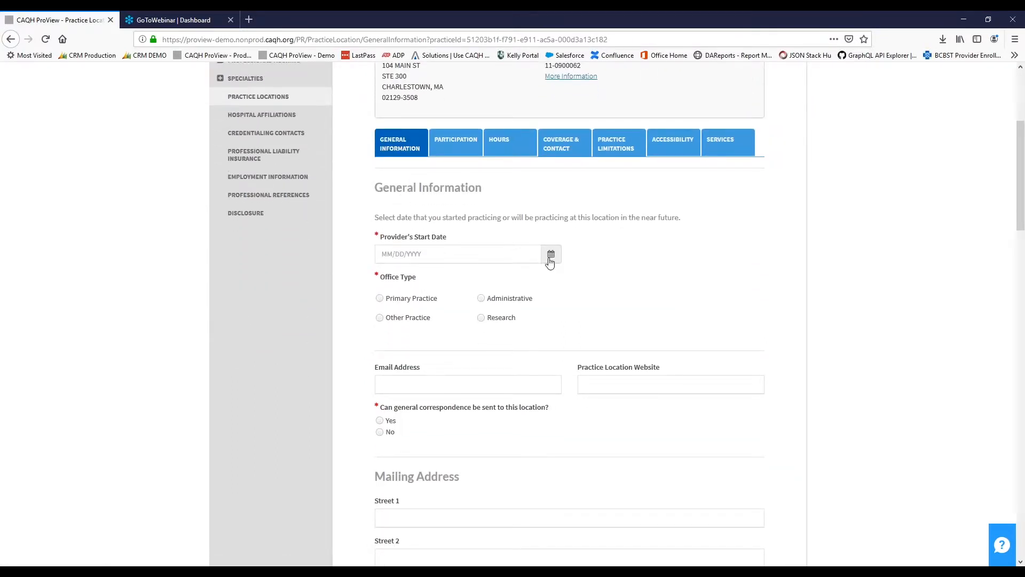
{"action": "left_click", "coordinate": [551, 255]}
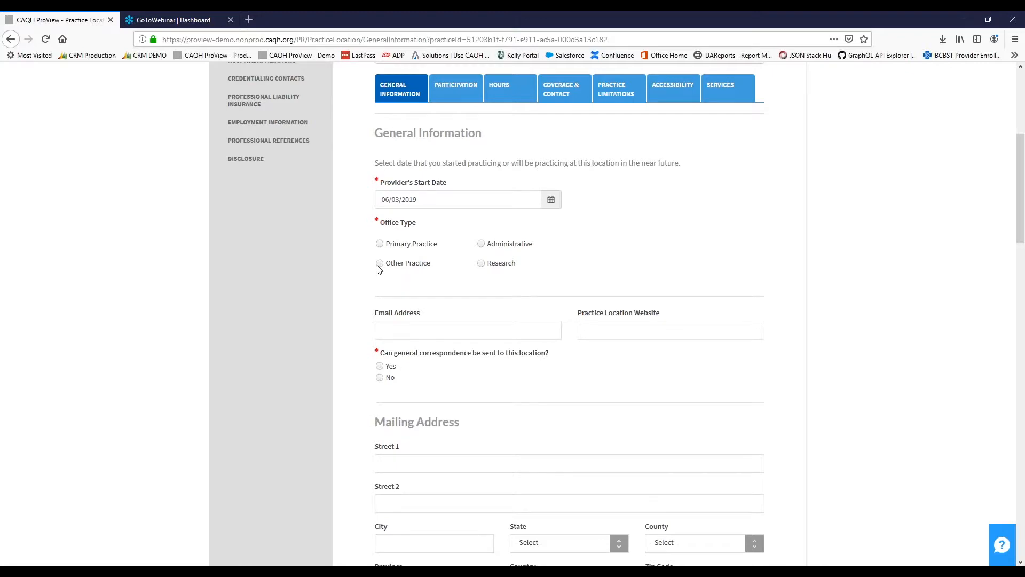
{"action": "left_click", "coordinate": [379, 262]}
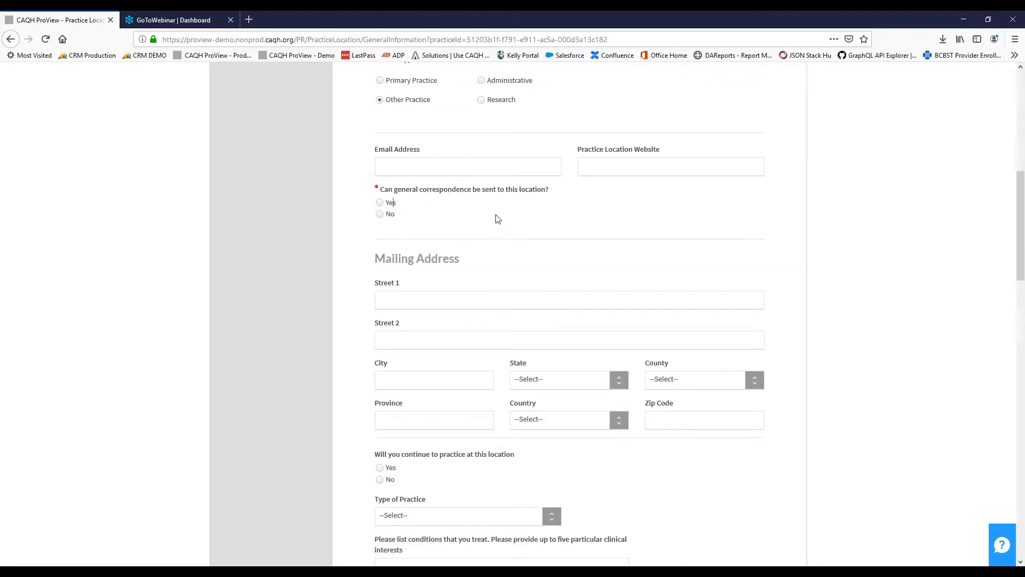
{"action": "scroll", "scroll_direction": "down", "scroll_amount": 3}
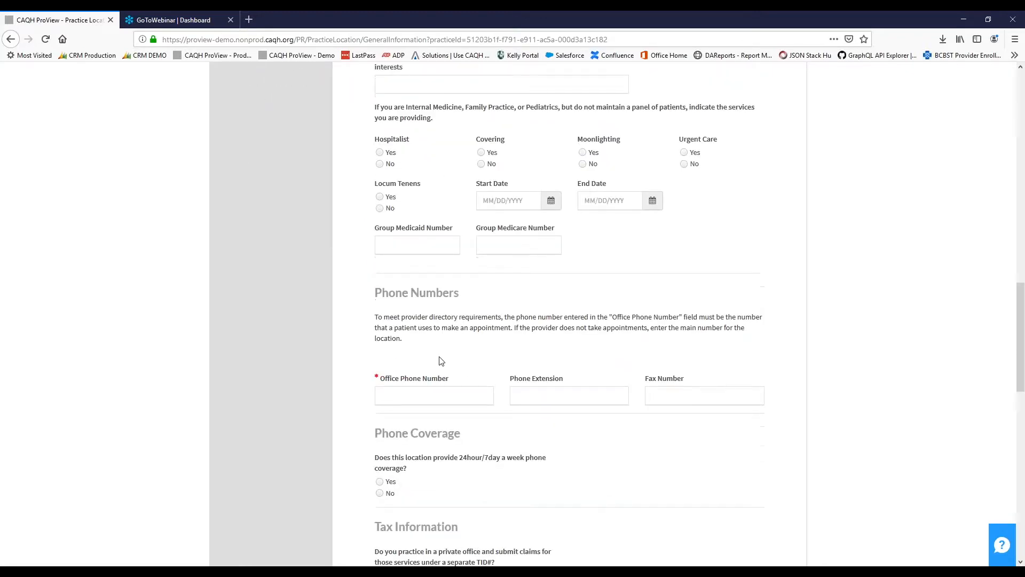
{"action": "scroll", "scroll_direction": "down", "scroll_amount": 3}
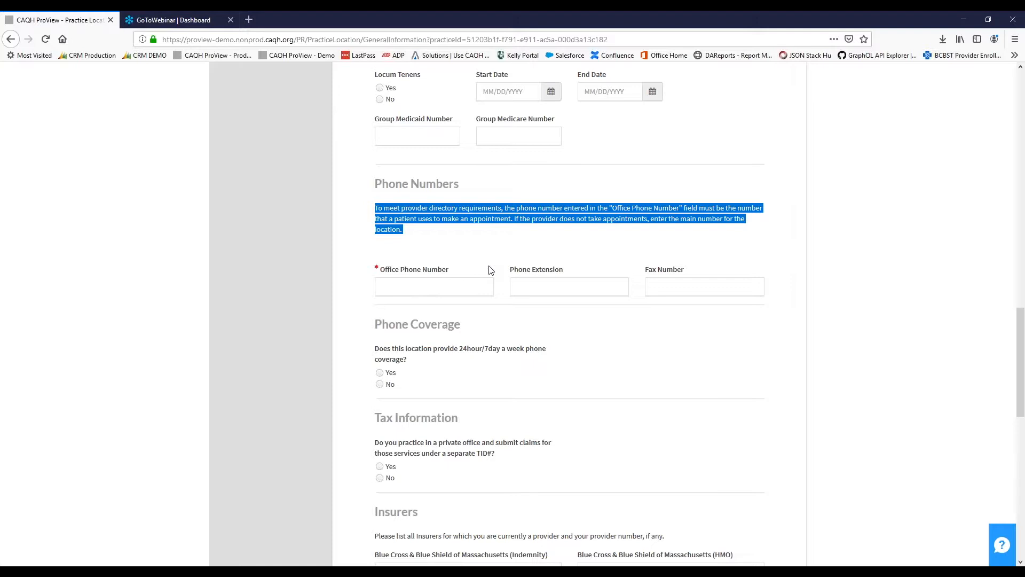
{"action": "type", "text": "6__-___-____"}
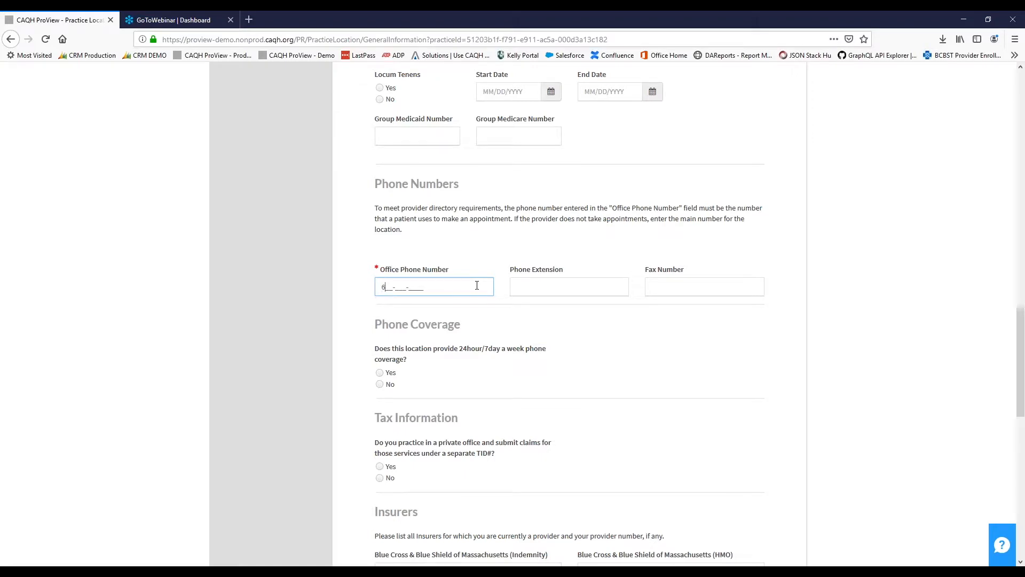
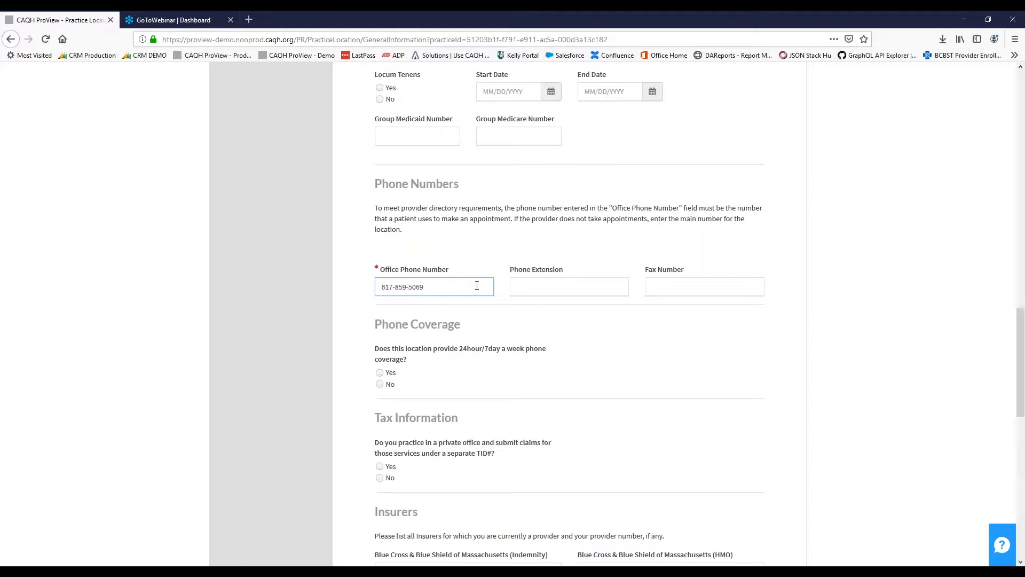
{"action": "left_click", "coordinate": [434, 286]}
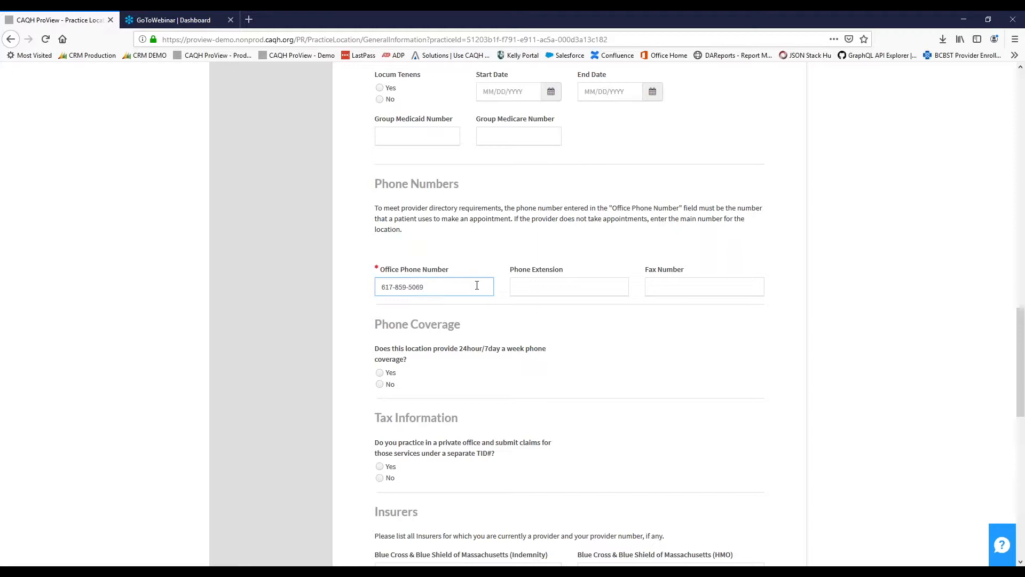
{"action": "left_click", "coordinate": [424, 286]}
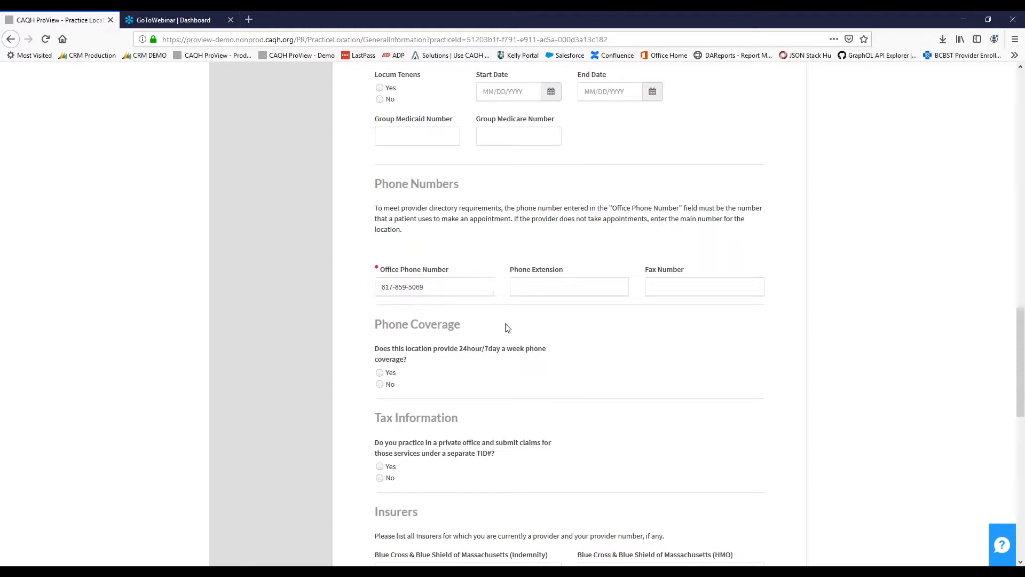
Save the General Information section and continue to Health Plan Participation
{"action": "scroll", "scroll_direction": "down", "scroll_amount": 3}
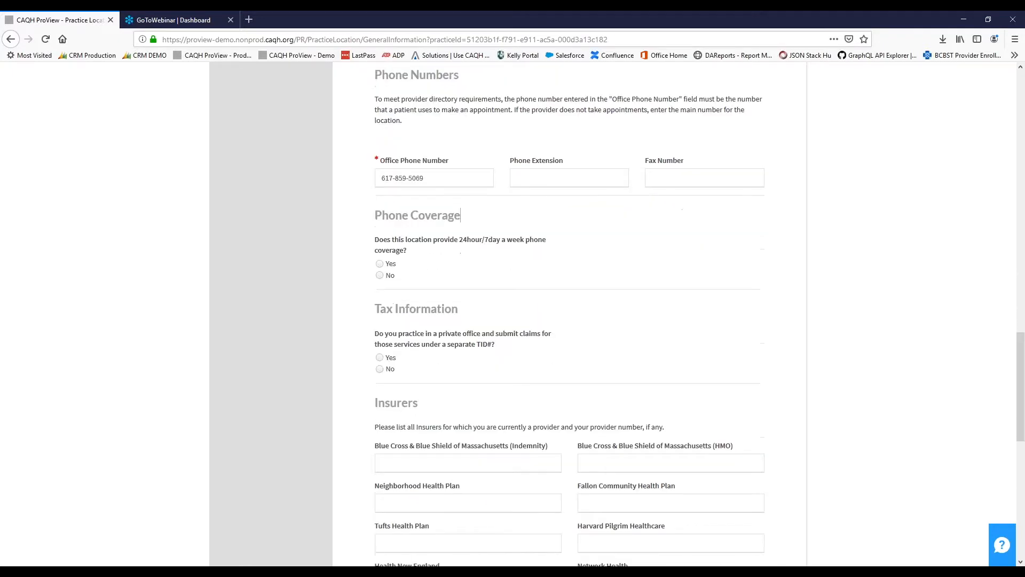
{"action": "scroll", "scroll_direction": "down", "scroll_amount": 3}
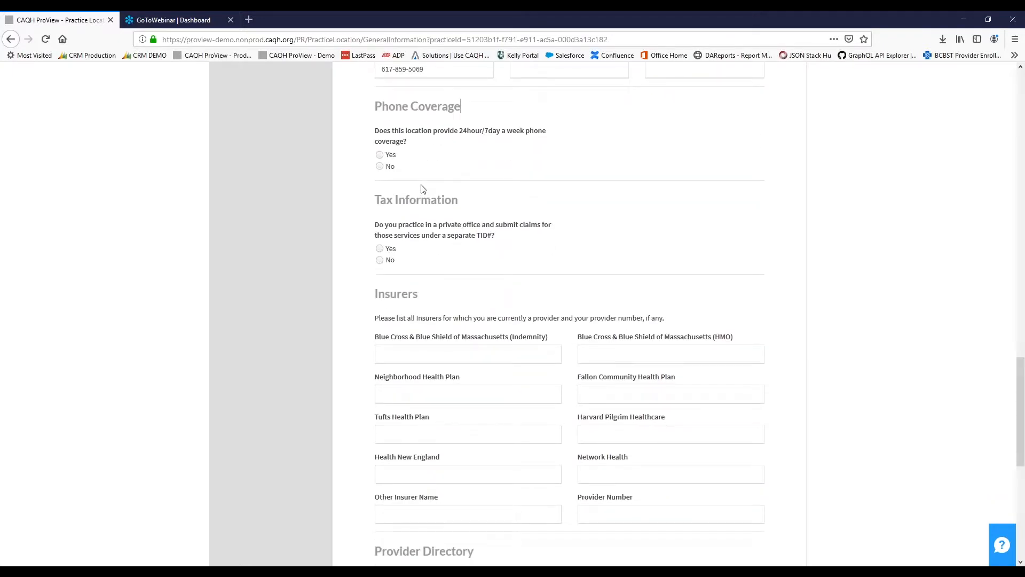
{"action": "scroll", "scroll_direction": "down", "scroll_amount": 3}
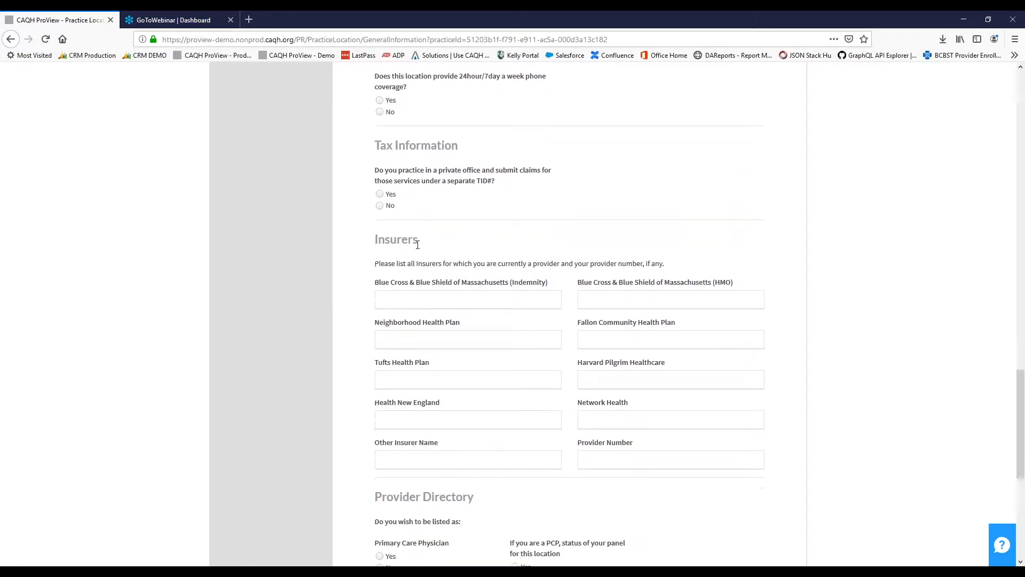
{"action": "scroll", "scroll_direction": "down", "scroll_amount": 3}
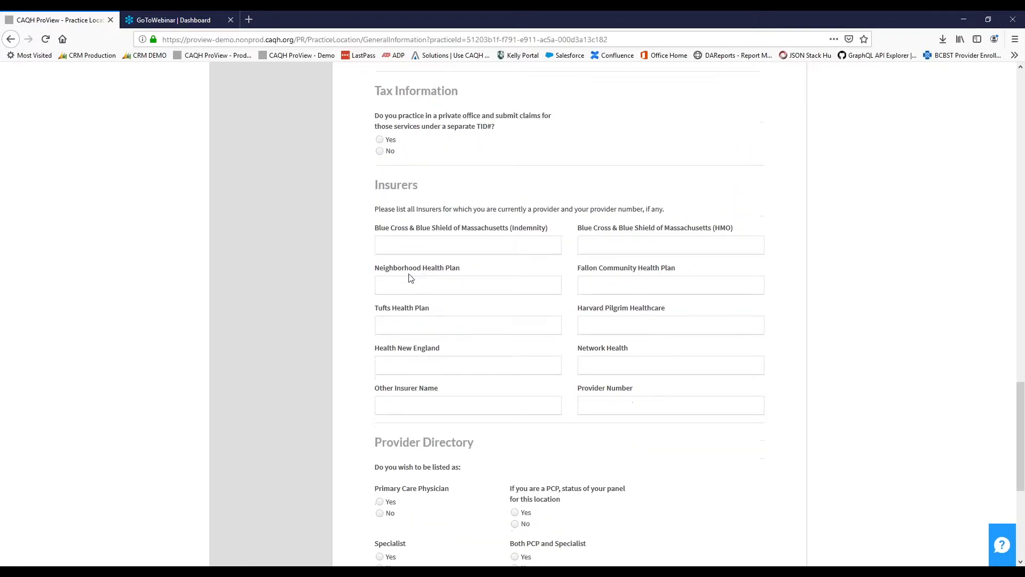
{"action": "scroll", "scroll_direction": "down", "scroll_amount": 3}
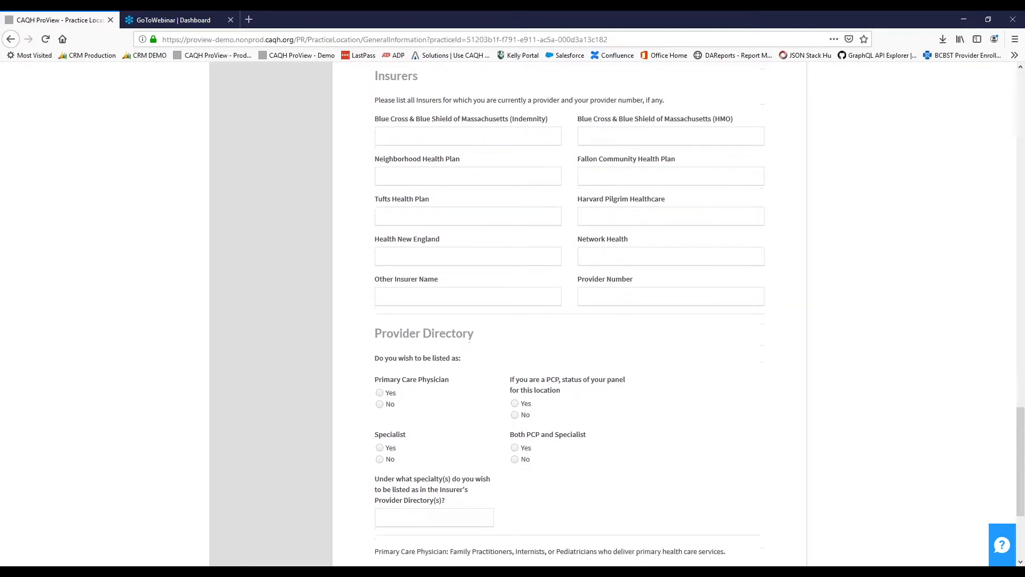
{"action": "scroll", "scroll_direction": "down", "scroll_amount": 3}
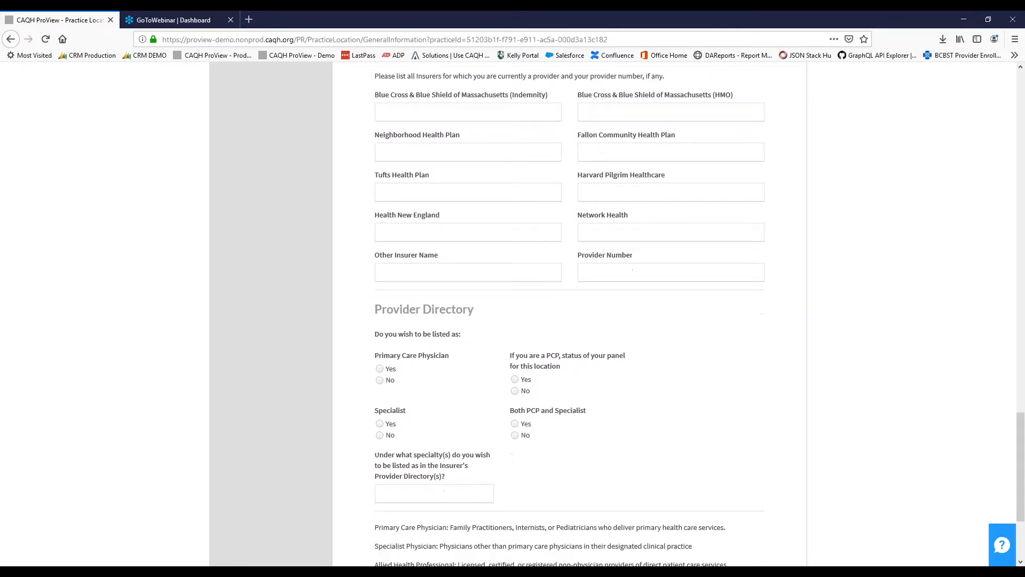
{"action": "scroll", "scroll_direction": "down", "scroll_amount": 3}
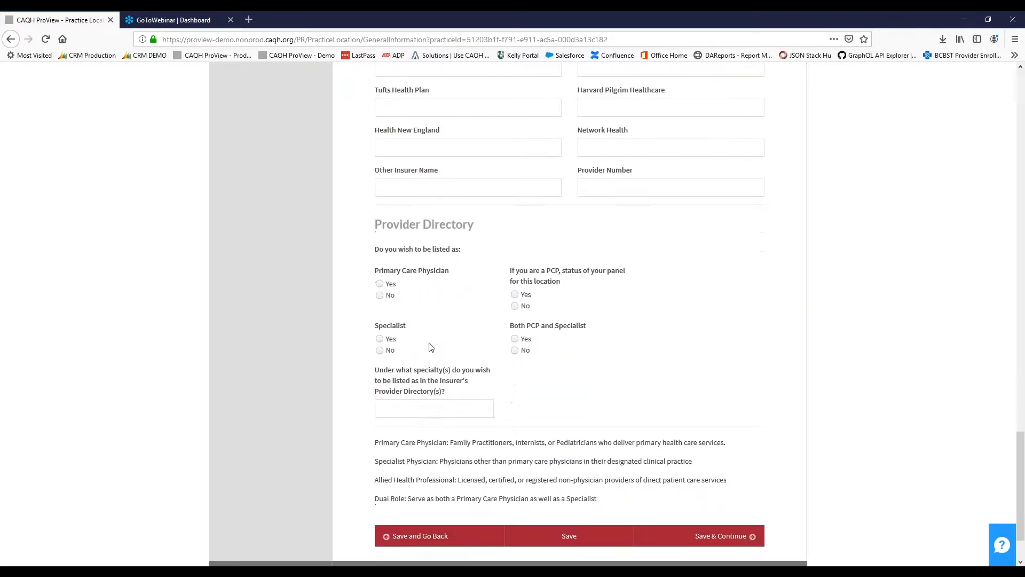
{"action": "scroll", "scroll_direction": "down", "scroll_amount": 3}
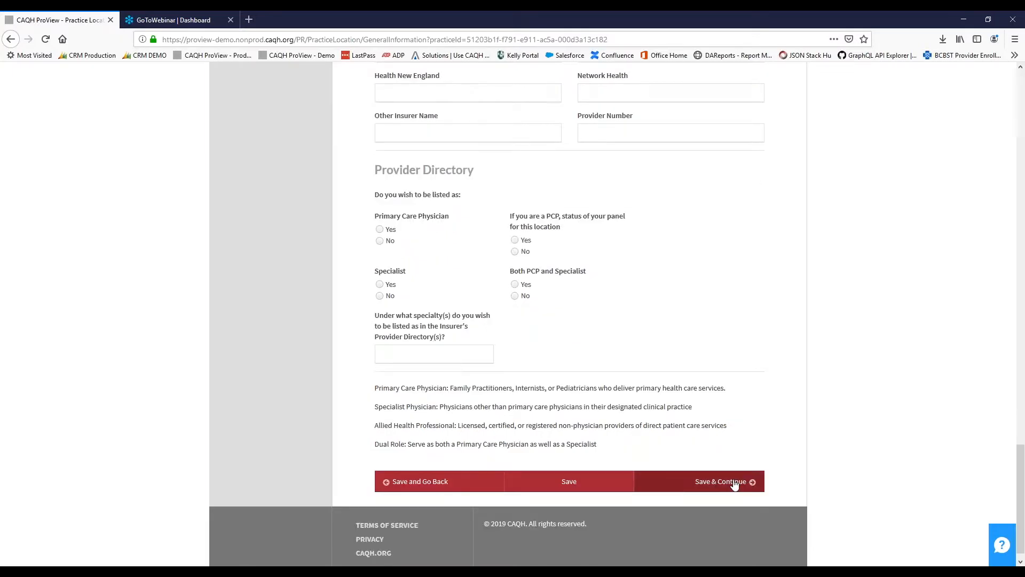
{"action": "left_click", "coordinate": [720, 482]}
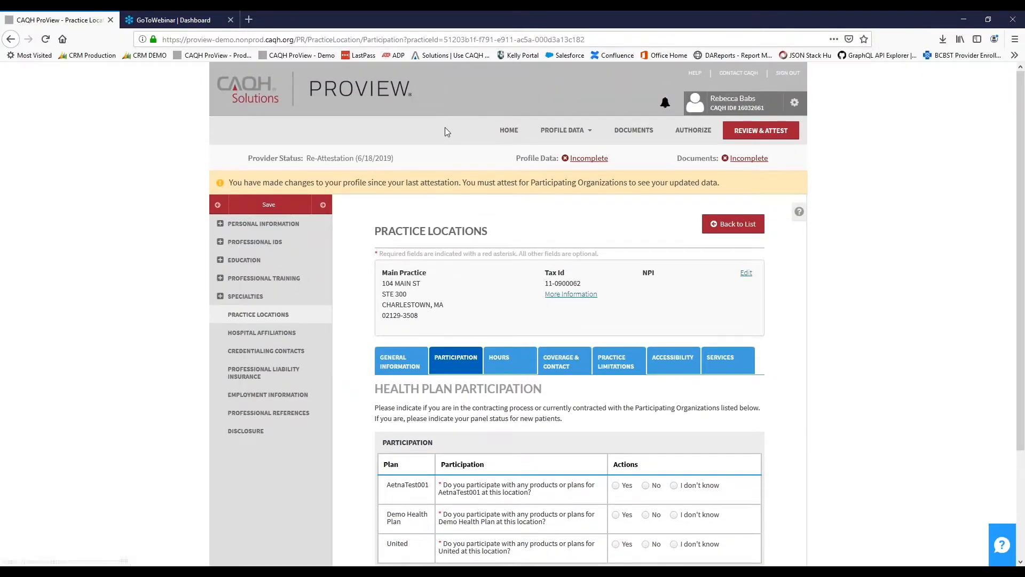
Mark AetnaTest001 and Demo Health Plan as participating at this location
{"action": "scroll", "scroll_direction": "down", "scroll_amount": 3}
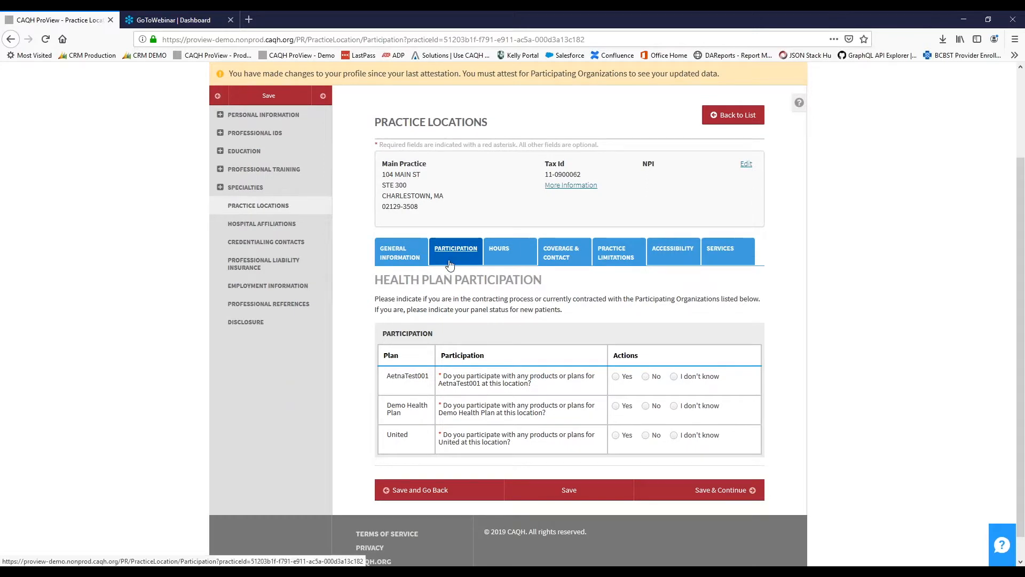
{"action": "mouse_move", "coordinate": [412, 391]}
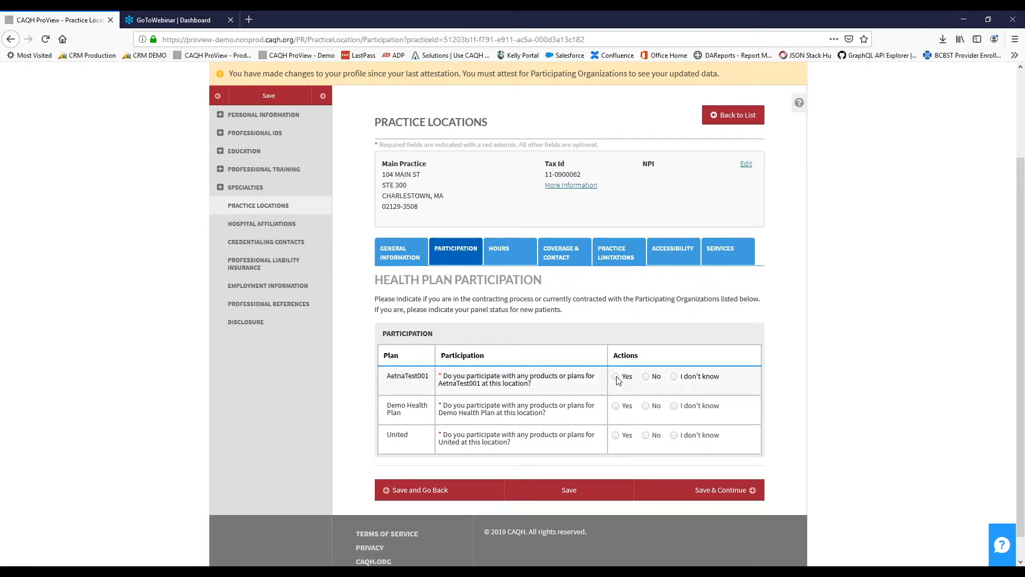
{"action": "left_click", "coordinate": [615, 376]}
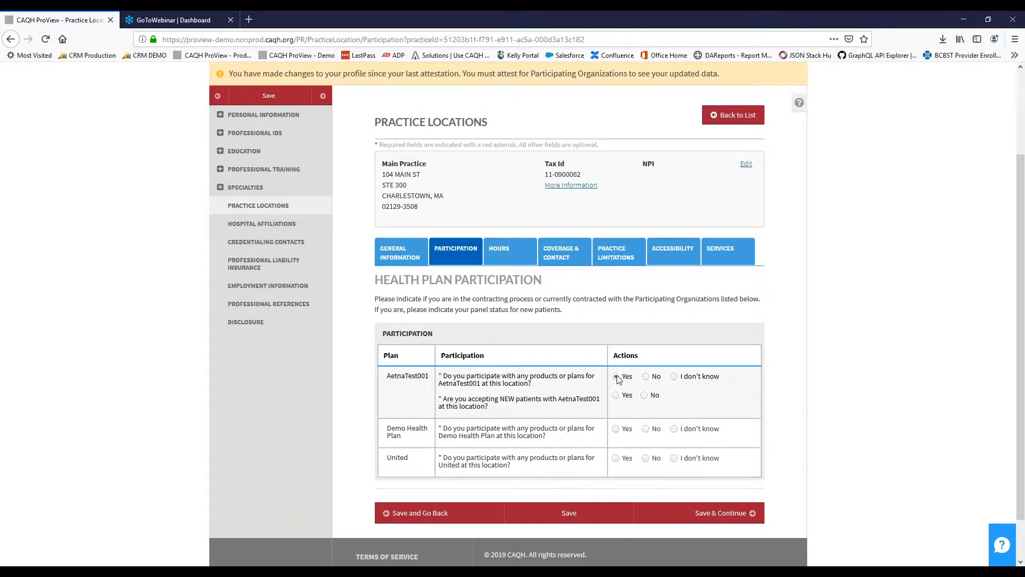
{"action": "left_click", "coordinate": [616, 376]}
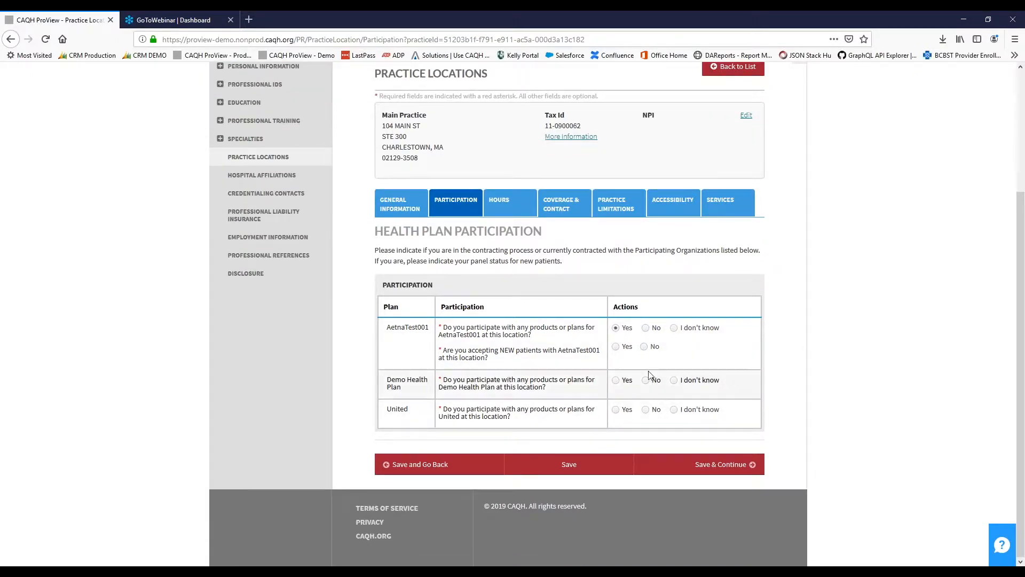
{"action": "mouse_move", "coordinate": [533, 371]}
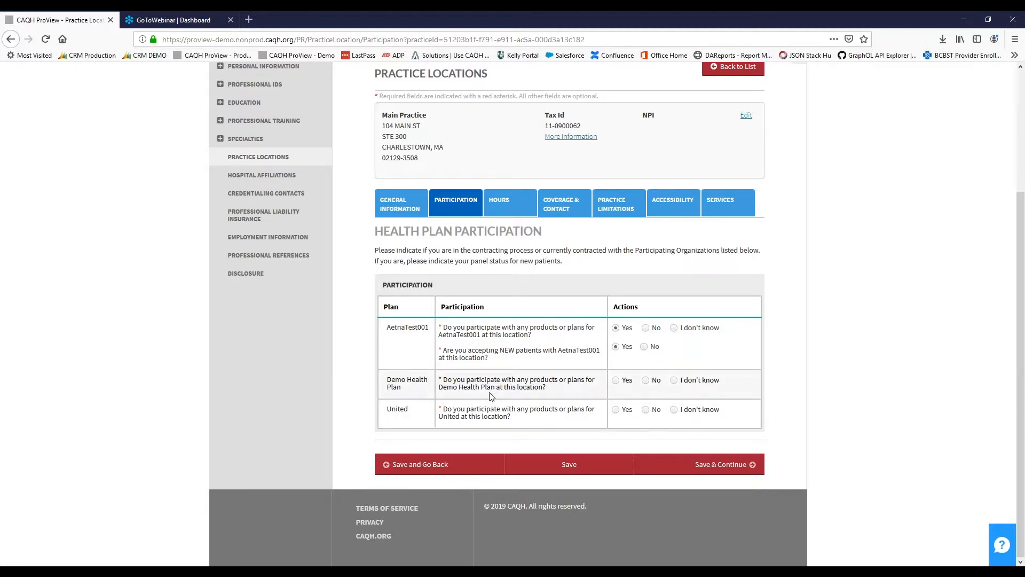
{"action": "mouse_move", "coordinate": [496, 362]}
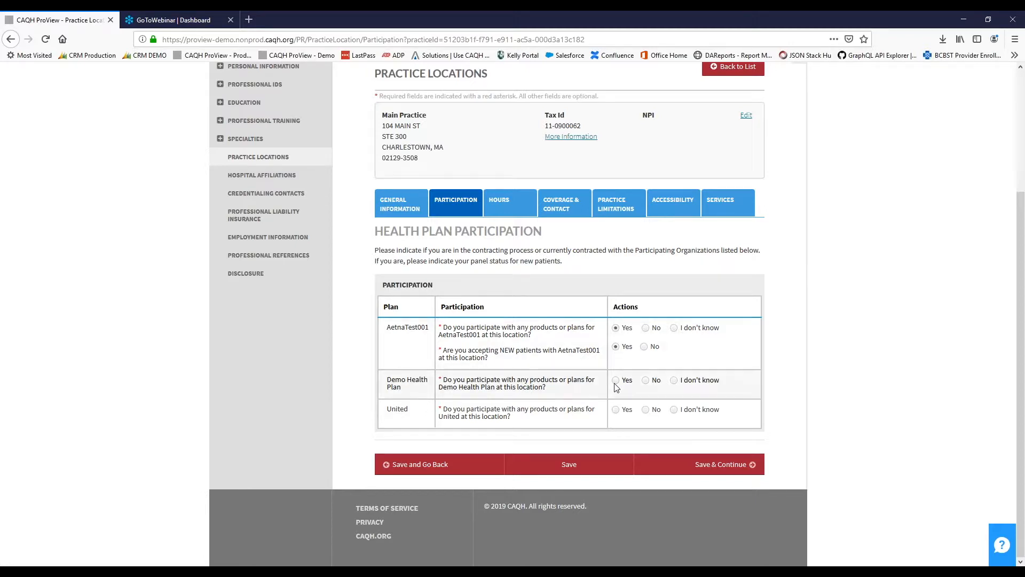
{"action": "left_click", "coordinate": [615, 380]}
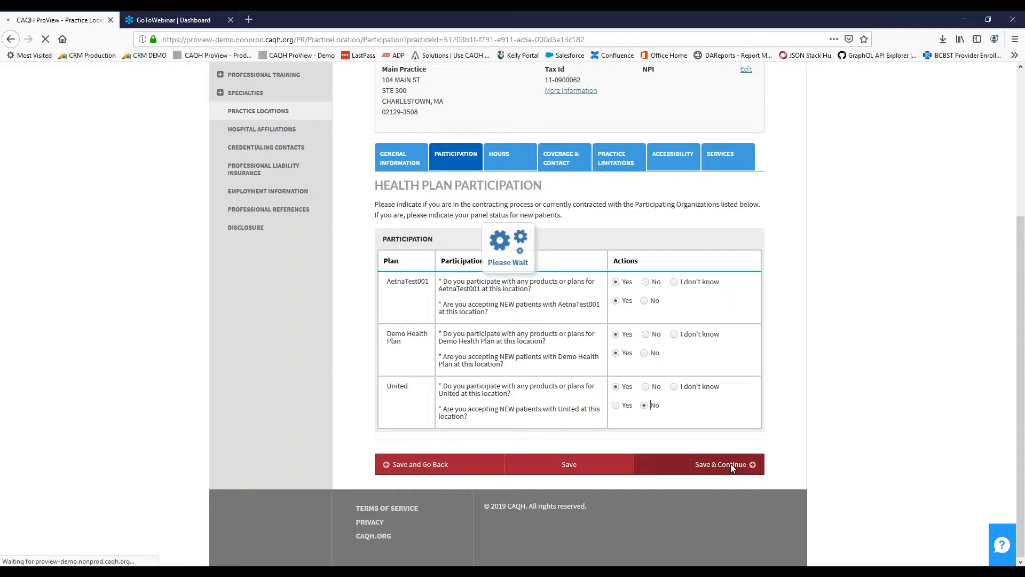
Save participation, then set Monday and Wednesday hours to 7:00 AM–5:00 PM and save
{"action": "left_click", "coordinate": [718, 463]}
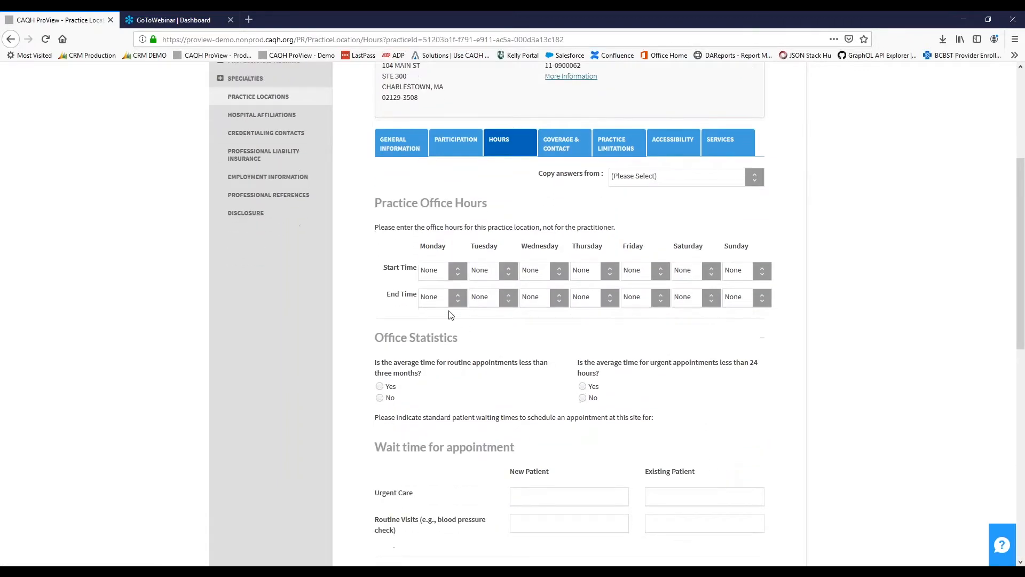
{"action": "left_click_drag", "start_coordinate": [375, 226], "coordinate": [523, 226]}
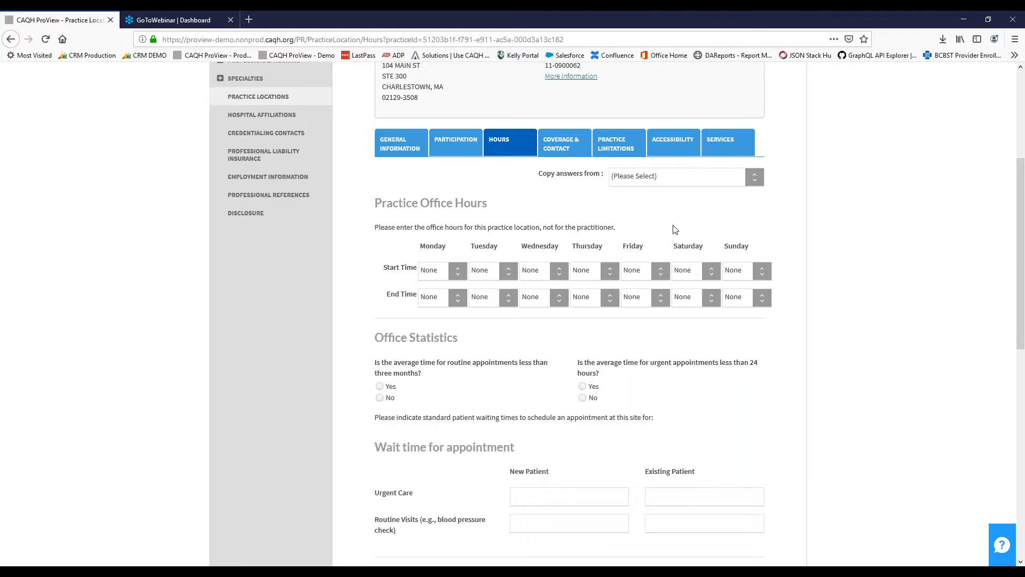
{"action": "mouse_move", "coordinate": [619, 258]}
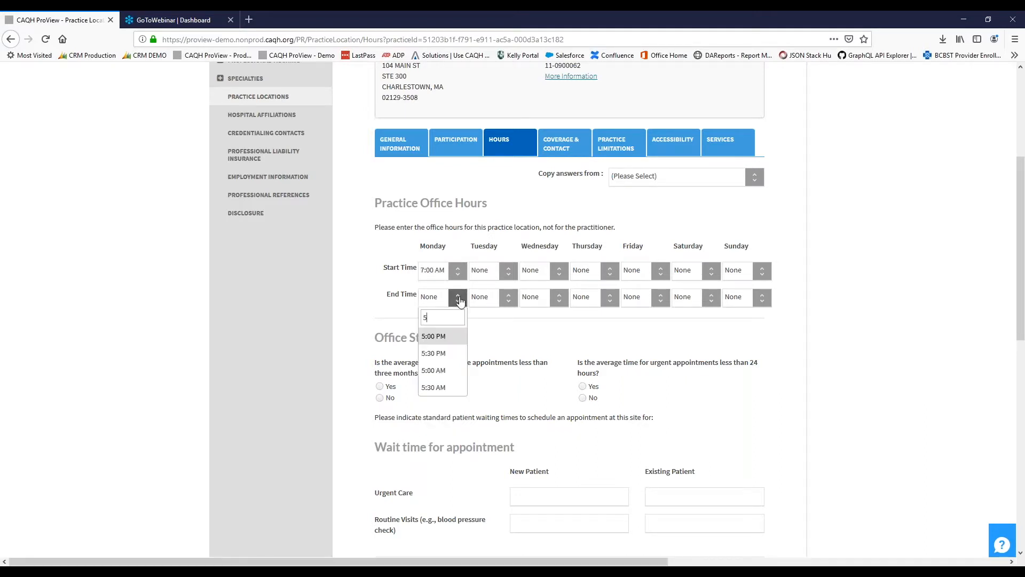
{"action": "left_click", "coordinate": [433, 335]}
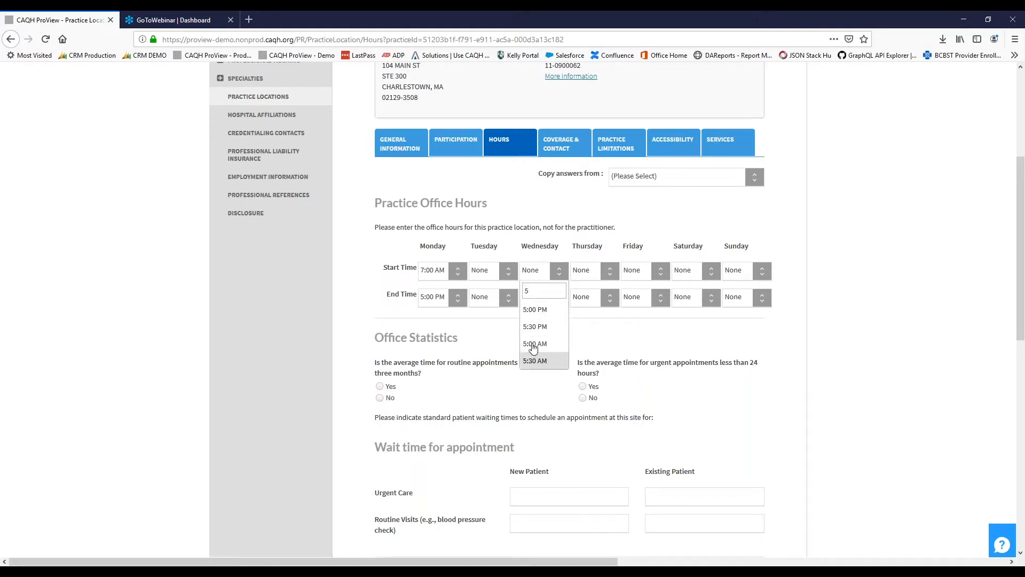
{"action": "type", "text": "7"}
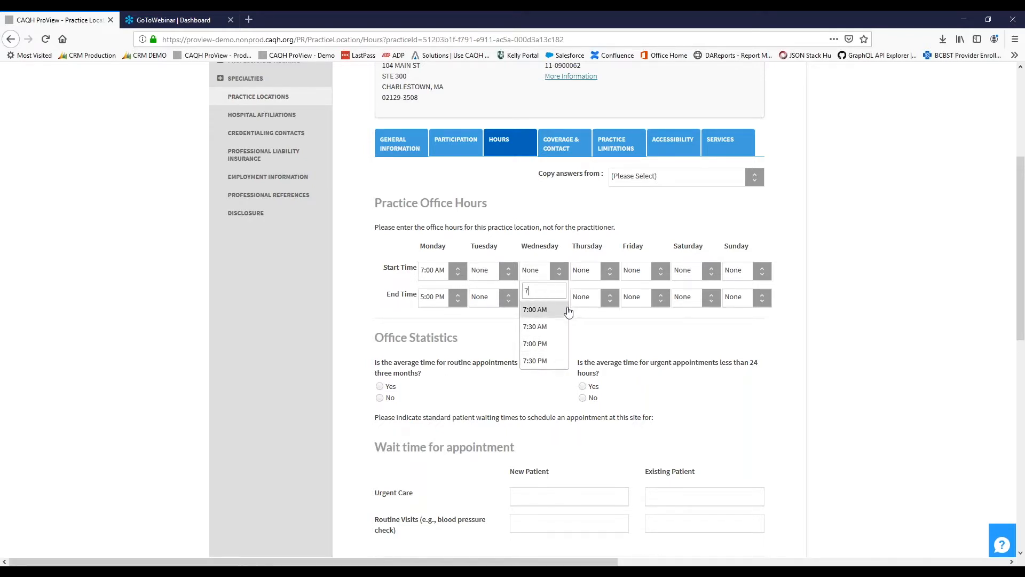
{"action": "left_click", "coordinate": [535, 310]}
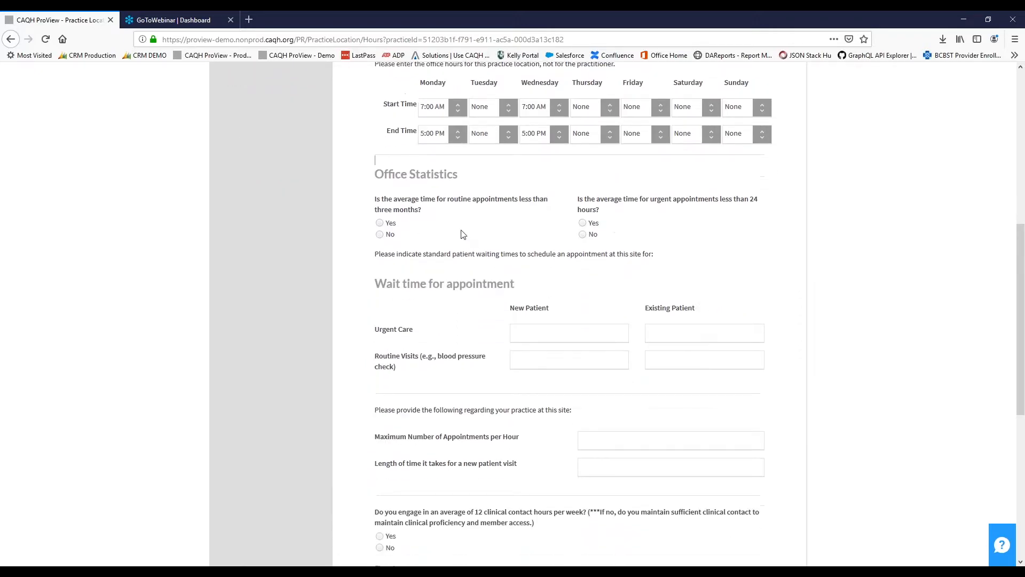
{"action": "scroll", "scroll_direction": "down", "scroll_amount": 3}
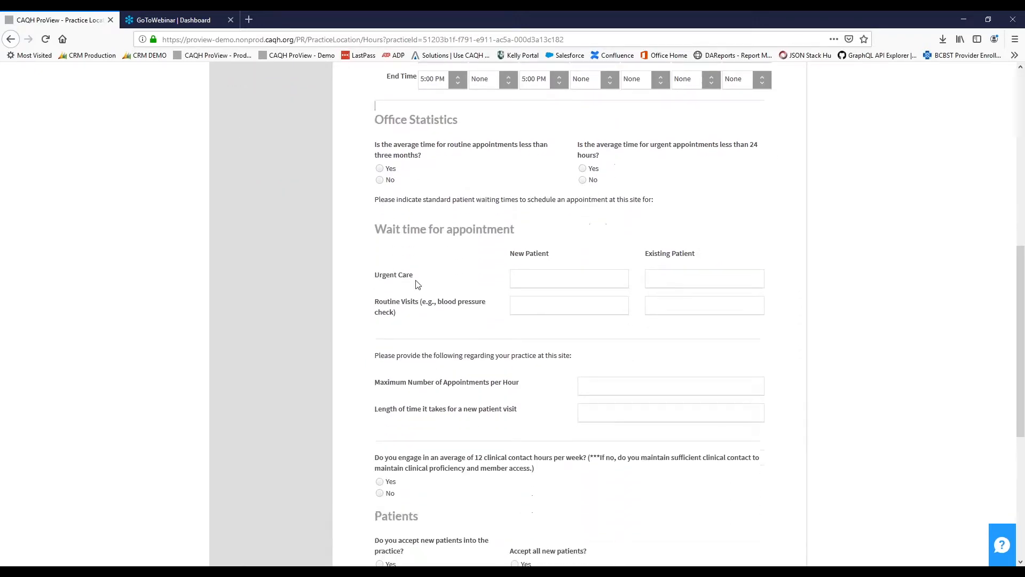
{"action": "scroll", "scroll_direction": "down", "scroll_amount": 3}
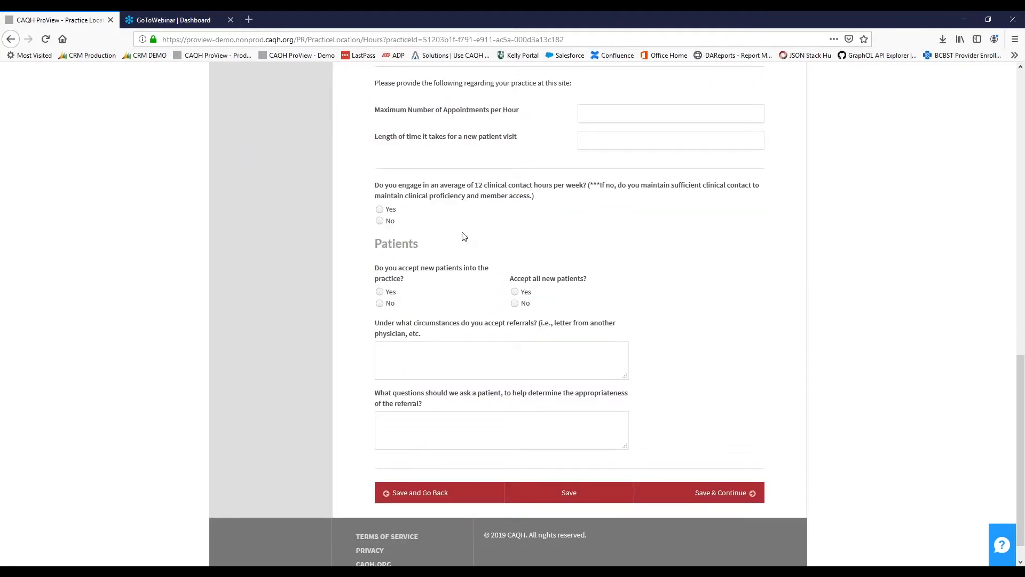
{"action": "mouse_move", "coordinate": [529, 266]}
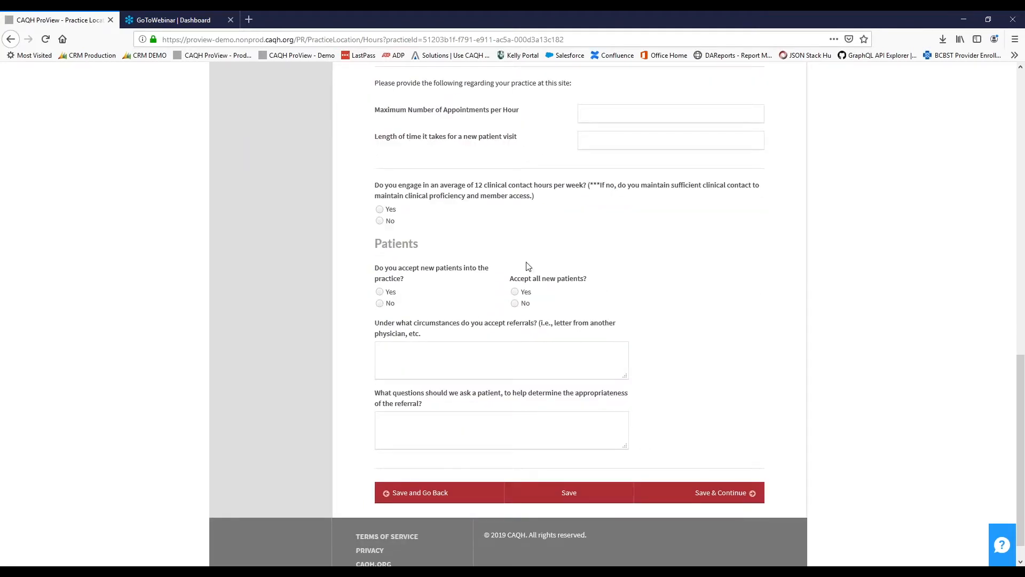
{"action": "left_click", "coordinate": [720, 492]}
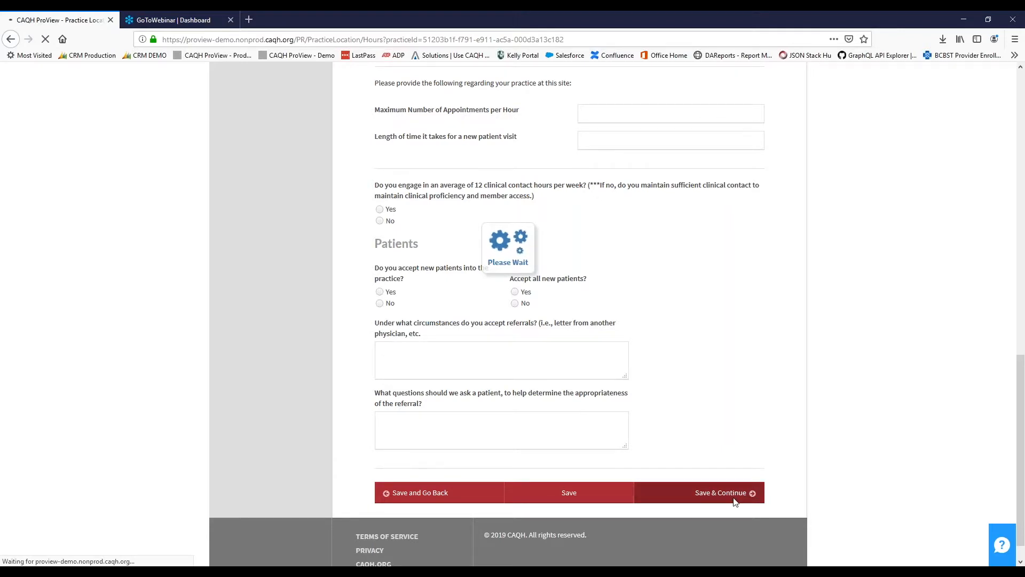
Save the office hours and answer No to partners at this location
{"action": "left_click", "coordinate": [720, 493]}
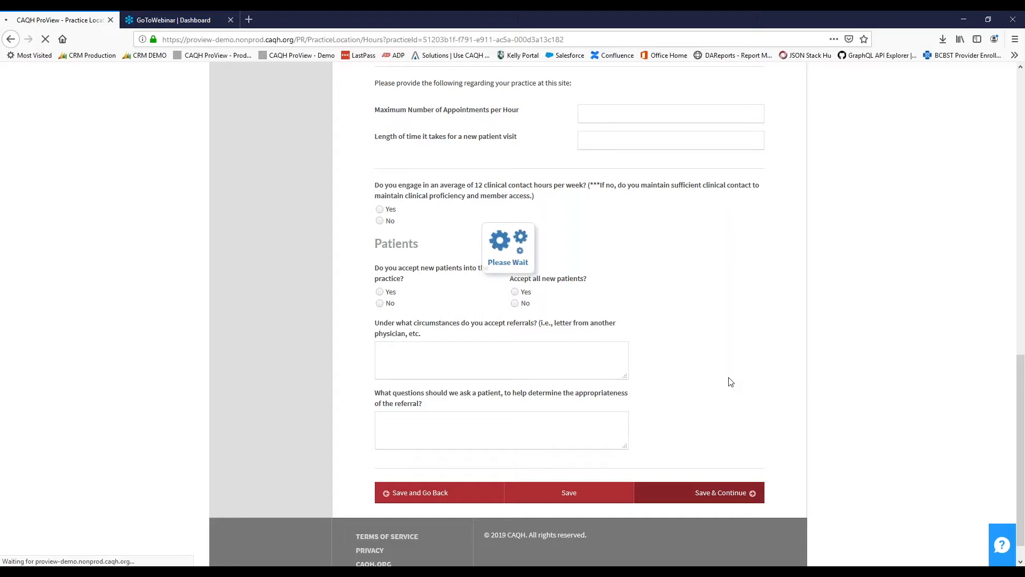
{"action": "left_click", "coordinate": [720, 492]}
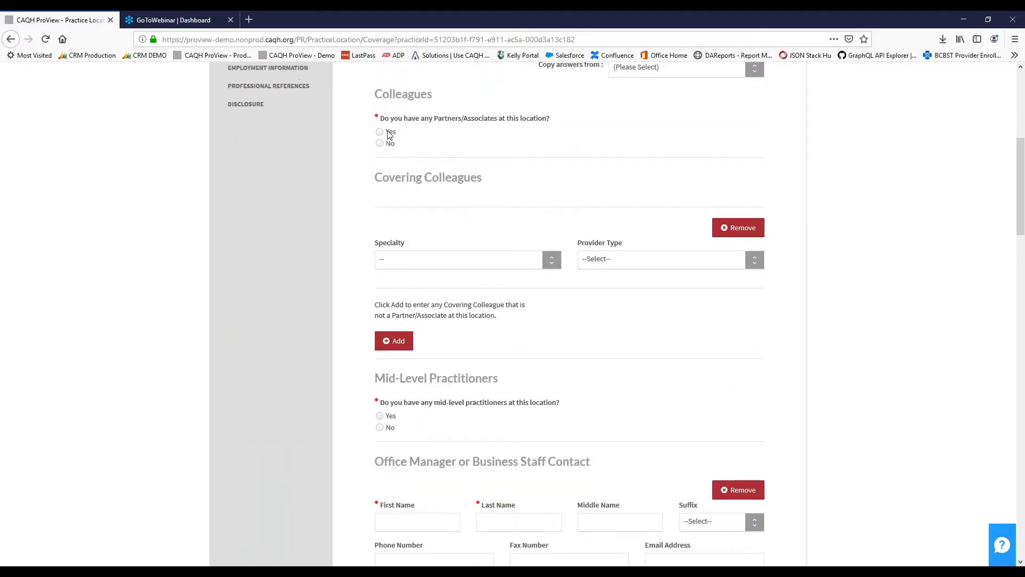
{"action": "left_click", "coordinate": [380, 131]}
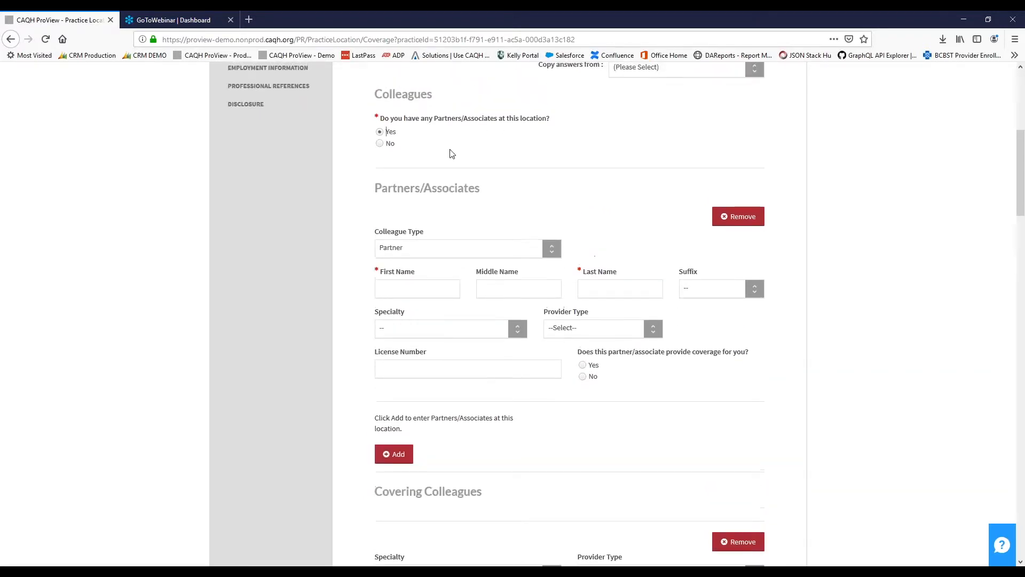
{"action": "left_click", "coordinate": [379, 142]}
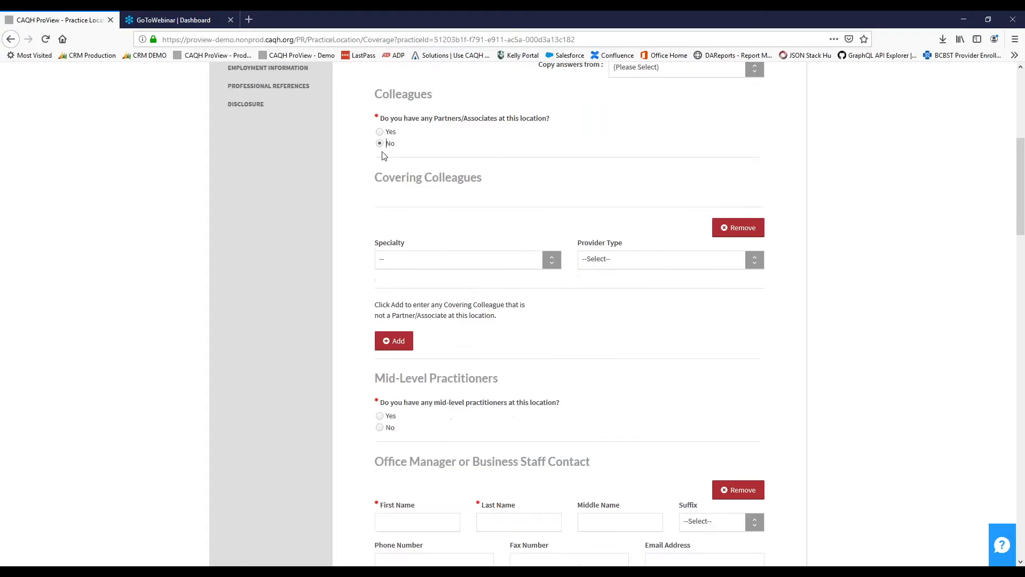
{"action": "mouse_move", "coordinate": [490, 235]}
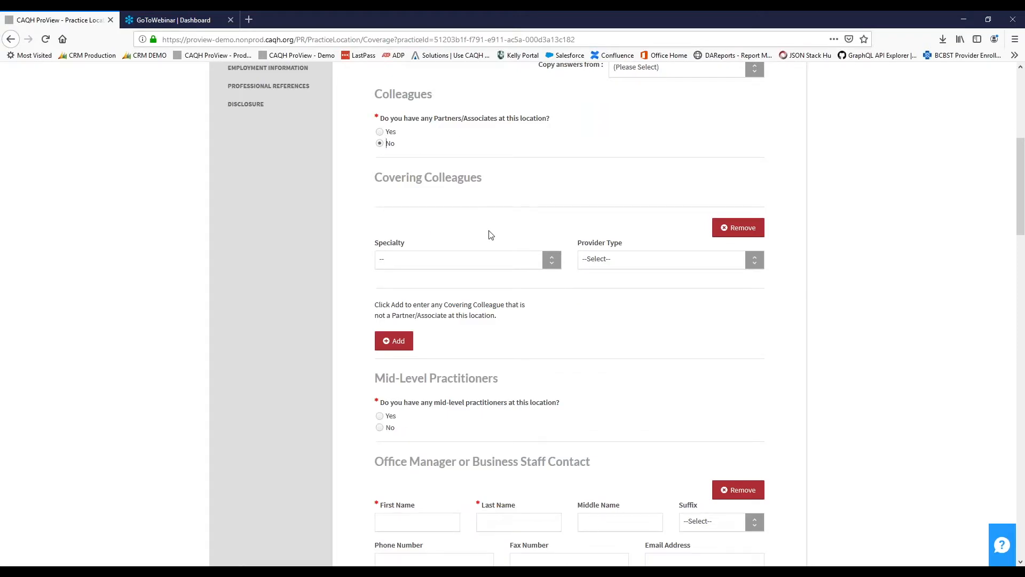
Enter John as the office manager and review the rest of the Coverage & Contact form
{"action": "scroll", "scroll_direction": "down", "scroll_amount": 3}
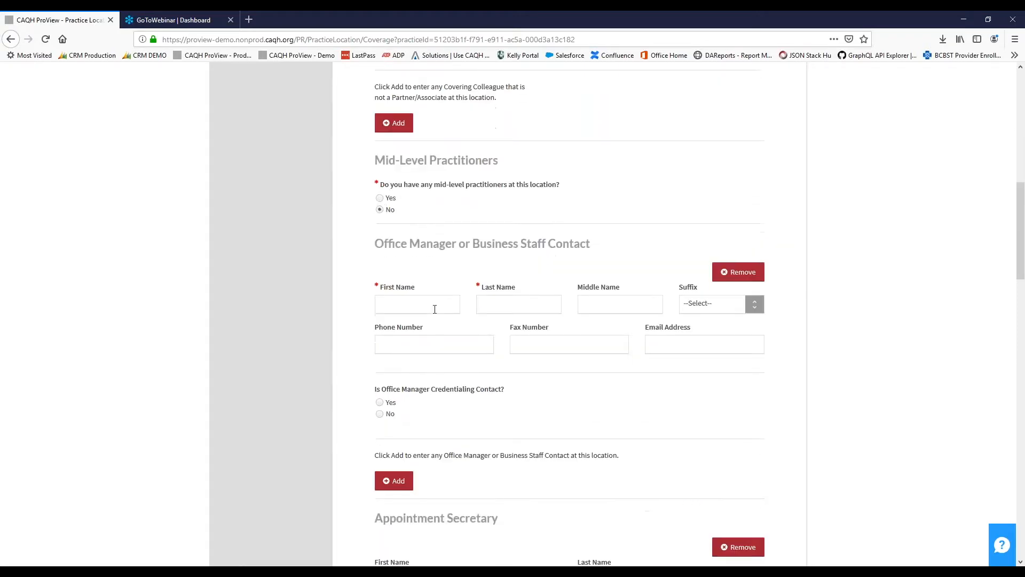
{"action": "type", "text": "Joh"}
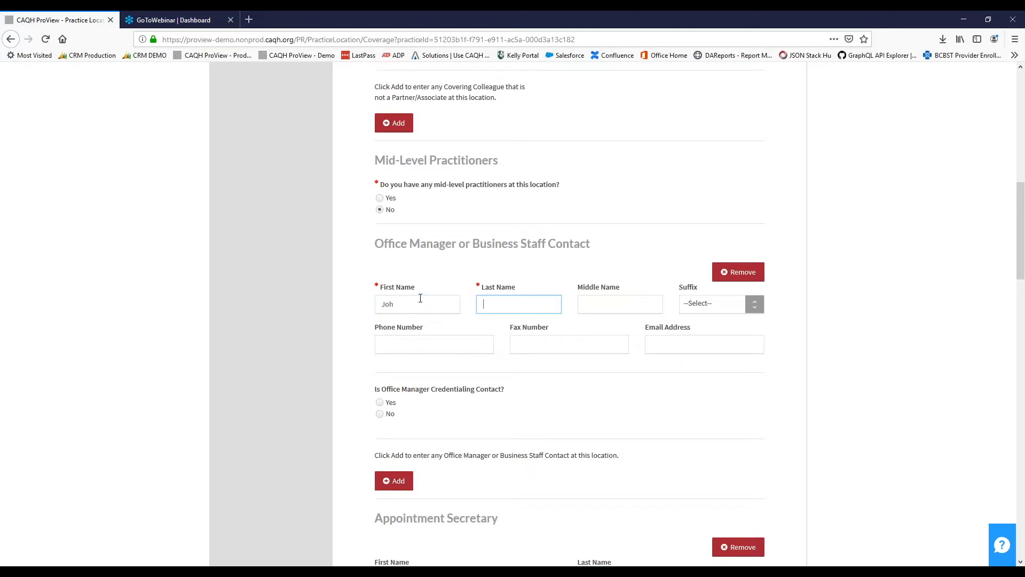
{"action": "type", "text": "N"}
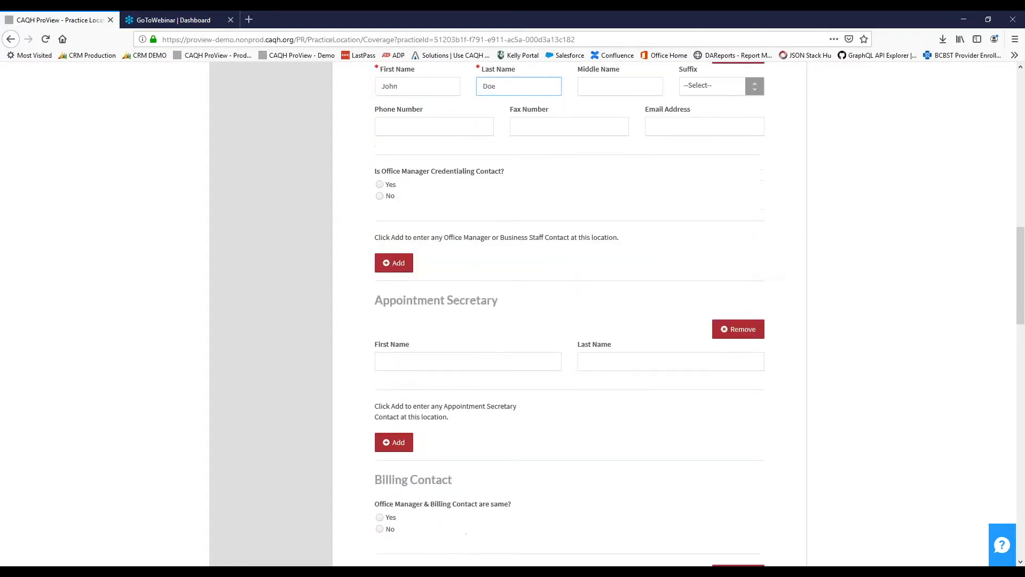
{"action": "scroll", "scroll_direction": "down", "scroll_amount": 3}
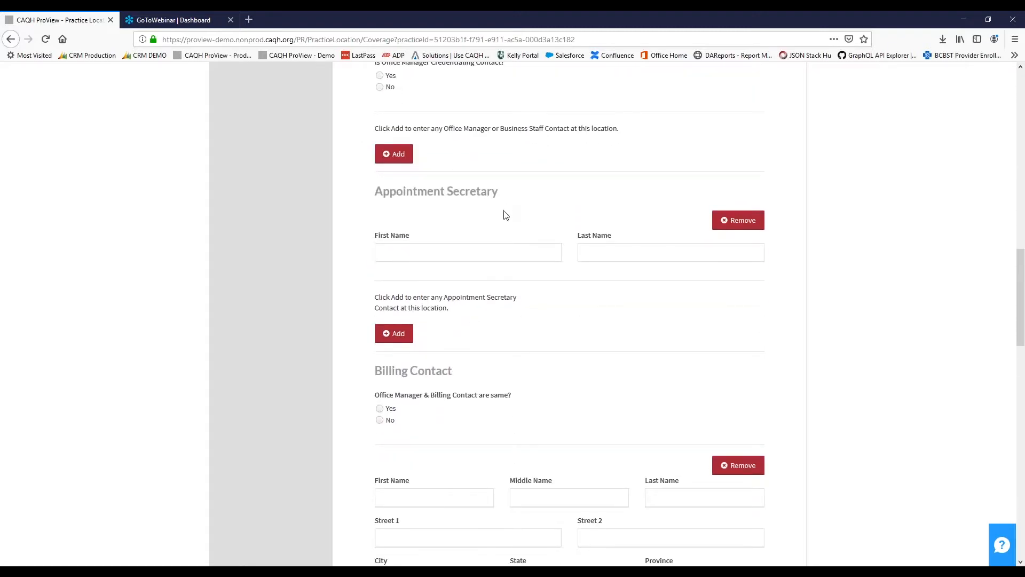
{"action": "scroll", "scroll_direction": "down", "scroll_amount": 3}
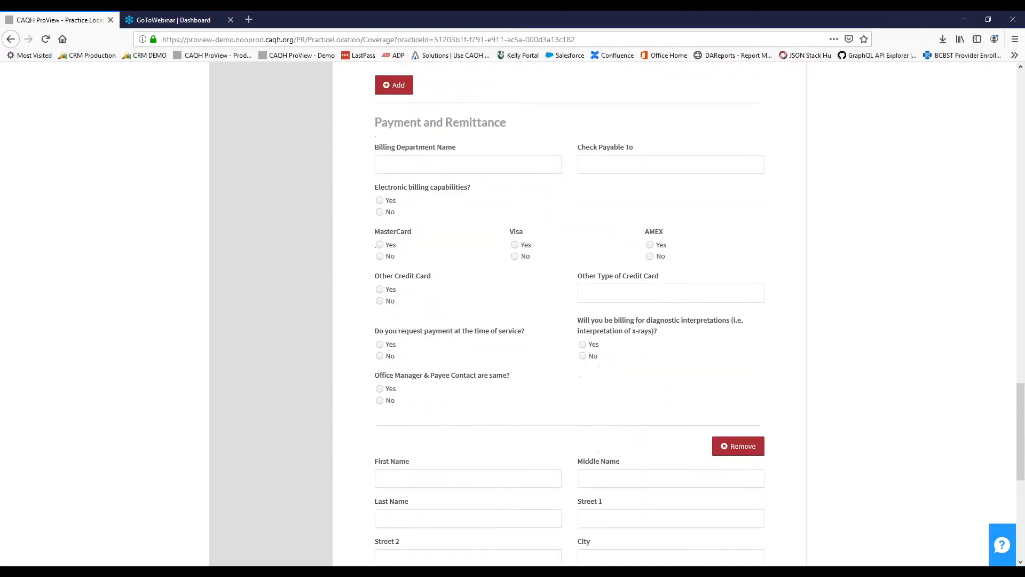
{"action": "scroll", "scroll_direction": "down", "scroll_amount": 3}
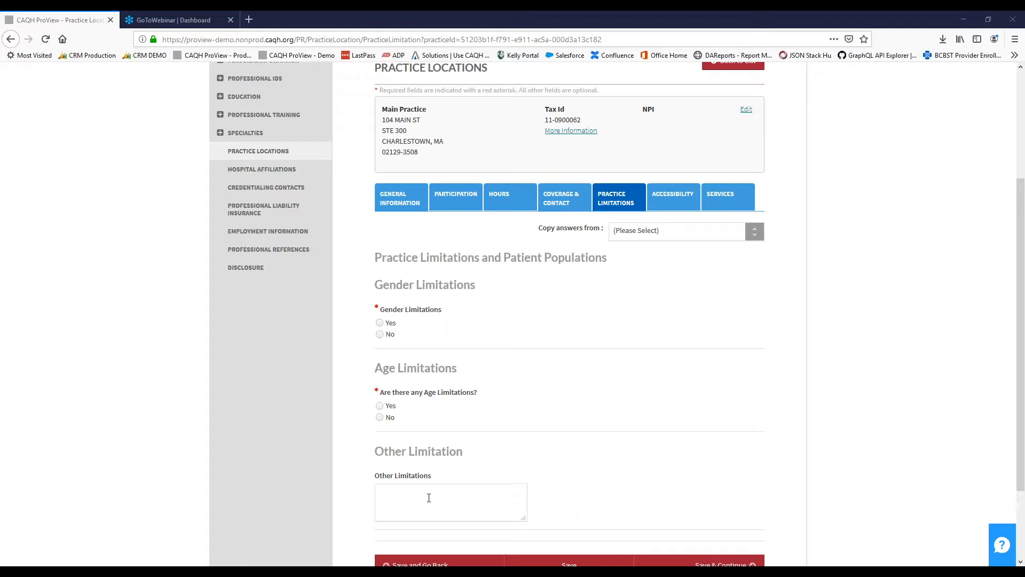
{"action": "mouse_move", "coordinate": [394, 329]}
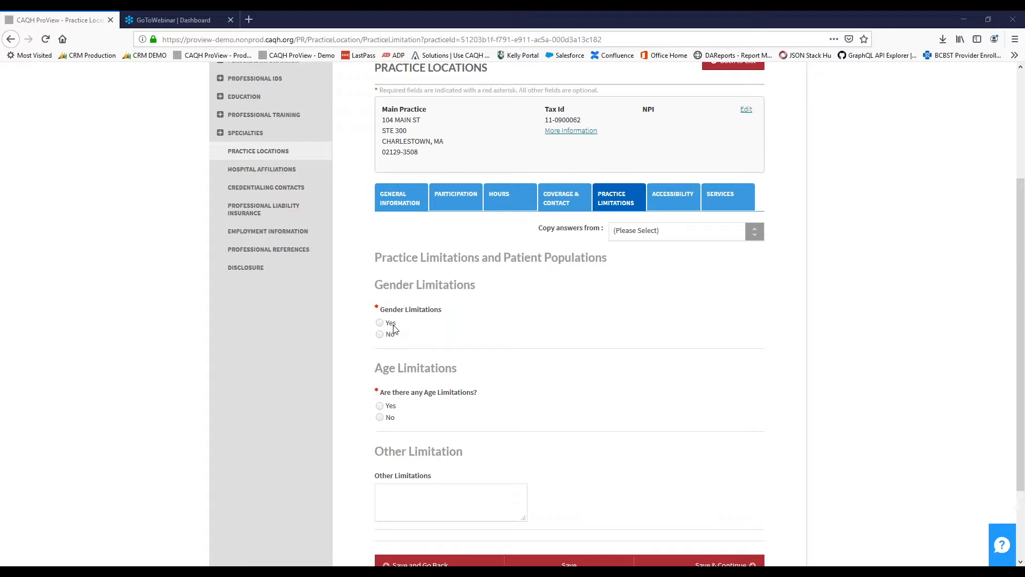
Set Gender Limitations to Yes with type Female Only
{"action": "left_click", "coordinate": [379, 323]}
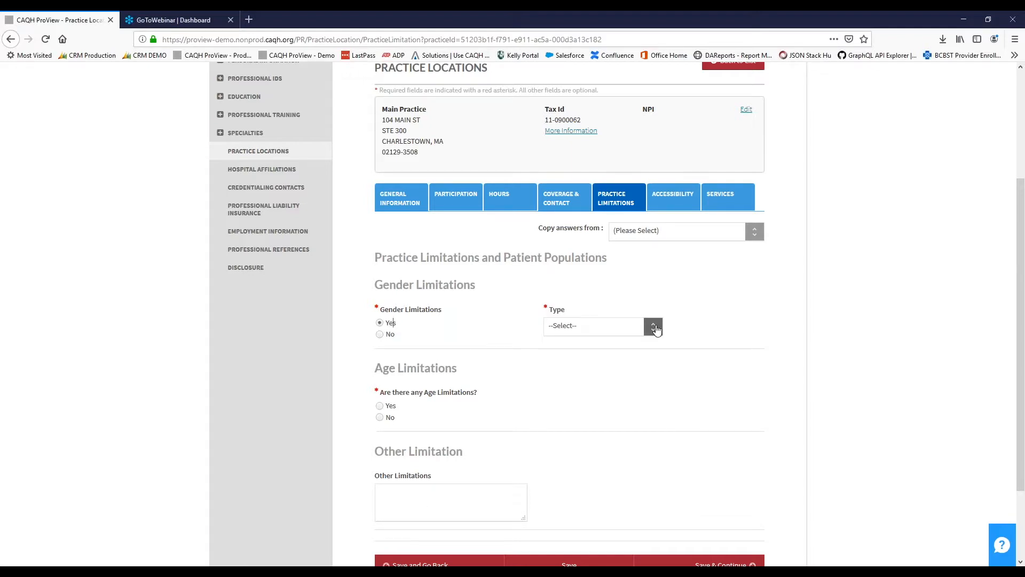
{"action": "left_click", "coordinate": [651, 326]}
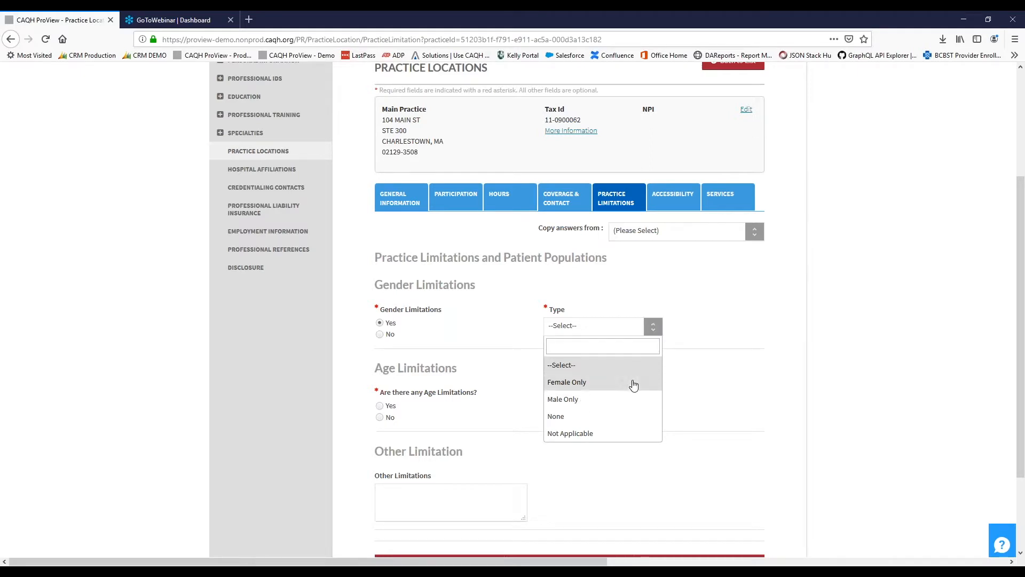
{"action": "mouse_move", "coordinate": [597, 433]}
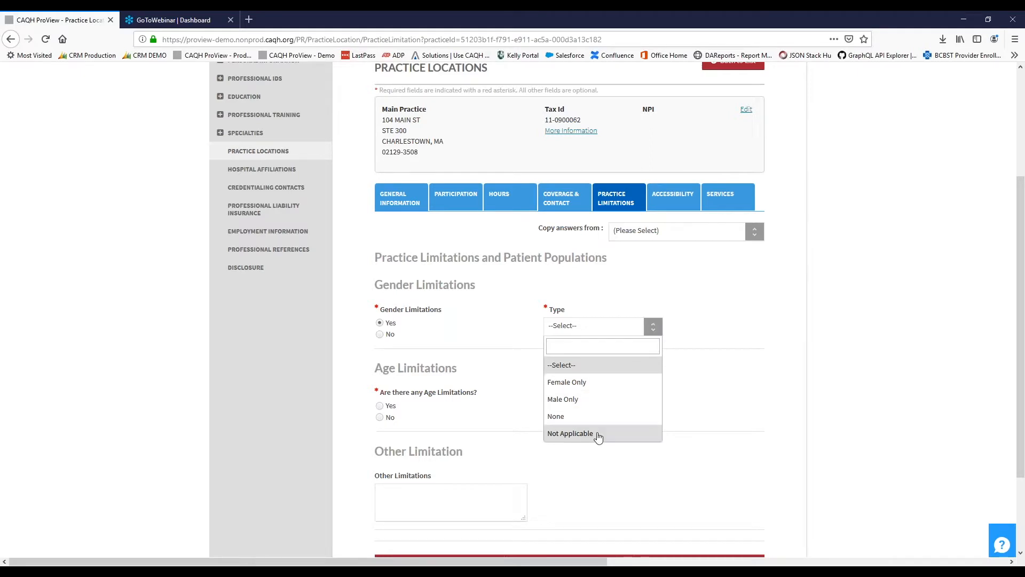
{"action": "left_click", "coordinate": [567, 382]}
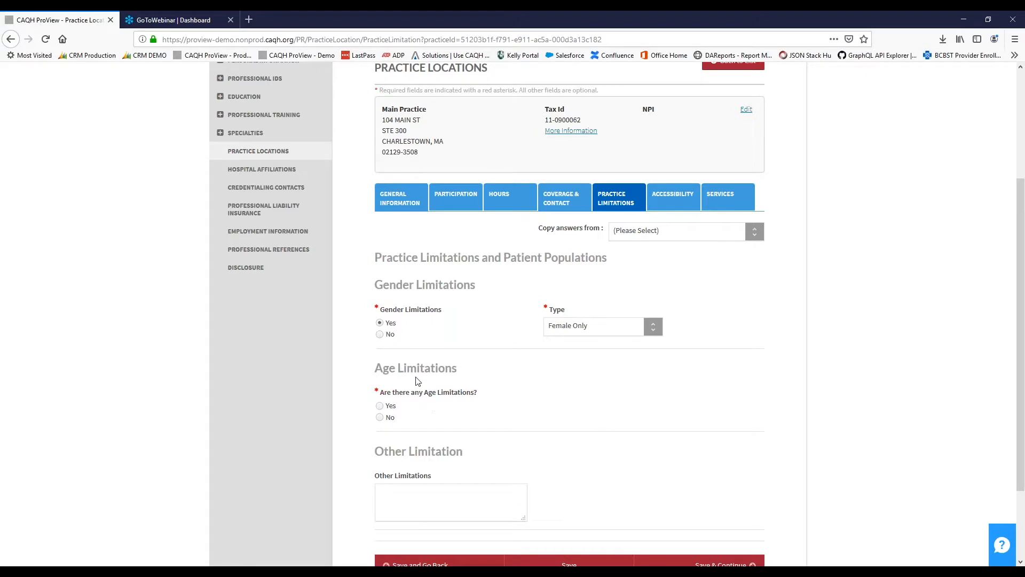
Set Age Limitations to Yes with minimum 5 and maximum 15, then save and continue
{"action": "left_click", "coordinate": [379, 406]}
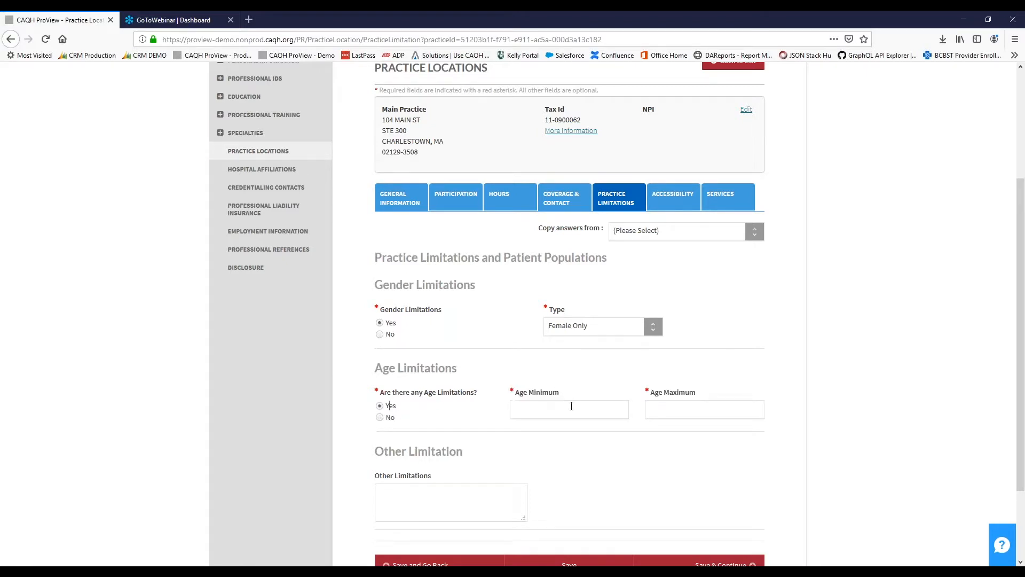
{"action": "type", "text": "5"}
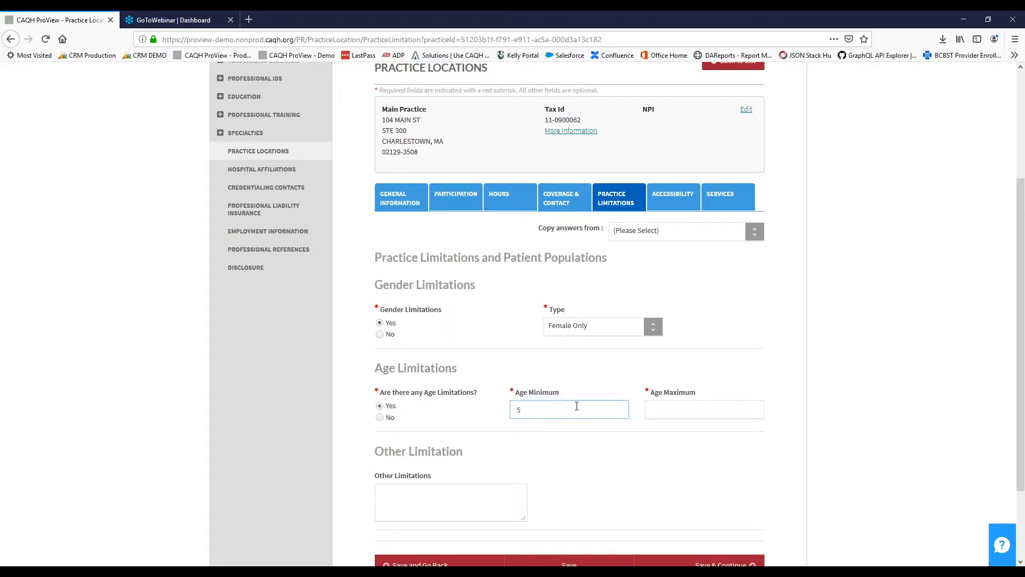
{"action": "type", "text": "1"}
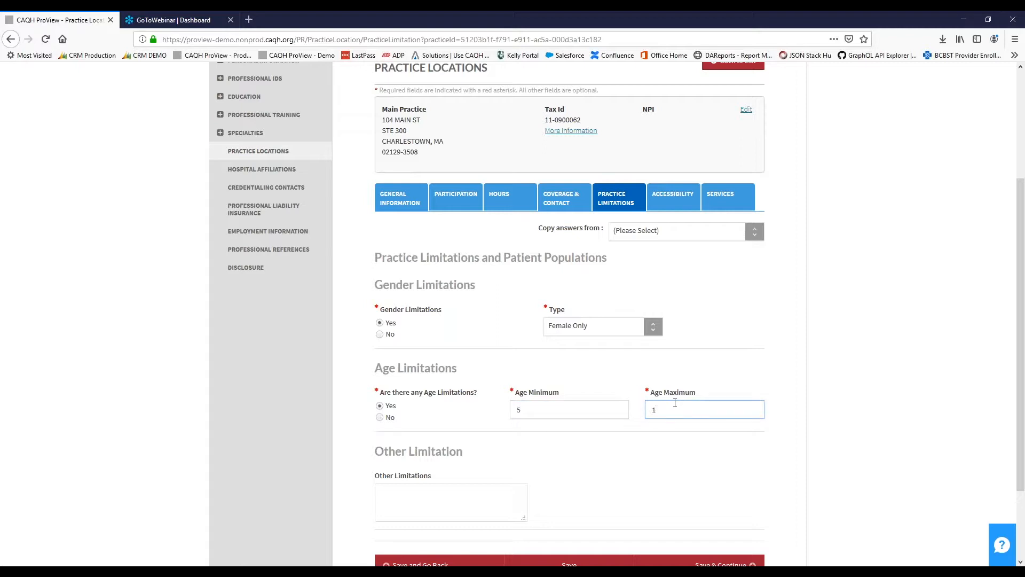
{"action": "type", "text": "5"}
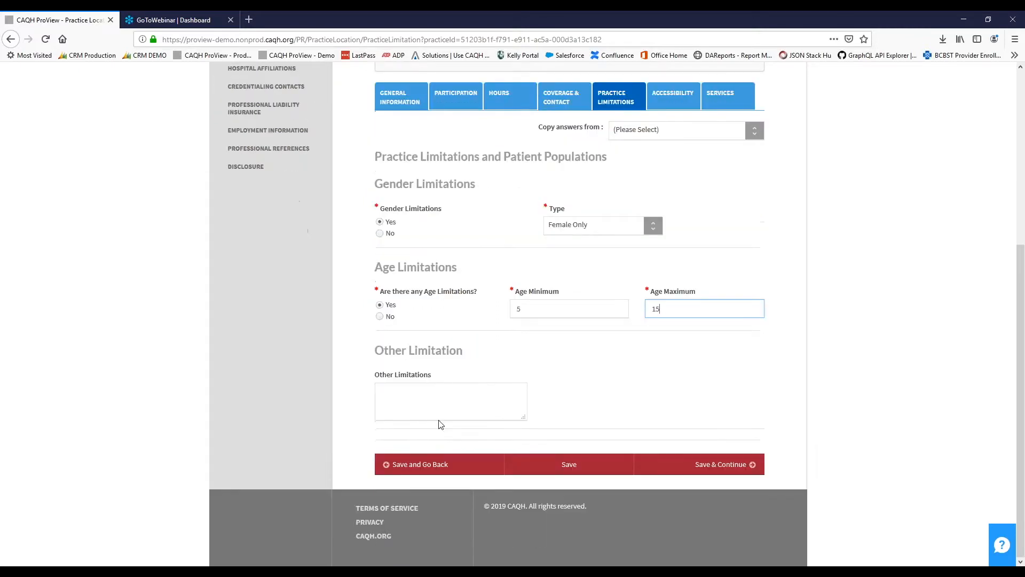
{"action": "left_click", "coordinate": [450, 400]}
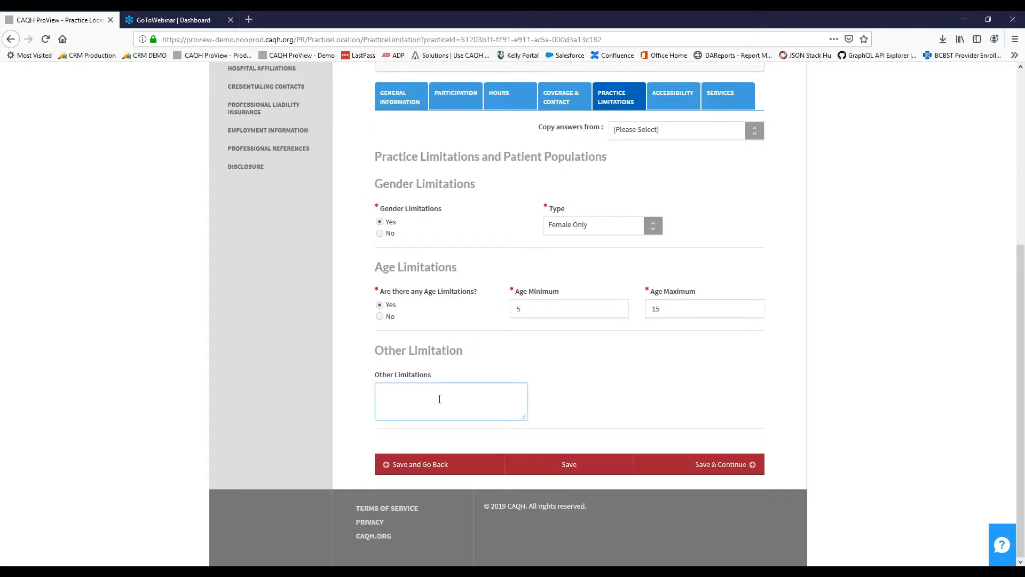
{"action": "left_click", "coordinate": [720, 465]}
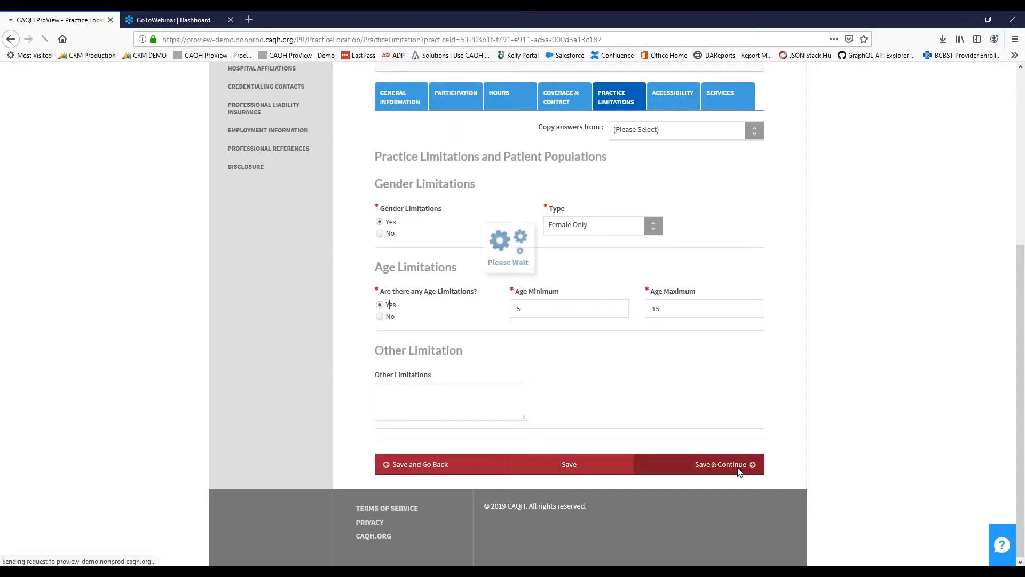
{"action": "left_click", "coordinate": [719, 463]}
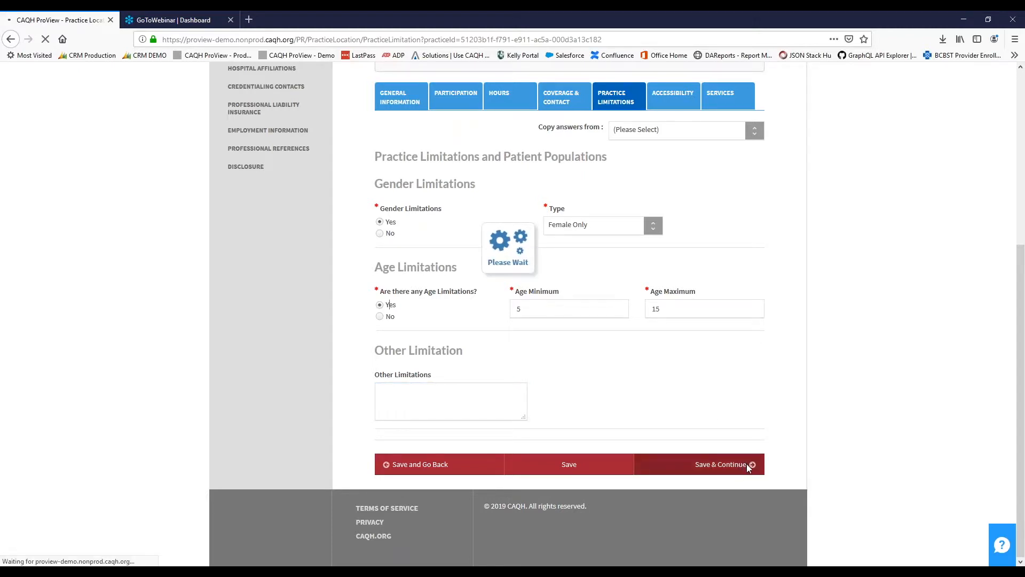
Answer Yes to handicapped access and mark exterior building, interior building and gurneys & stretchers accessible
{"action": "left_click", "coordinate": [721, 463]}
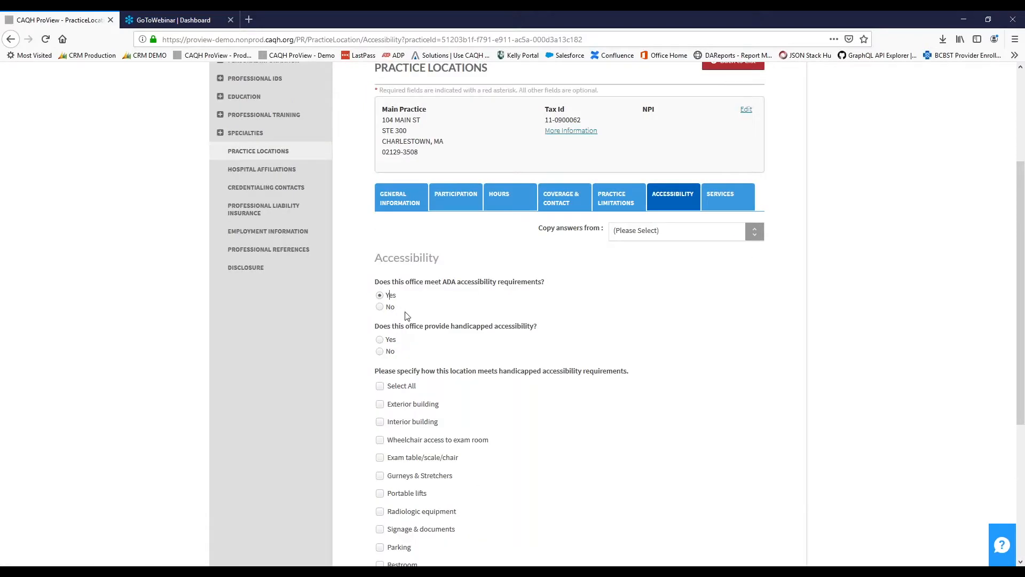
{"action": "scroll", "scroll_direction": "down", "scroll_amount": 3}
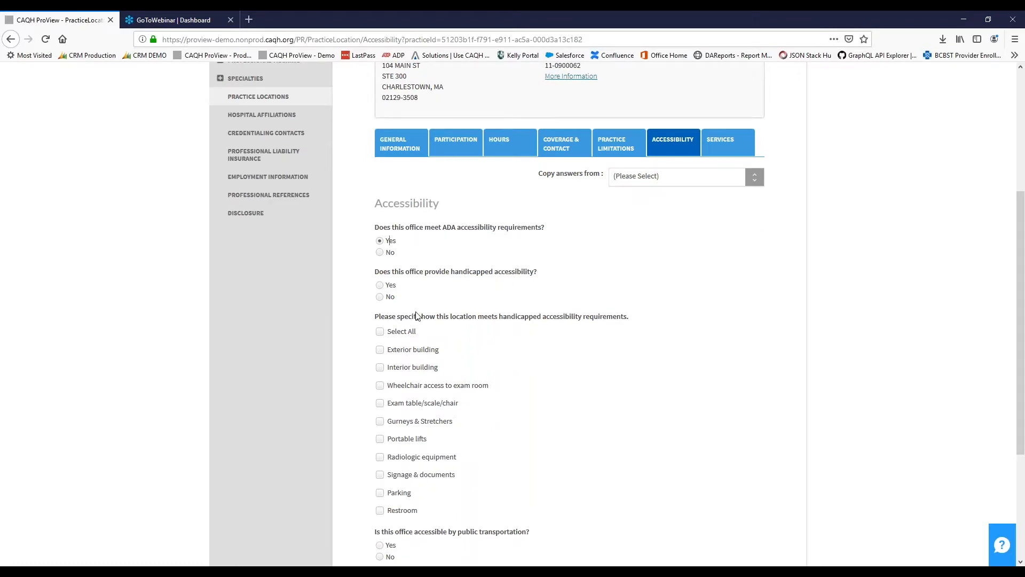
{"action": "mouse_move", "coordinate": [406, 294]}
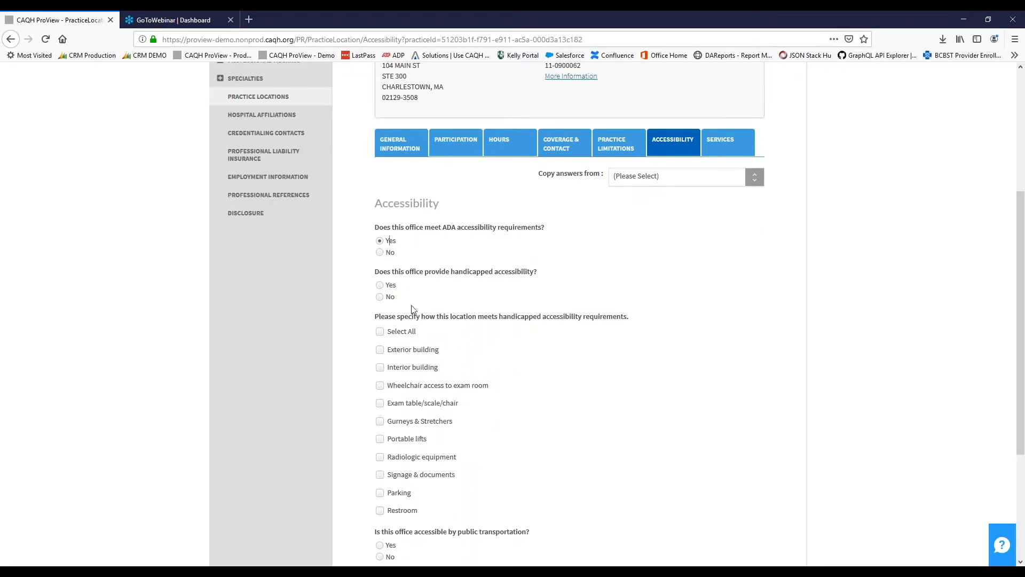
{"action": "left_click", "coordinate": [379, 231]}
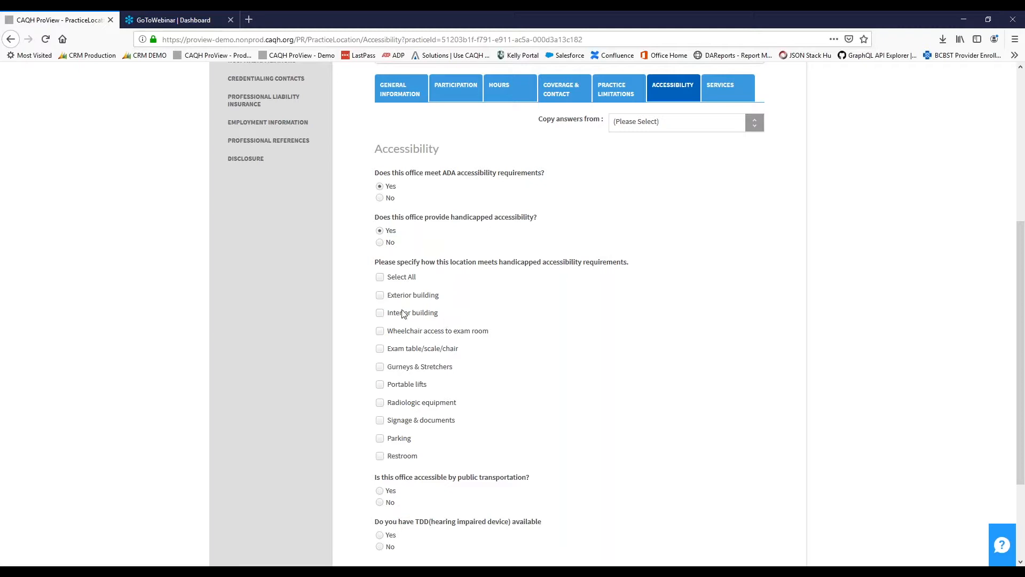
{"action": "left_click", "coordinate": [379, 313]}
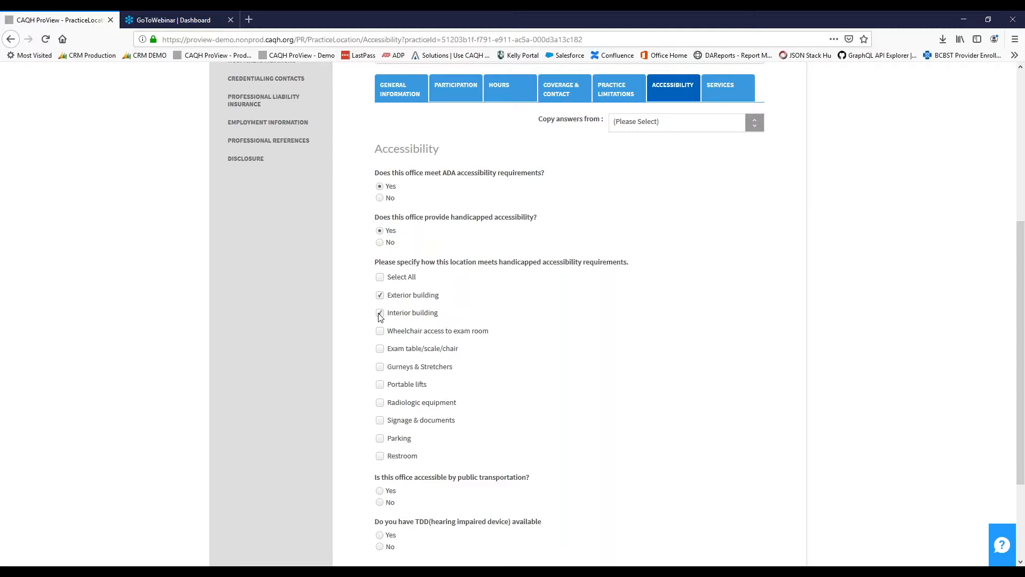
{"action": "left_click", "coordinate": [379, 313]}
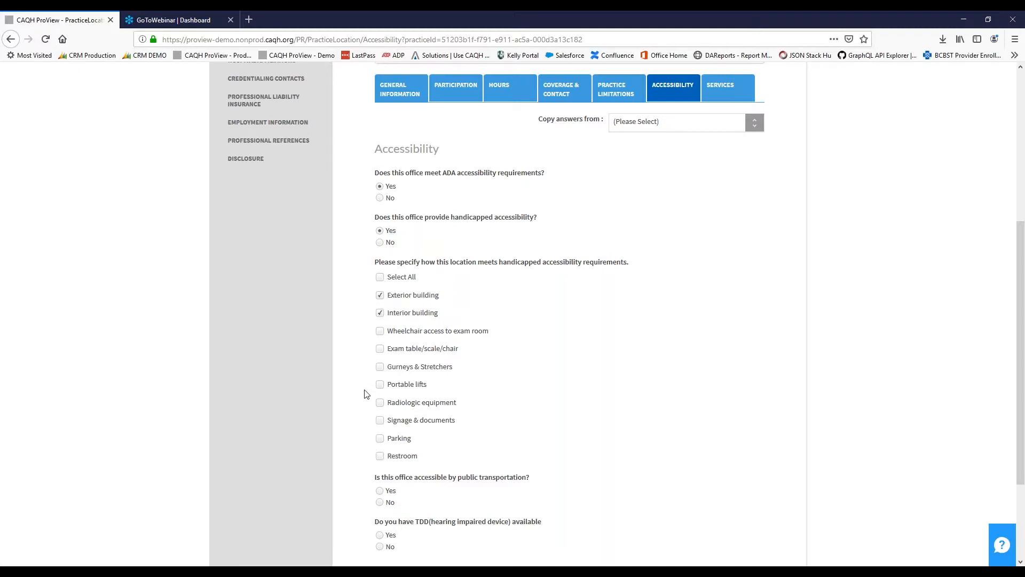
{"action": "left_click", "coordinate": [379, 367]}
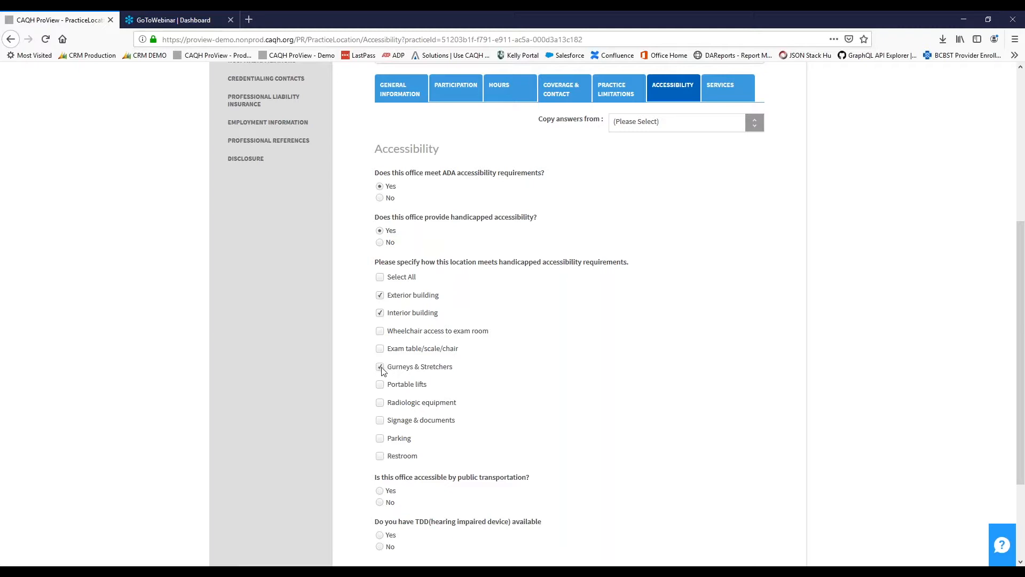
Answer Yes to public transportation and TDD, then save the Accessibility answers and continue
{"action": "scroll", "scroll_direction": "down", "scroll_amount": 3}
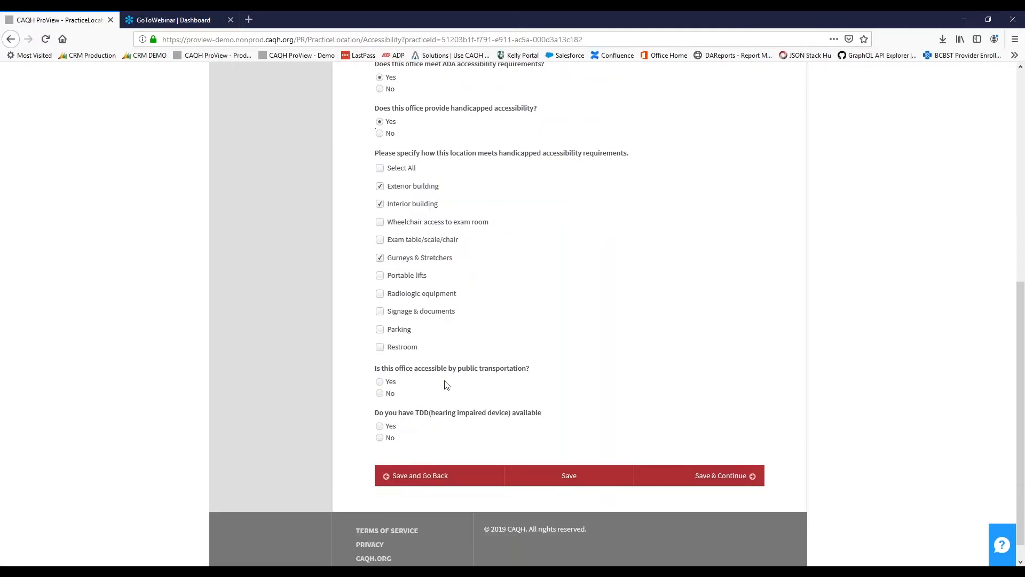
{"action": "scroll", "scroll_direction": "down", "scroll_amount": 3}
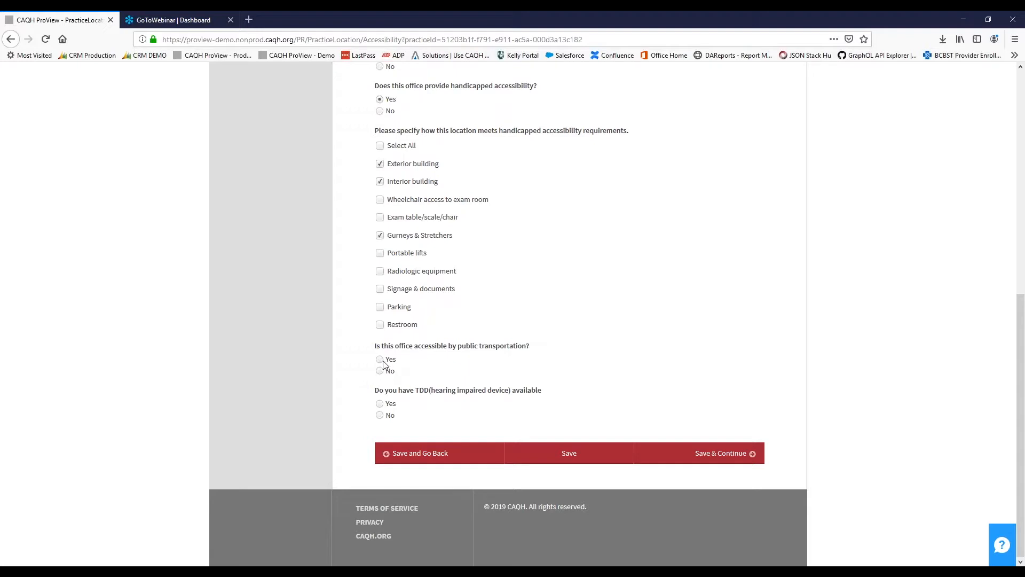
{"action": "left_click", "coordinate": [379, 358]}
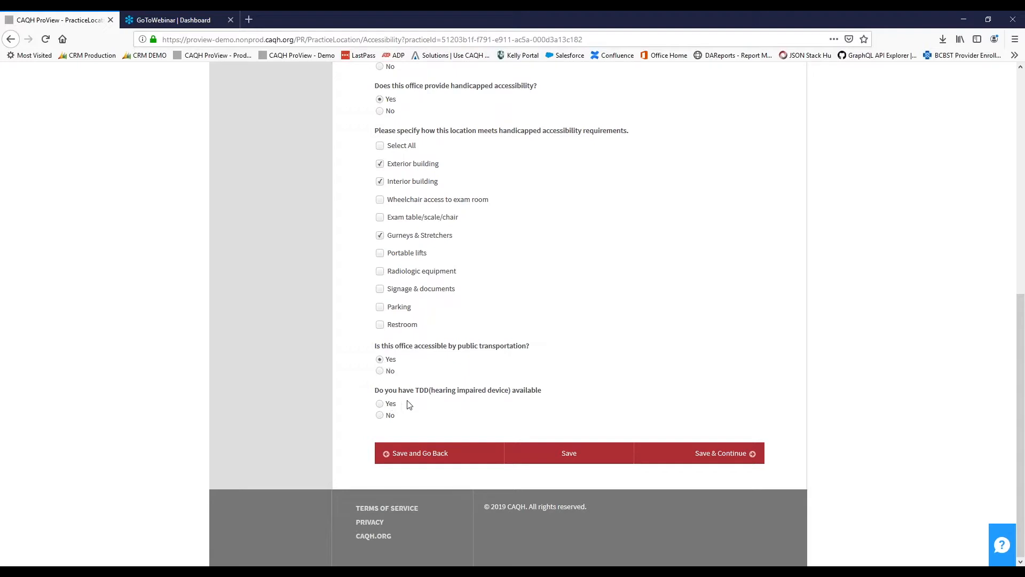
{"action": "left_click", "coordinate": [379, 404]}
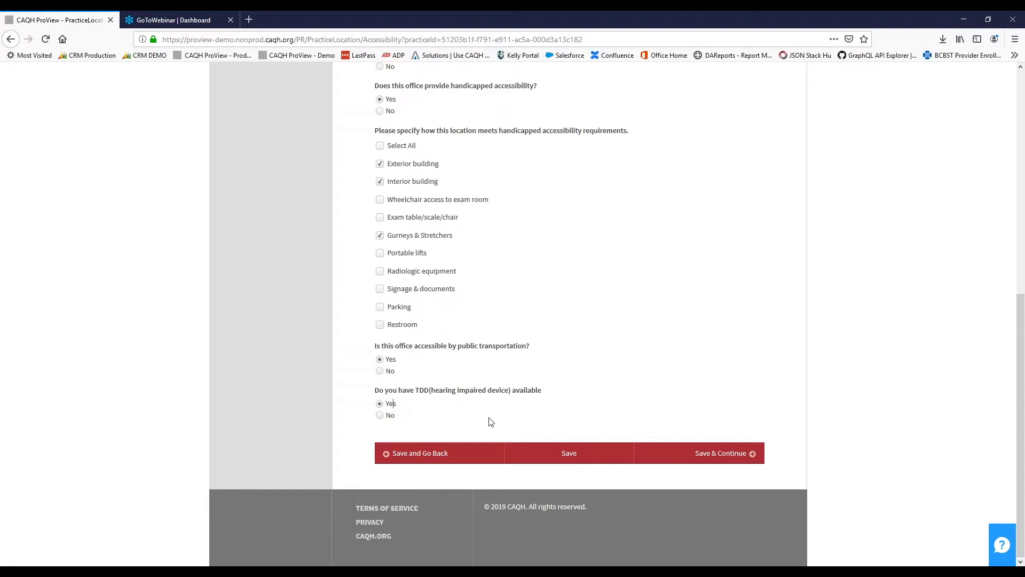
{"action": "left_click", "coordinate": [720, 453]}
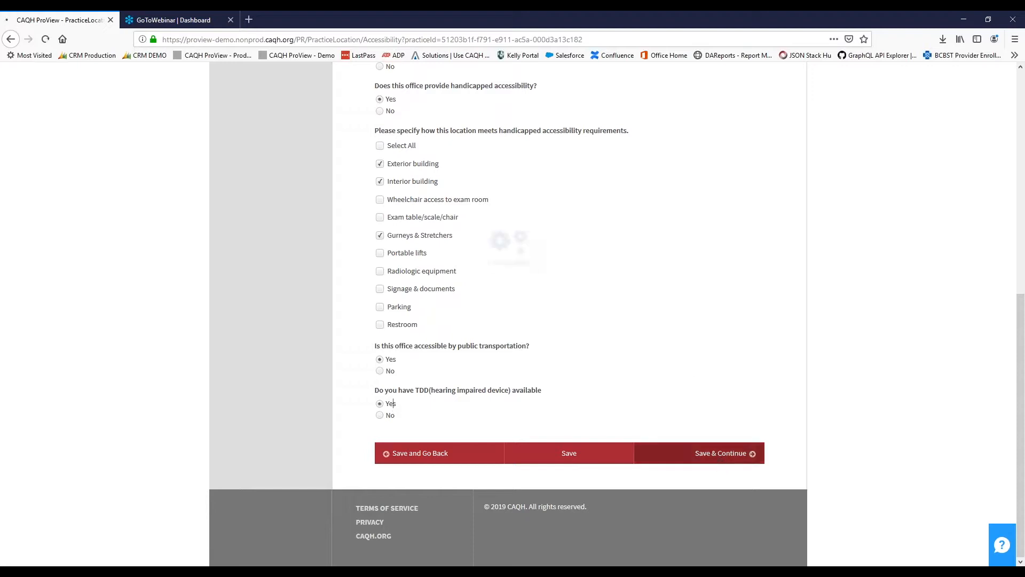
Save the Accessibility answers for the 104 Main St practice location again
{"action": "left_click", "coordinate": [720, 453]}
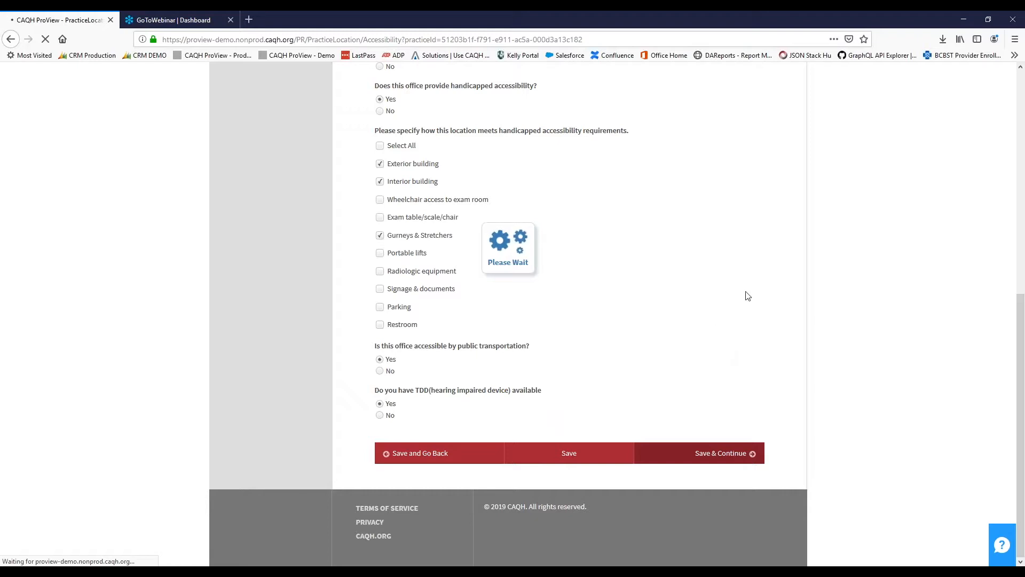
{"action": "mouse_move", "coordinate": [763, 281]}
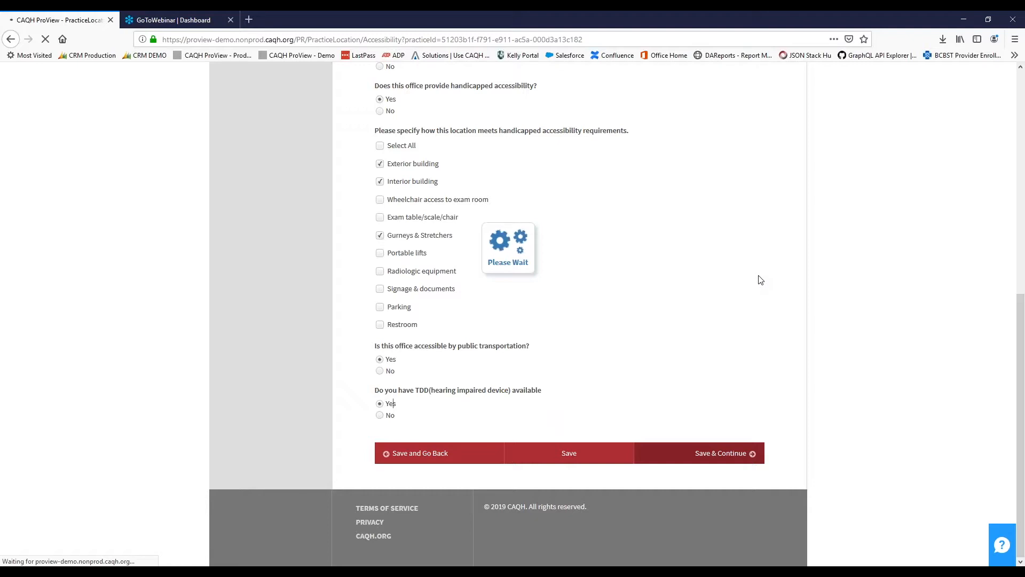
{"action": "mouse_move", "coordinate": [767, 254]}
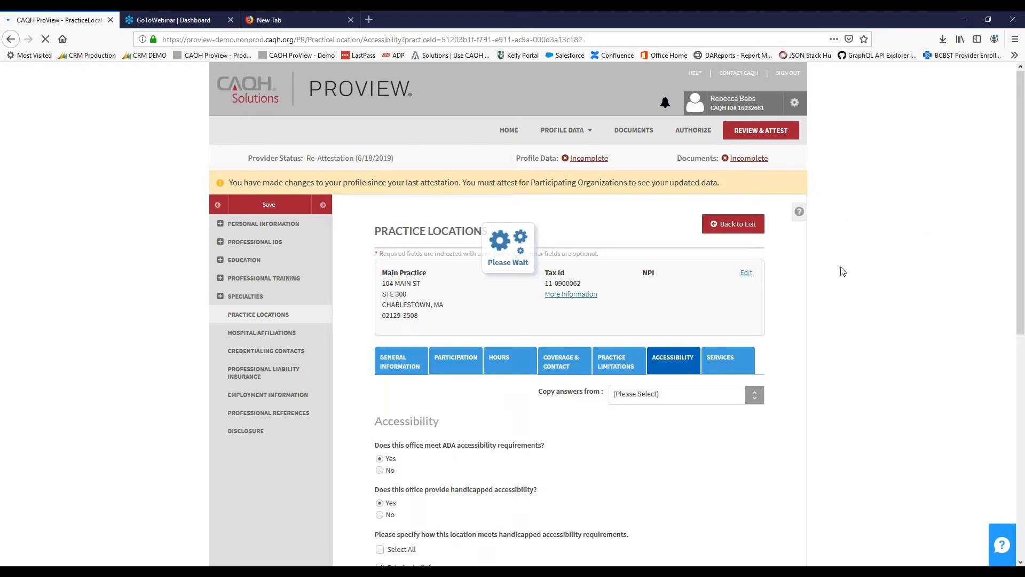
Scroll the reloaded Accessibility step while the 897 Main St location's General Information loads
{"action": "scroll", "scroll_direction": "down", "scroll_amount": 3}
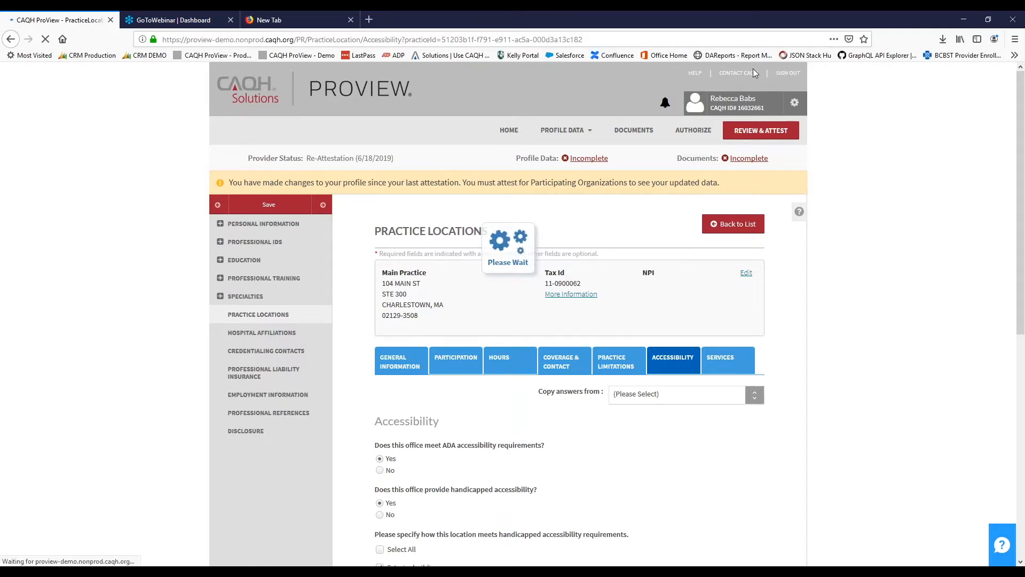
{"action": "mouse_move", "coordinate": [896, 205]}
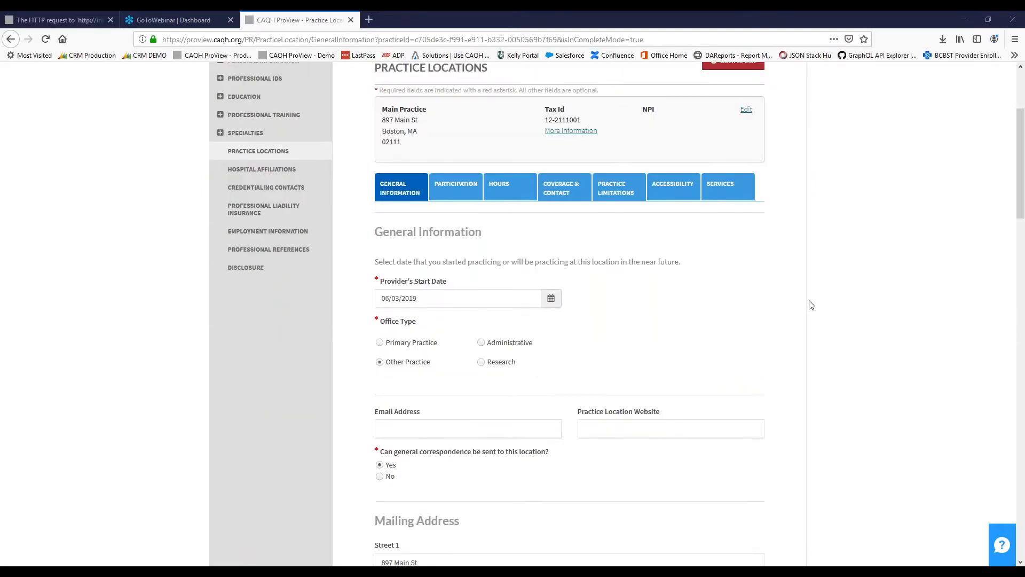
{"action": "scroll", "scroll_direction": "down", "scroll_amount": 3}
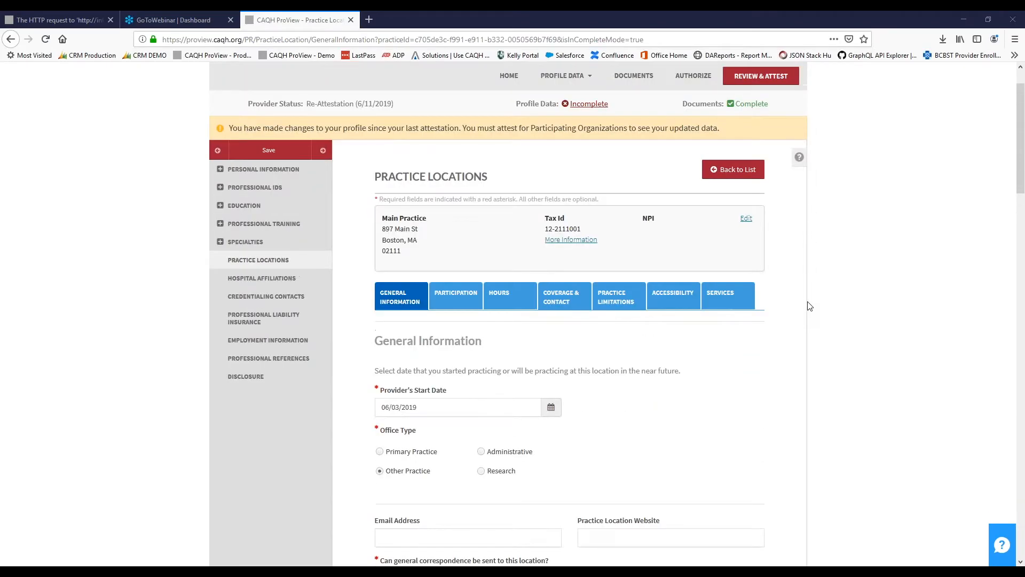
{"action": "scroll", "scroll_direction": "down", "scroll_amount": 3}
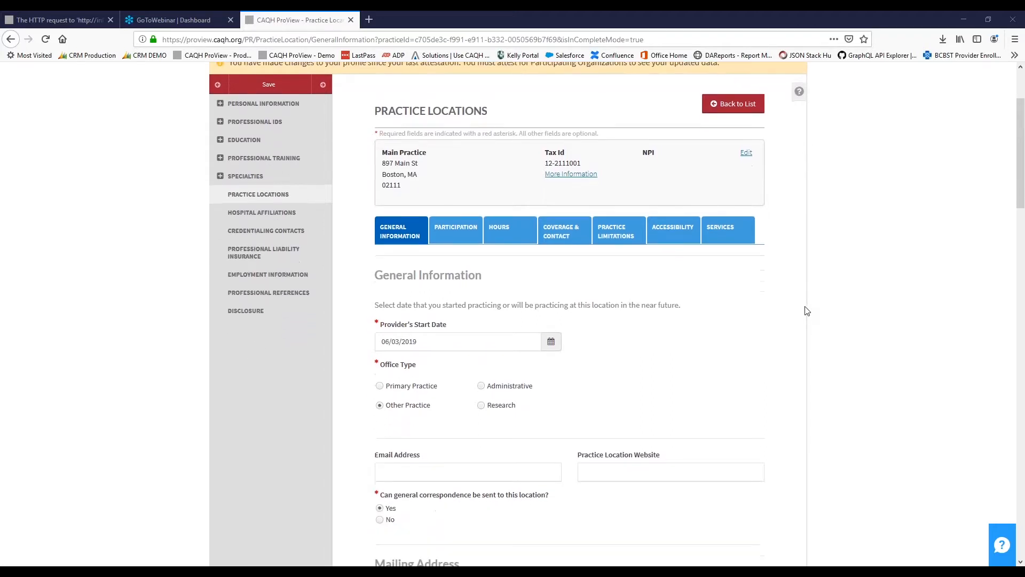
{"action": "scroll", "scroll_direction": "down", "scroll_amount": 3}
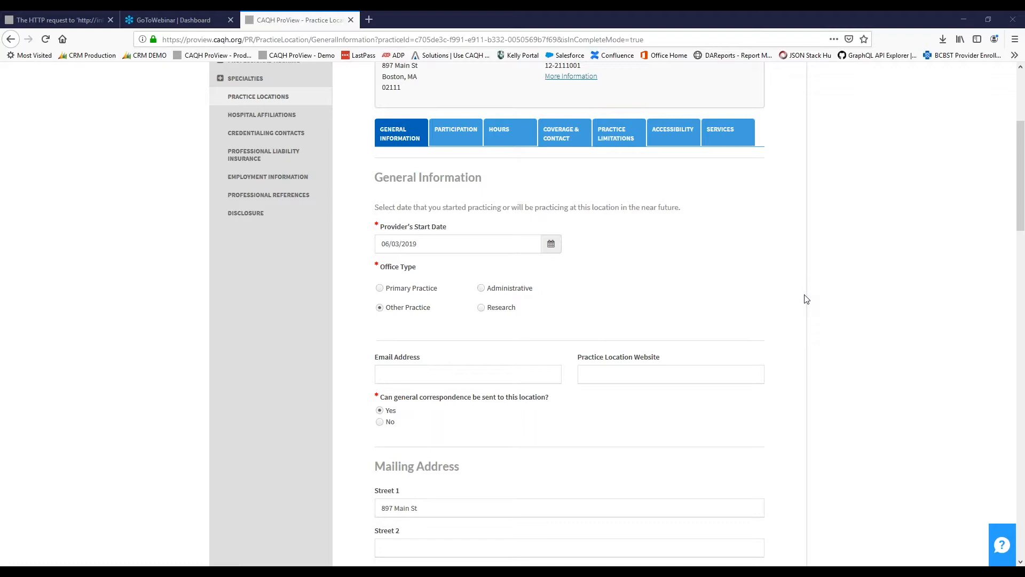
{"action": "mouse_move", "coordinate": [812, 240]}
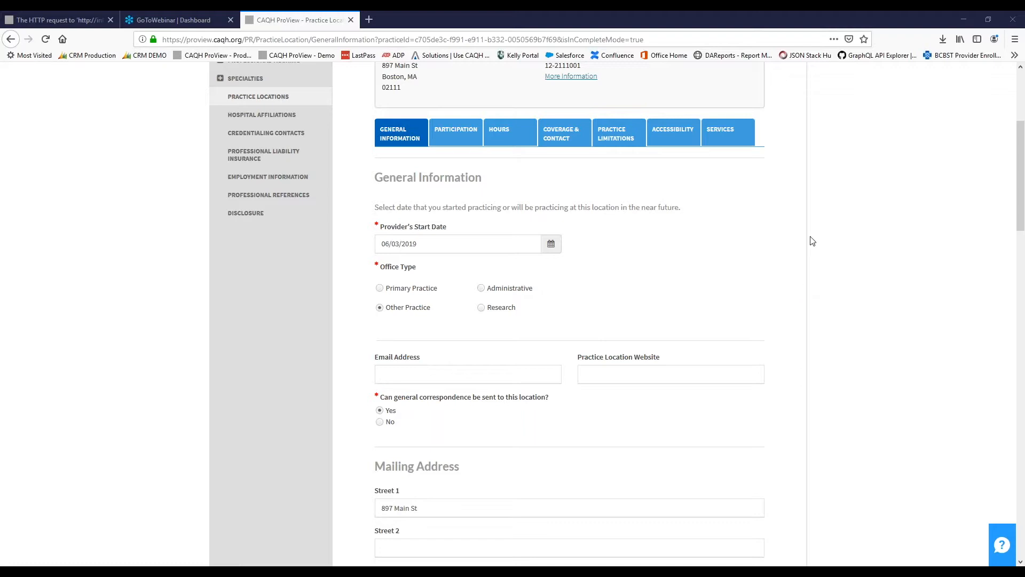
{"action": "left_click", "coordinate": [720, 131]}
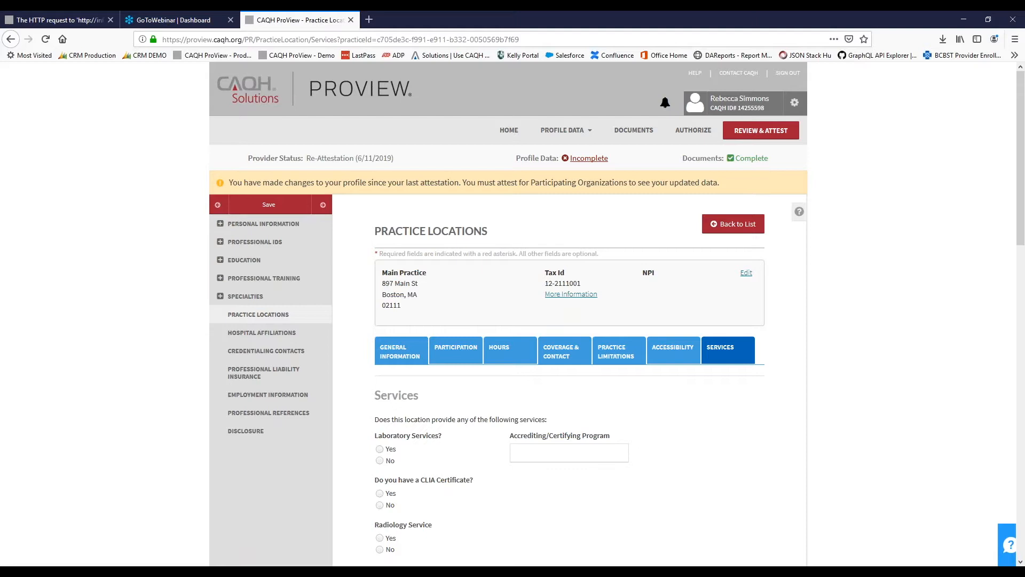
{"action": "mouse_move", "coordinate": [669, 119]}
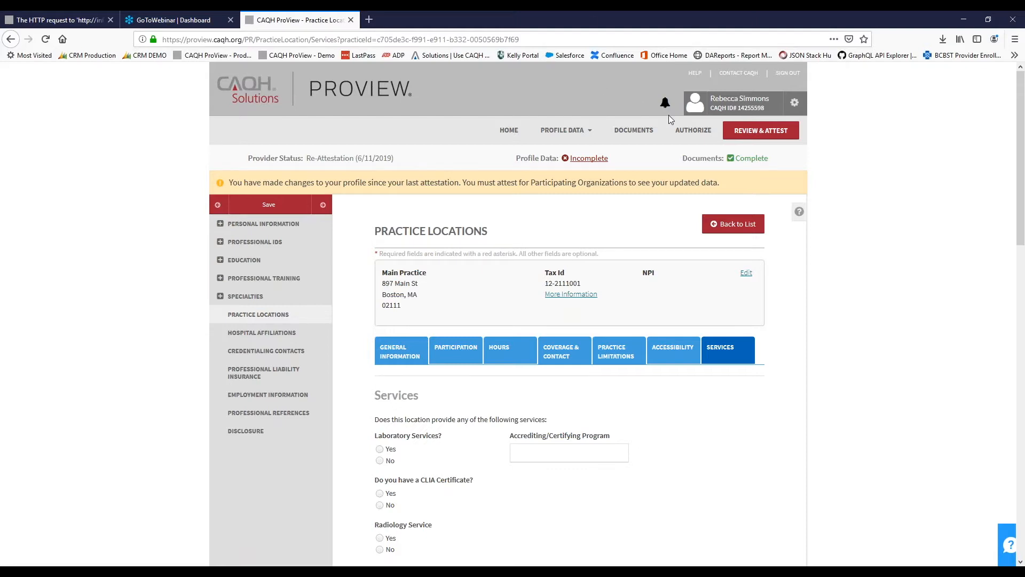
Scroll the 897 Main St Services page down to the Interpretation Services section where interpreters reads No
{"action": "scroll", "scroll_direction": "down", "scroll_amount": 3}
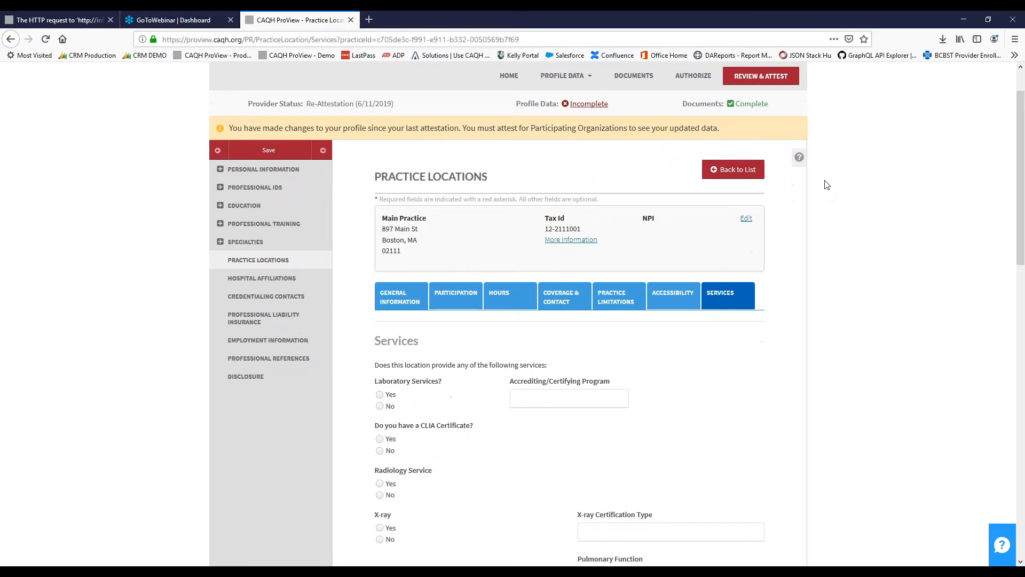
{"action": "scroll", "scroll_direction": "down", "scroll_amount": 3}
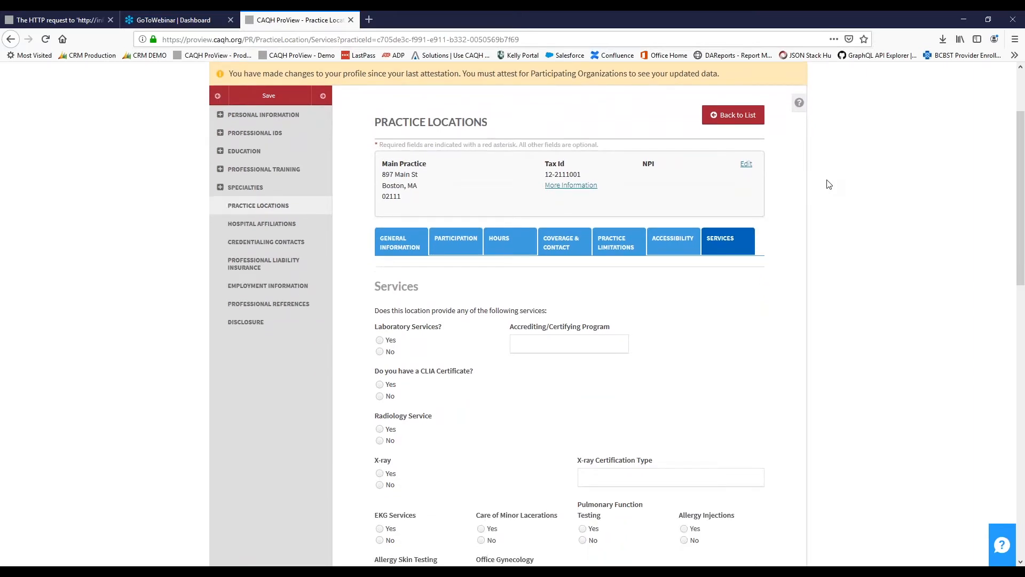
{"action": "scroll", "scroll_direction": "down", "scroll_amount": 3}
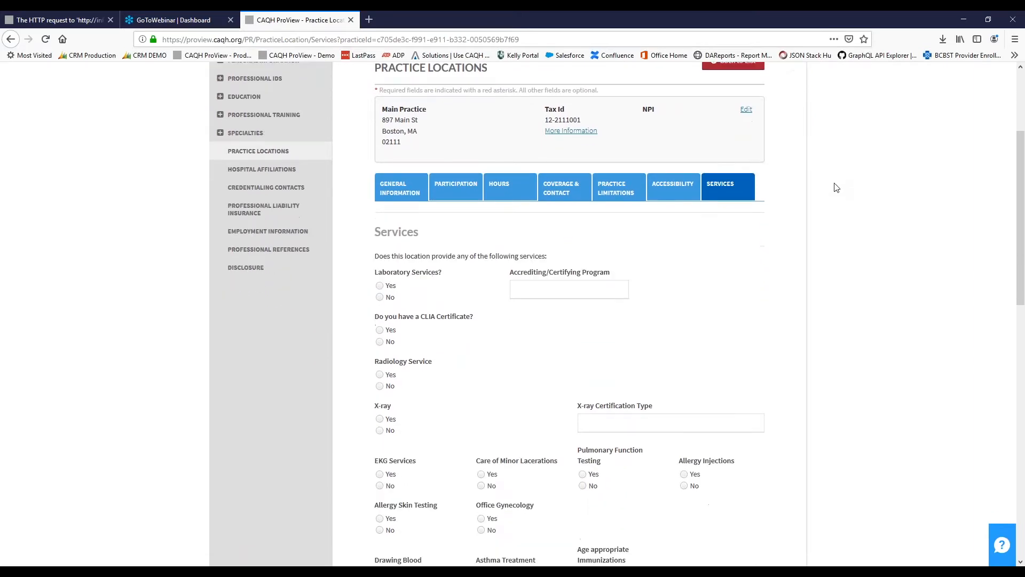
{"action": "scroll", "scroll_direction": "down", "scroll_amount": 3}
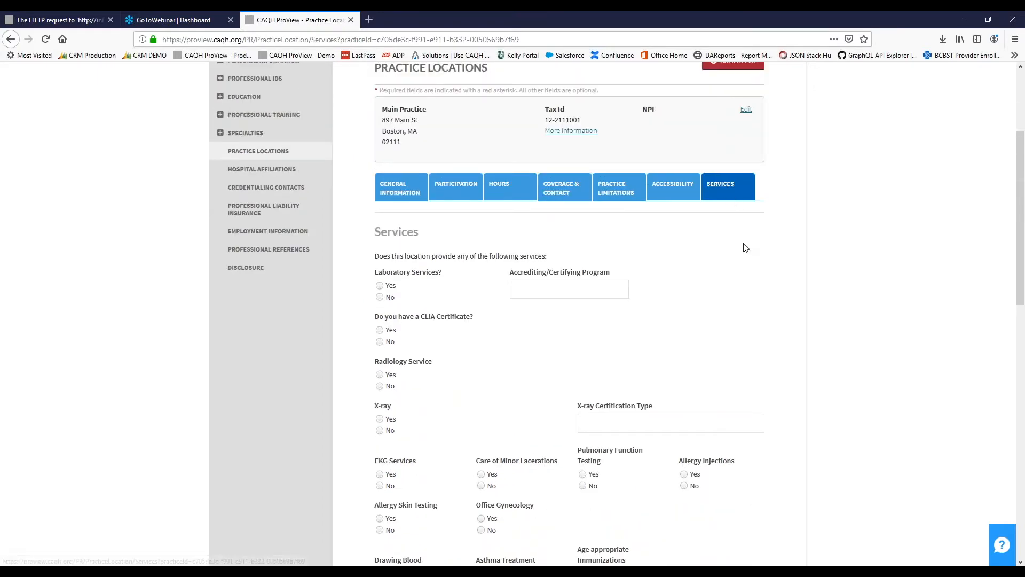
{"action": "scroll", "scroll_direction": "down", "scroll_amount": 3}
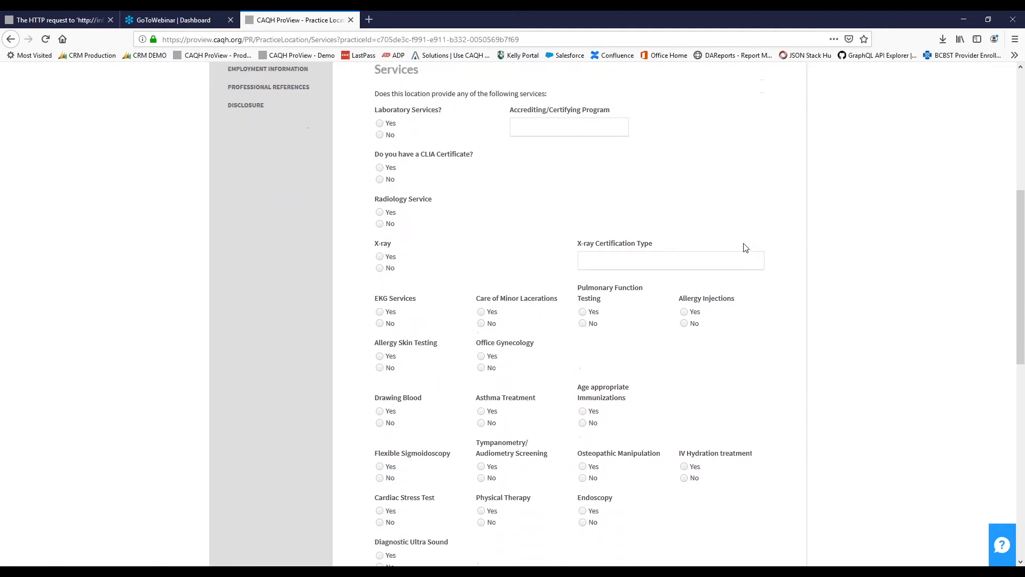
{"action": "scroll", "scroll_direction": "down", "scroll_amount": 3}
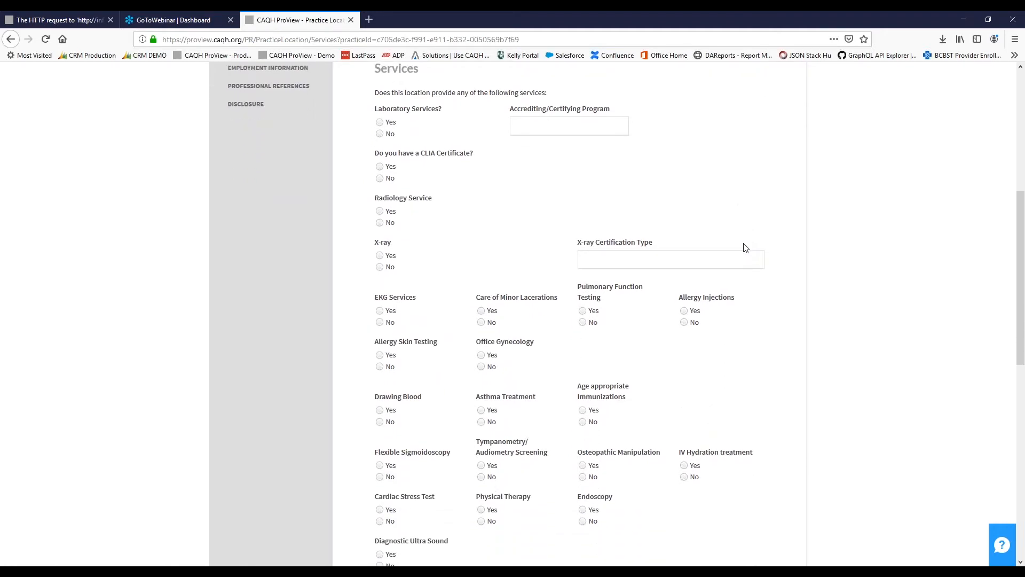
{"action": "scroll", "scroll_direction": "down", "scroll_amount": 3}
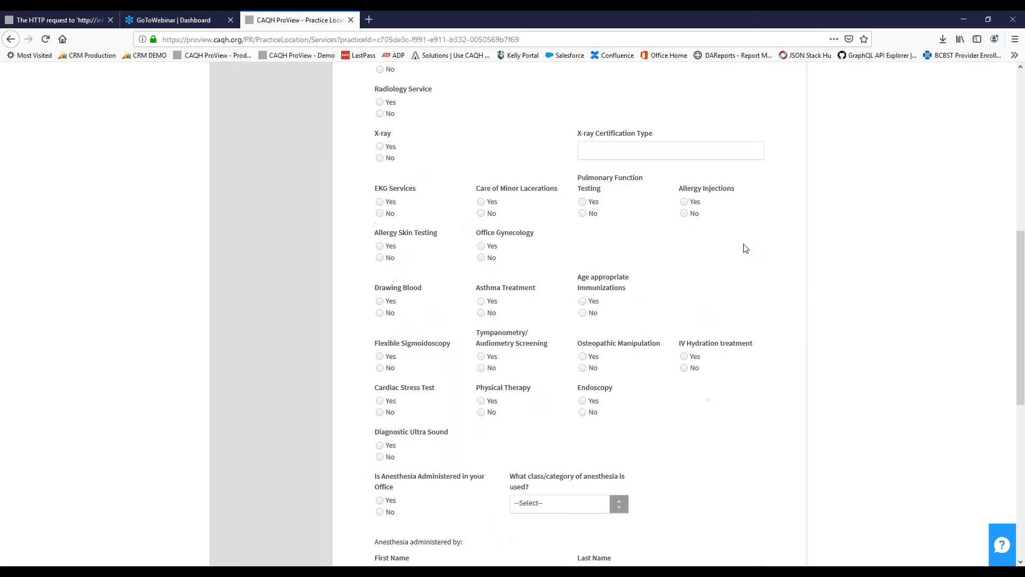
{"action": "scroll", "scroll_direction": "down", "scroll_amount": 3}
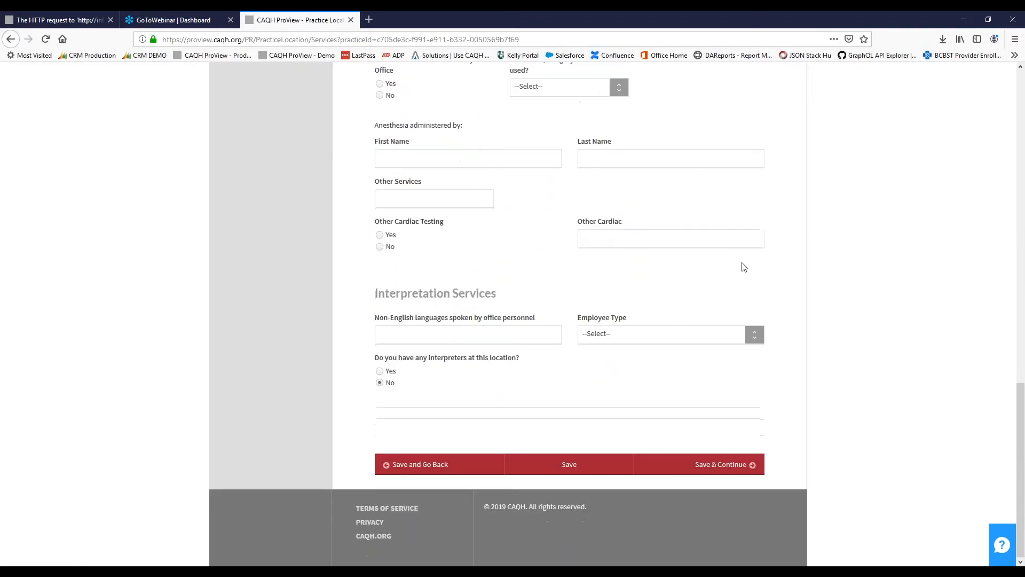
{"action": "mouse_move", "coordinate": [277, 403]}
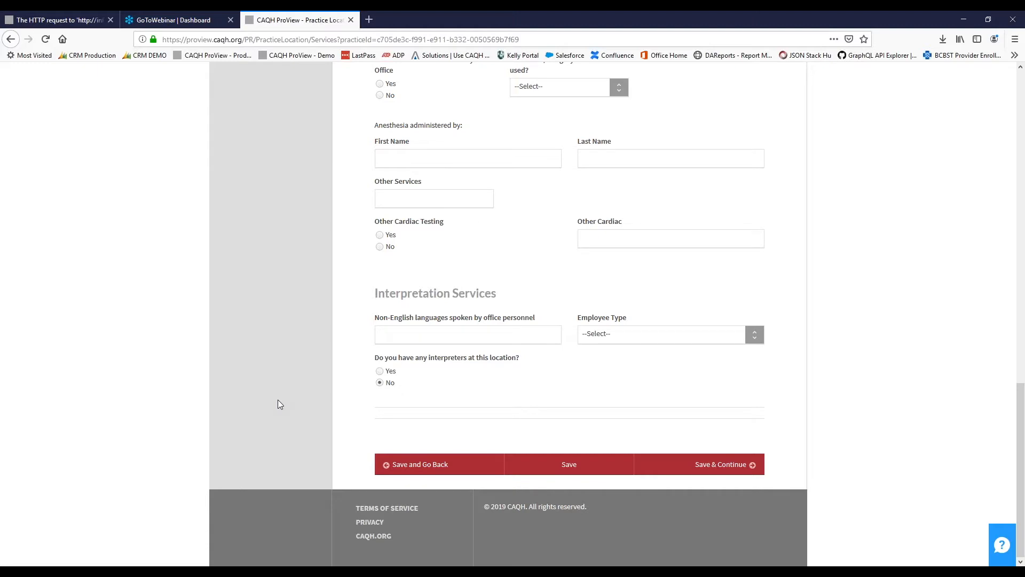
Add Spanish and Afar as office languages spoken by Office Personnel
{"action": "left_click", "coordinate": [467, 334]}
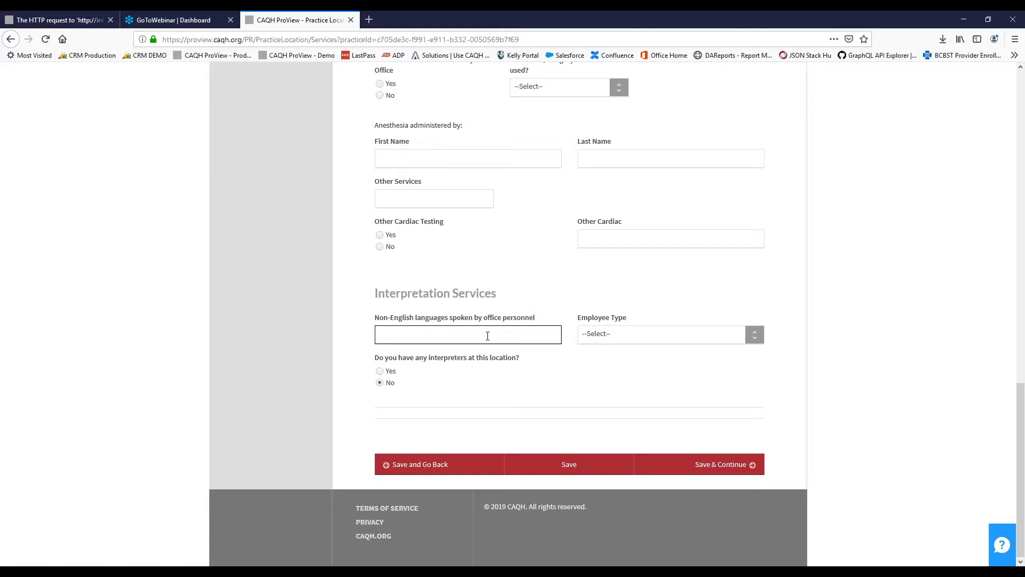
{"action": "type", "text": "sp"}
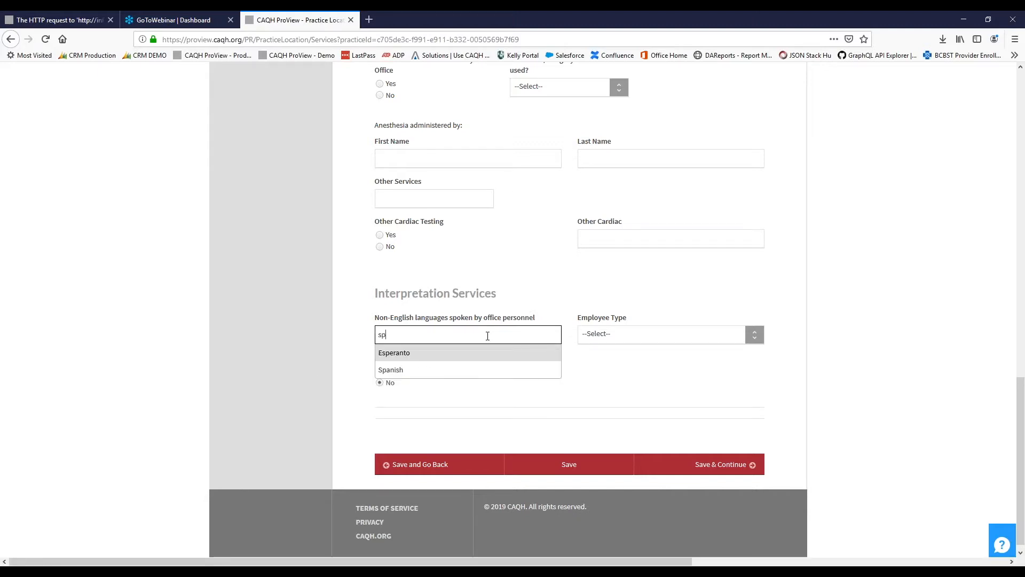
{"action": "left_click", "coordinate": [390, 369]}
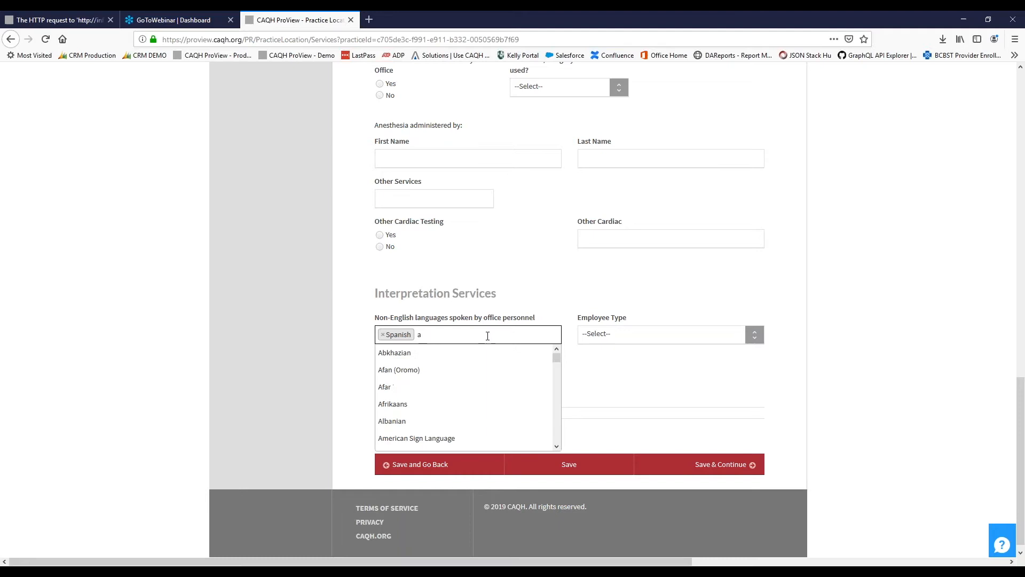
{"action": "type", "text": "fa"}
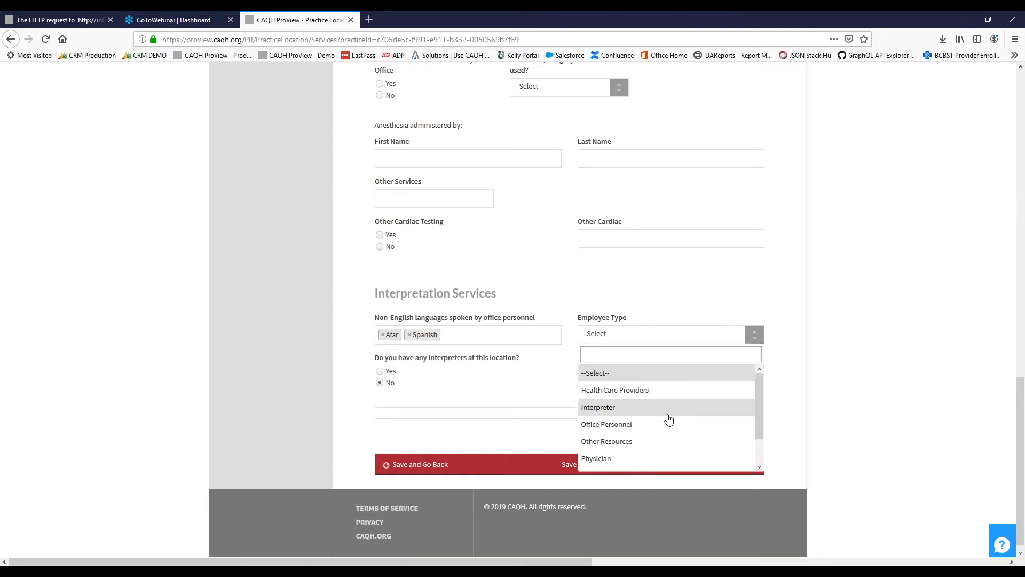
{"action": "left_click", "coordinate": [607, 424]}
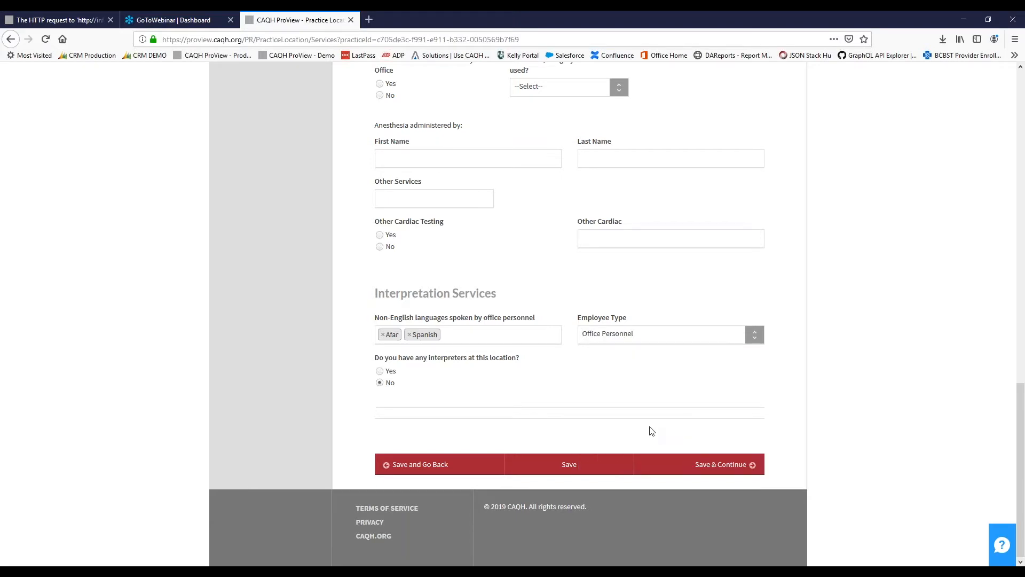
Answer Yes to interpreters, add Spanish and Sundanese as interpreter languages, and save the Services page
{"action": "left_click", "coordinate": [379, 371]}
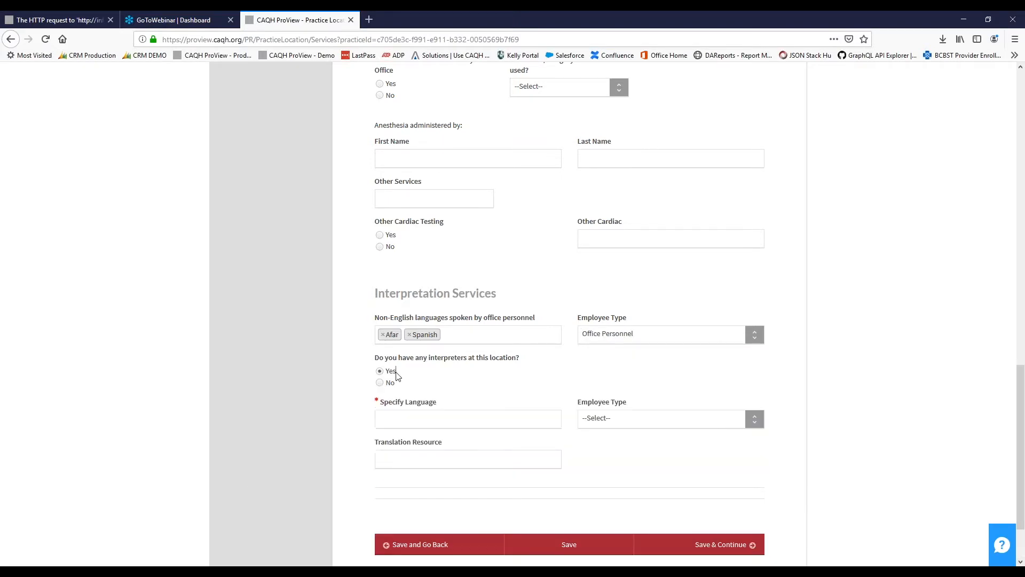
{"action": "type", "text": "span"}
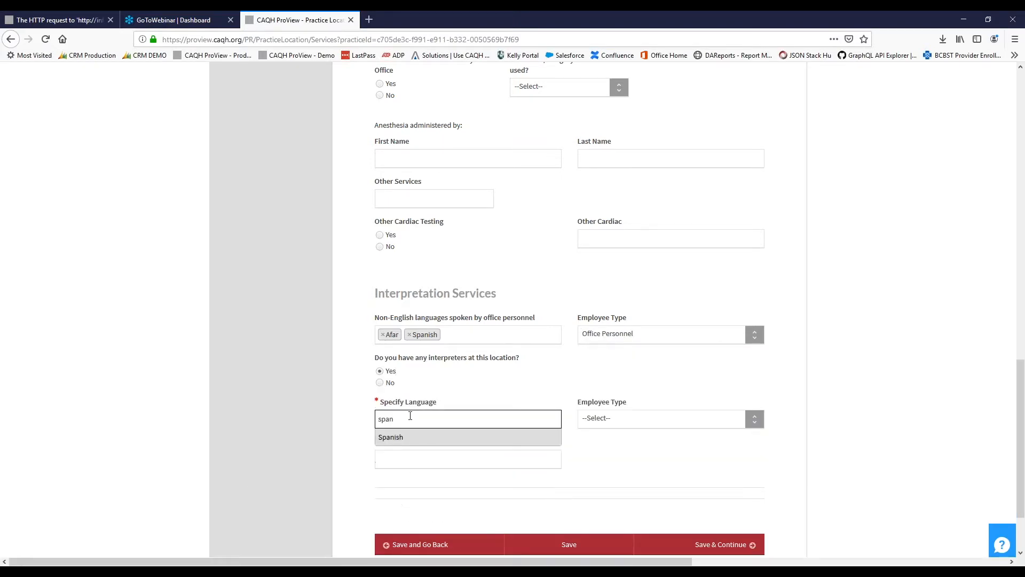
{"action": "left_click", "coordinate": [390, 437]}
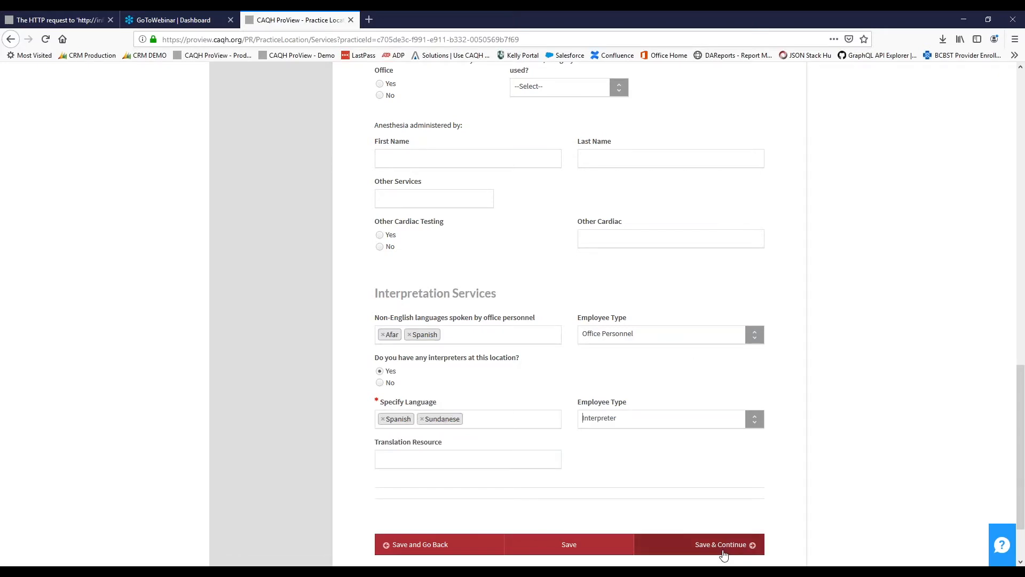
{"action": "left_click", "coordinate": [720, 543]}
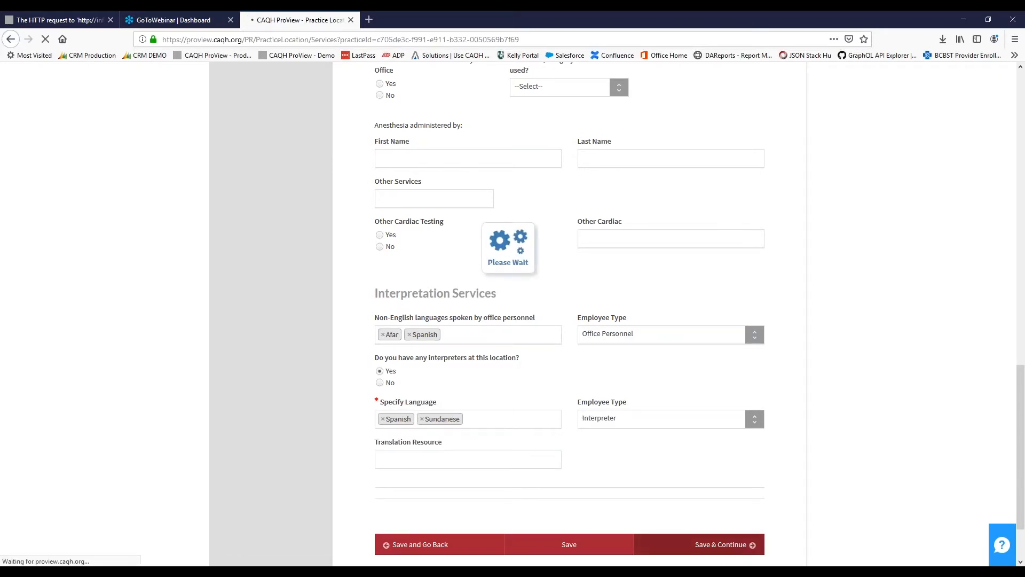
View the errors blocking attestation and go to General Information to fix the missing Country
{"action": "left_click", "coordinate": [719, 544]}
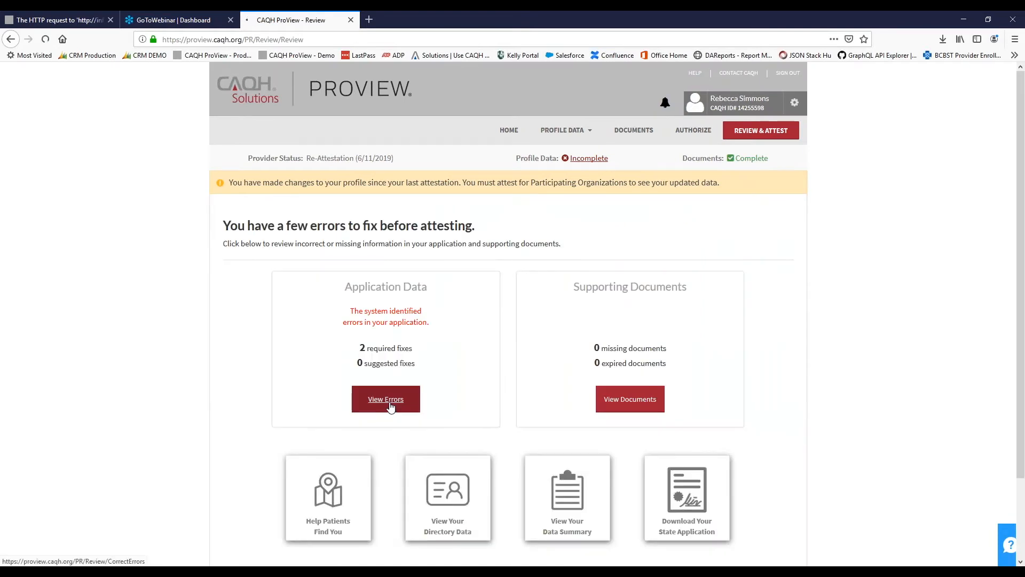
{"action": "left_click", "coordinate": [385, 398]}
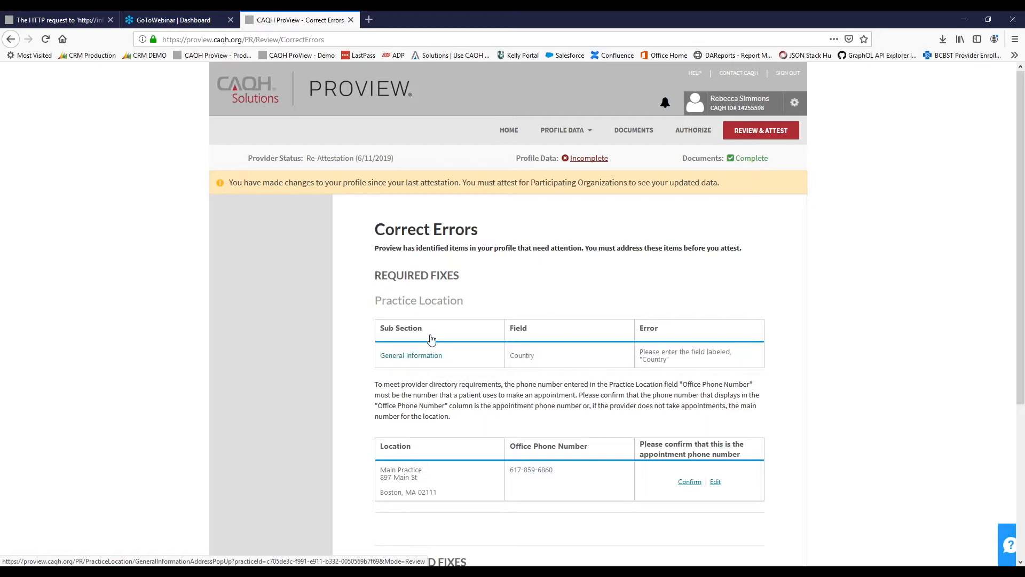
{"action": "scroll", "scroll_direction": "down", "scroll_amount": 3}
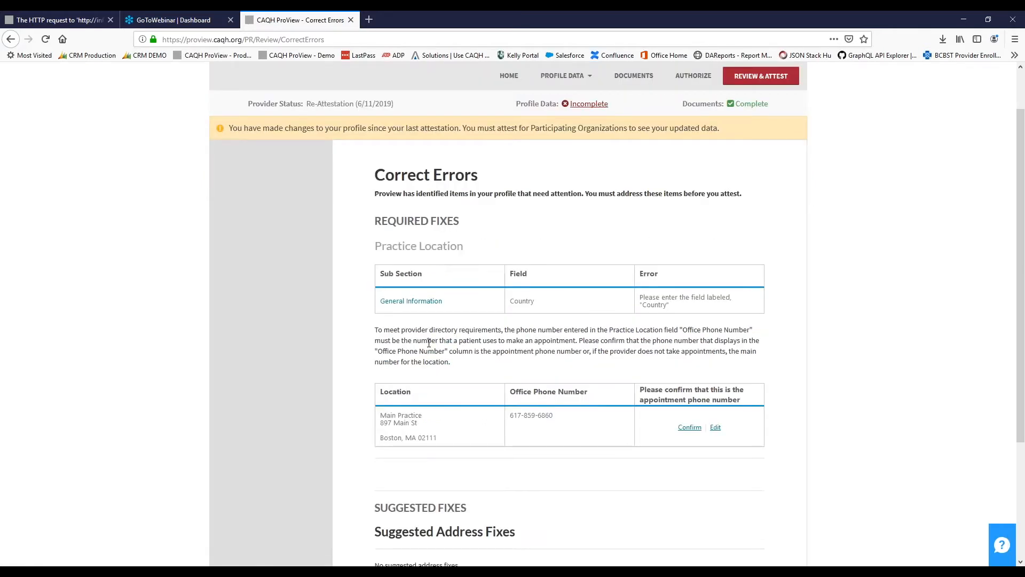
{"action": "left_click", "coordinate": [410, 301]}
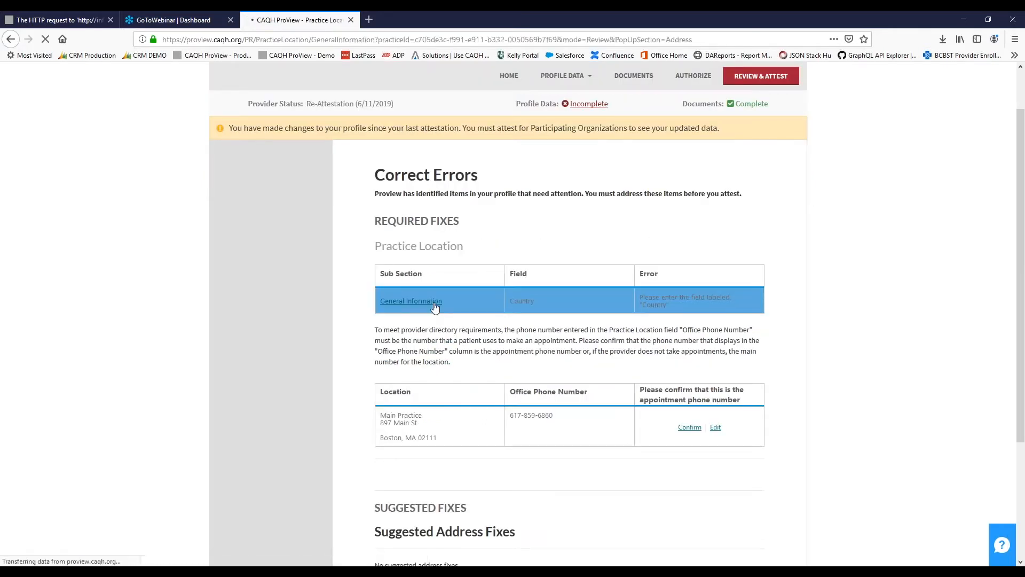
{"action": "left_click", "coordinate": [410, 301]}
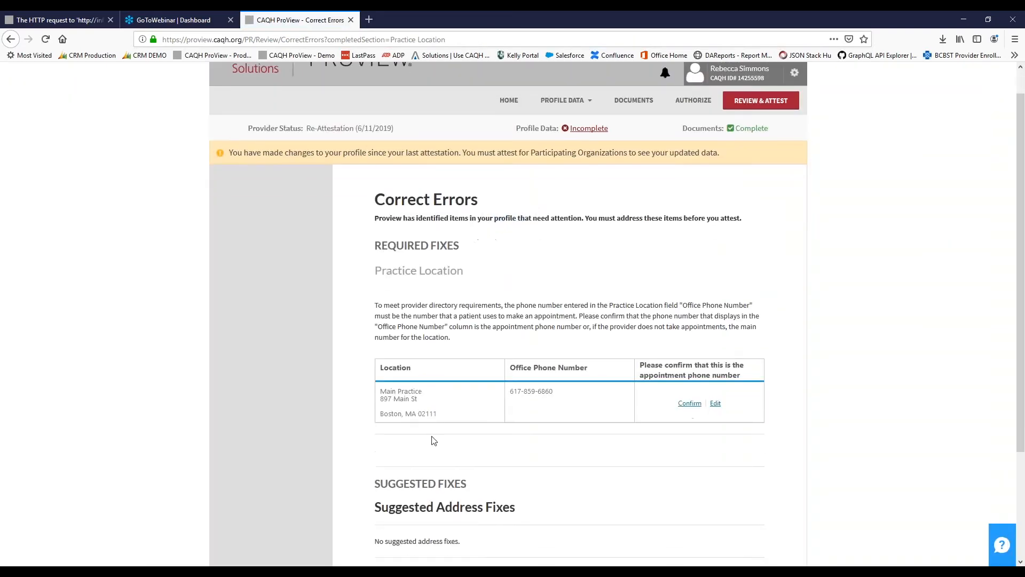
{"action": "scroll", "scroll_direction": "down", "scroll_amount": 3}
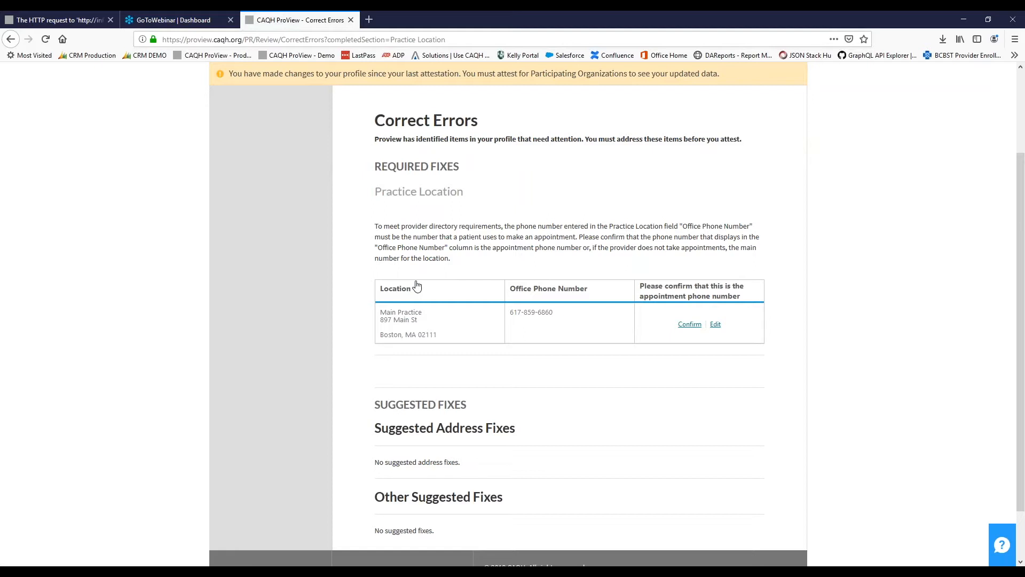
{"action": "scroll", "scroll_direction": "down", "scroll_amount": 3}
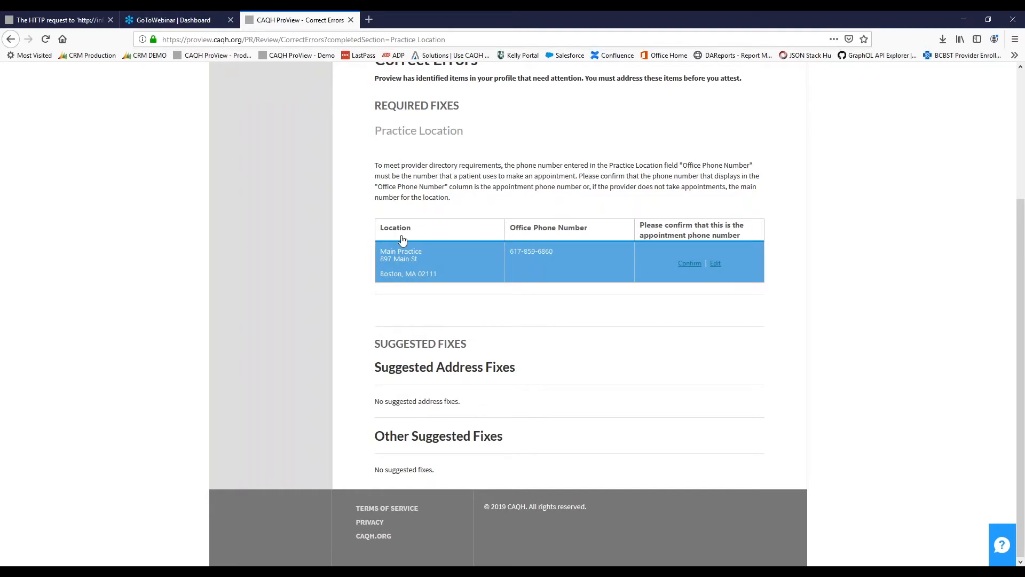
{"action": "mouse_move", "coordinate": [564, 262]}
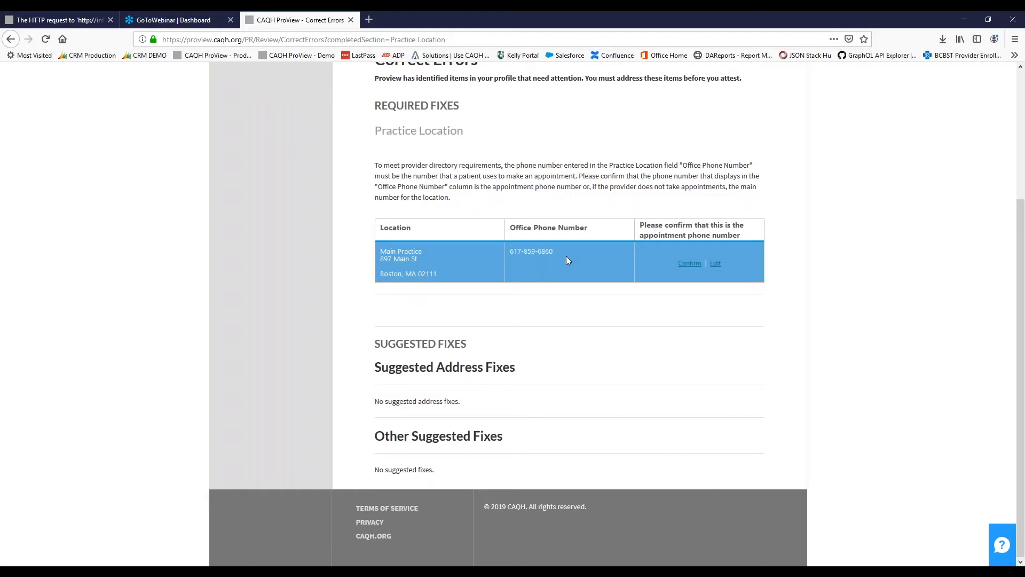
{"action": "mouse_move", "coordinate": [692, 254]}
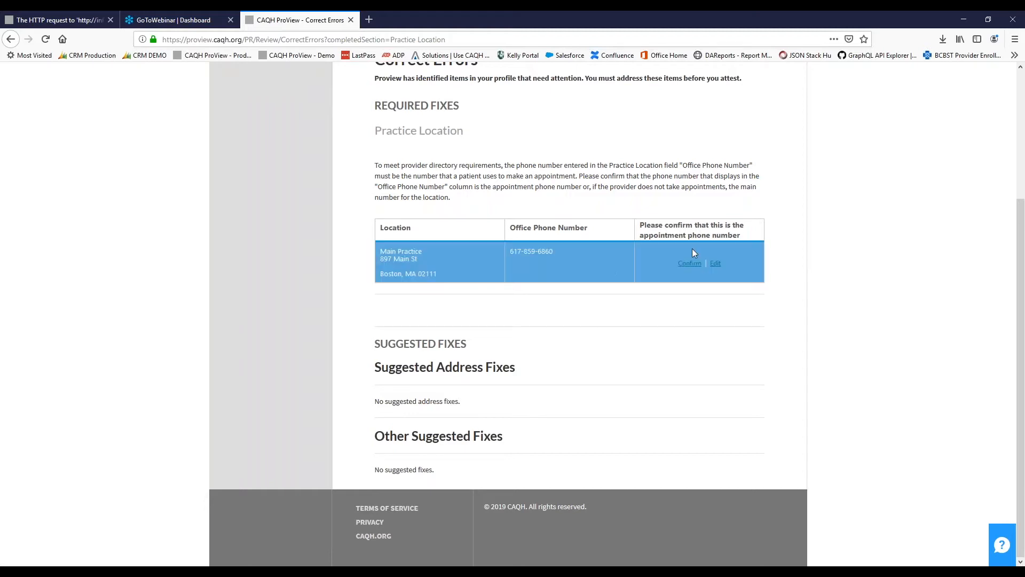
{"action": "left_click", "coordinate": [689, 263]}
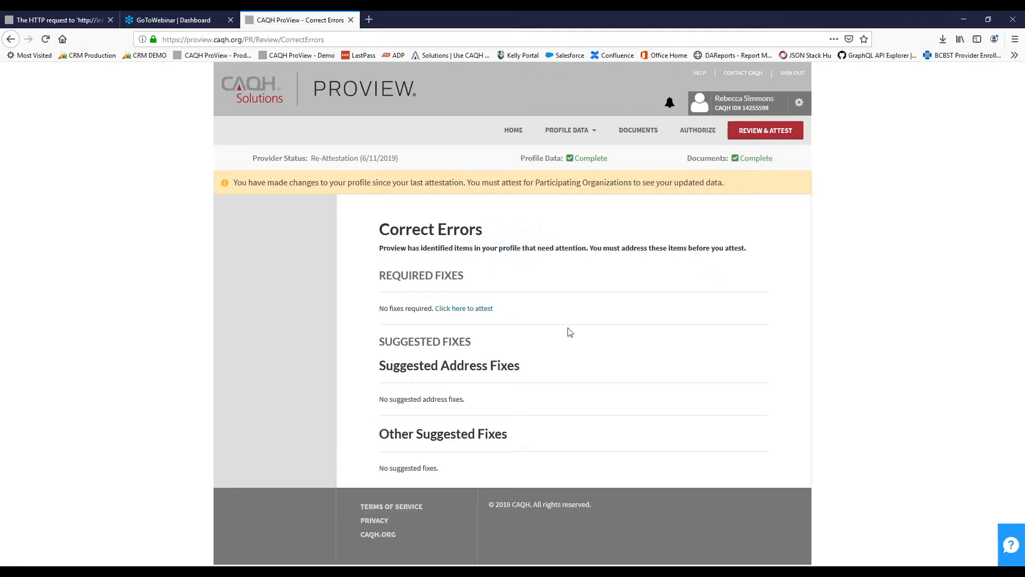
Proceed to the attestation page and view the Provider Directory Snapshot
{"action": "left_click", "coordinate": [464, 307]}
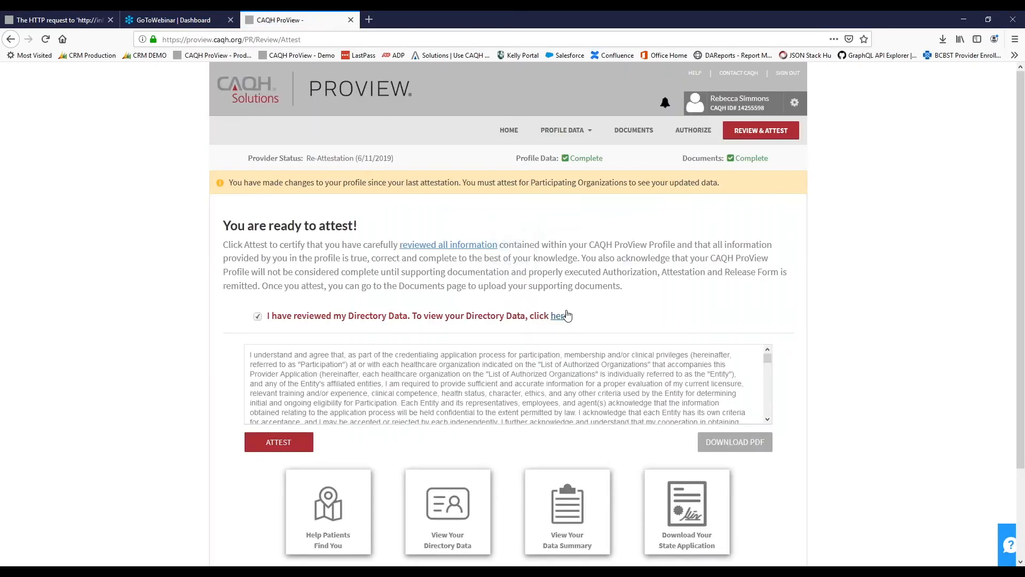
{"action": "left_click", "coordinate": [558, 315]}
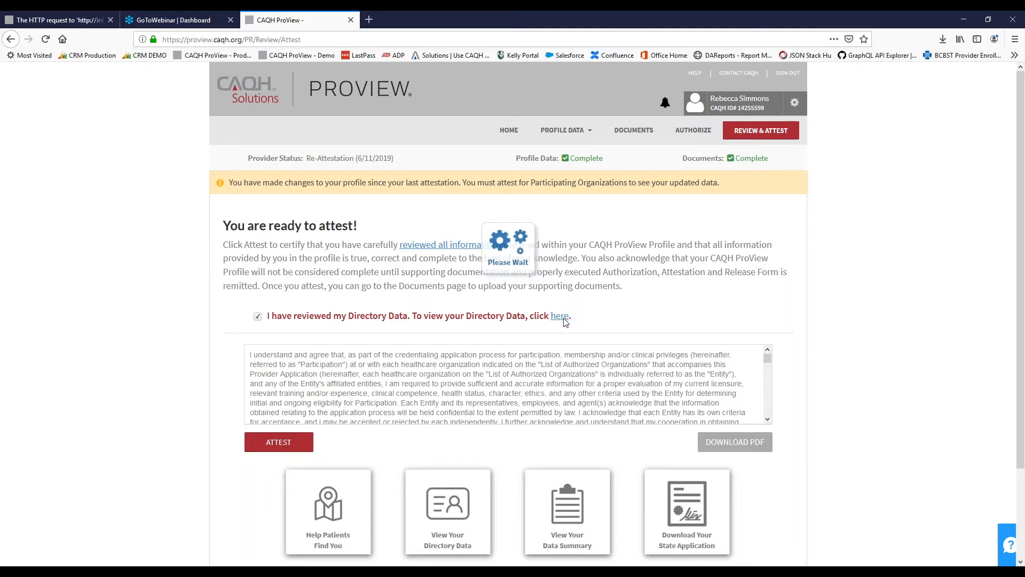
{"action": "left_click", "coordinate": [559, 316]}
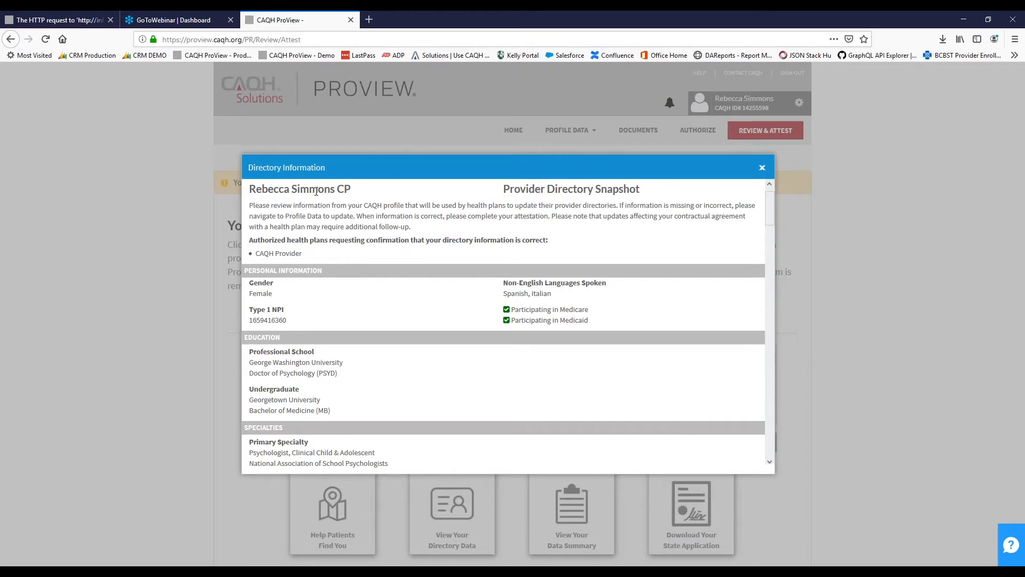
Read the directory snapshot through Hospital Affiliations and close it, returning to the ready-to-attest page
{"action": "scroll", "scroll_direction": "down", "scroll_amount": 3}
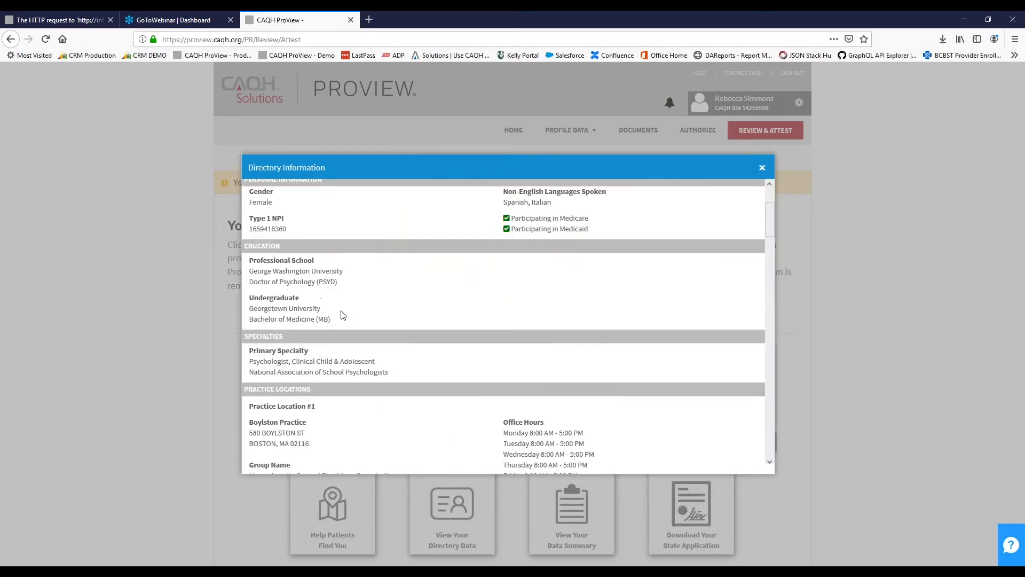
{"action": "scroll", "scroll_direction": "down", "scroll_amount": 3}
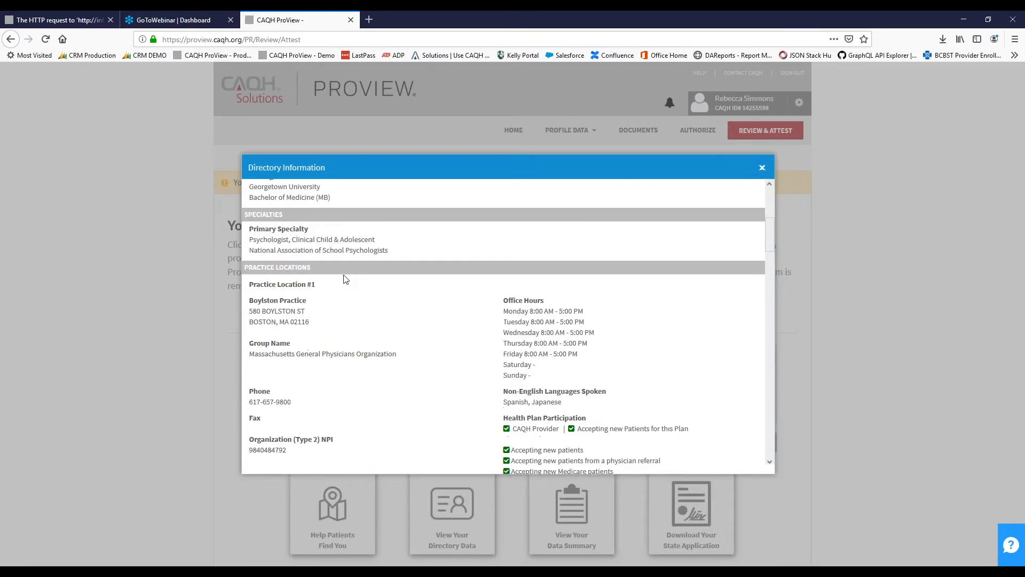
{"action": "scroll", "scroll_direction": "down", "scroll_amount": 3}
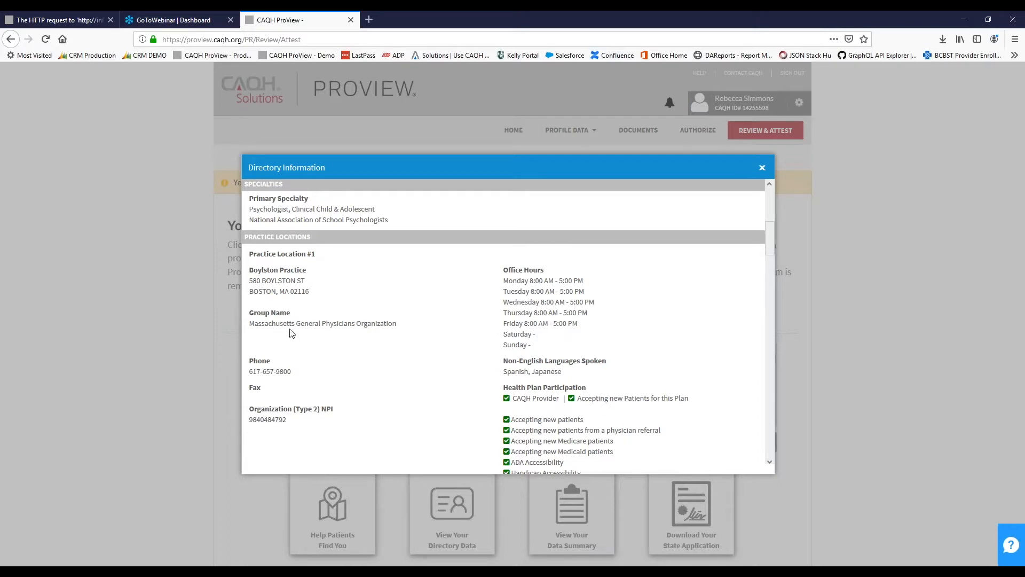
{"action": "mouse_move", "coordinate": [529, 301]}
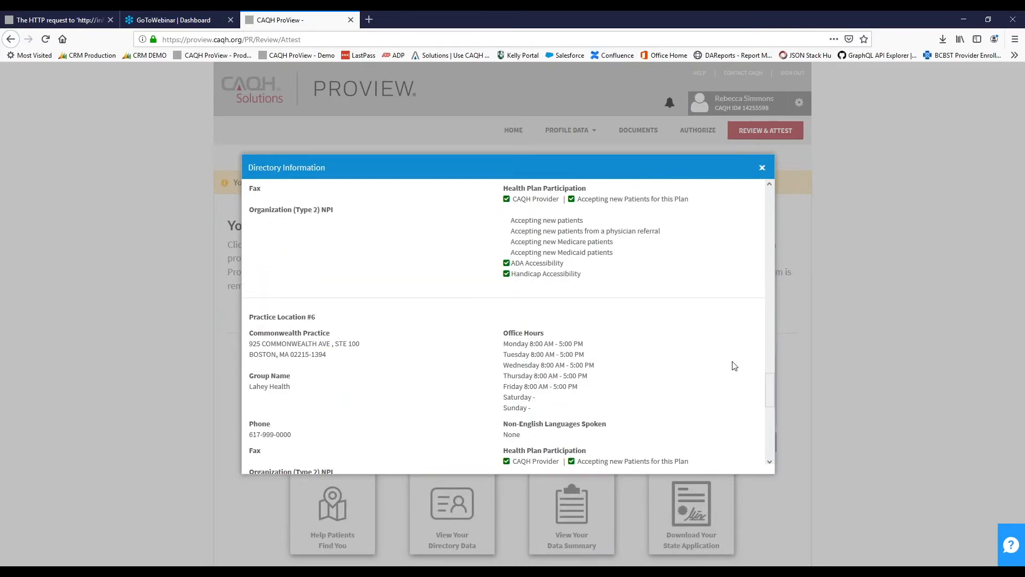
{"action": "scroll", "scroll_direction": "down", "scroll_amount": 3}
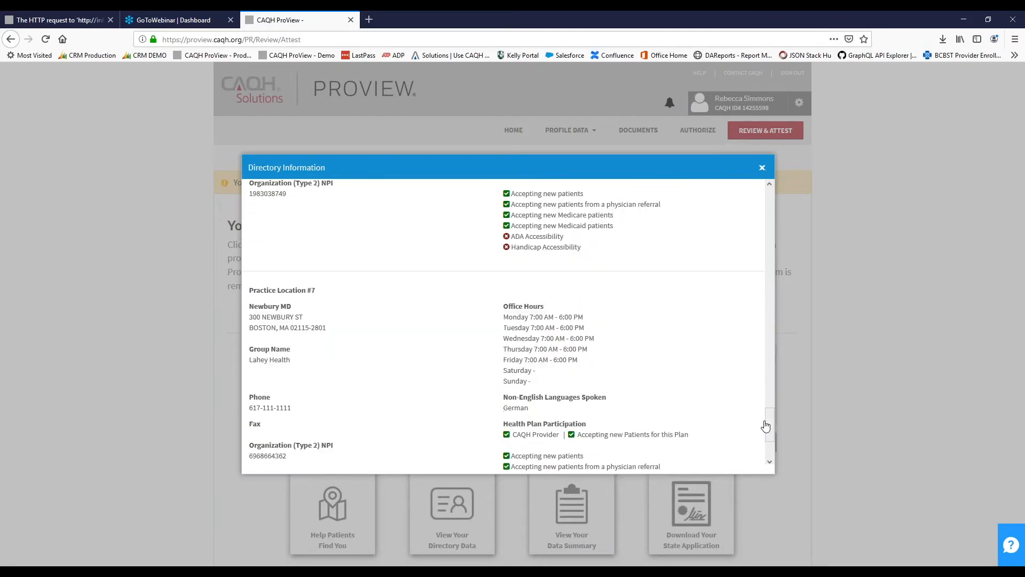
{"action": "scroll", "scroll_direction": "down", "scroll_amount": 3}
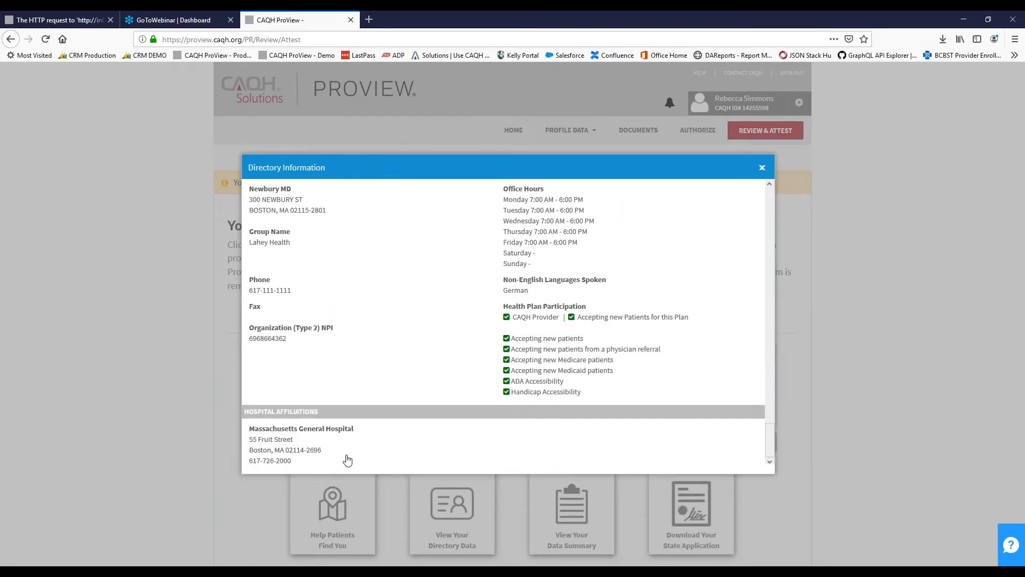
{"action": "mouse_move", "coordinate": [756, 173]}
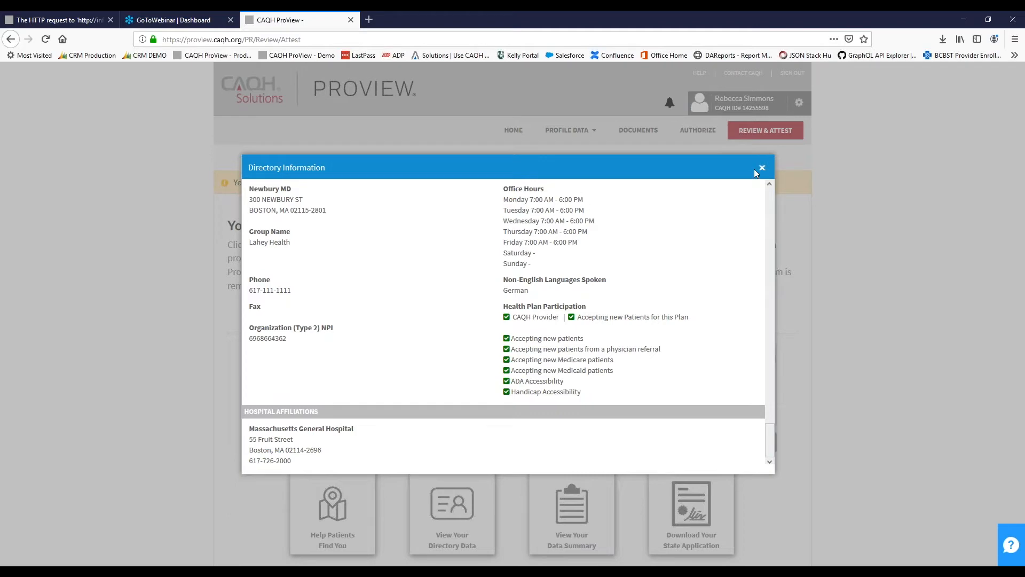
{"action": "left_click", "coordinate": [760, 168]}
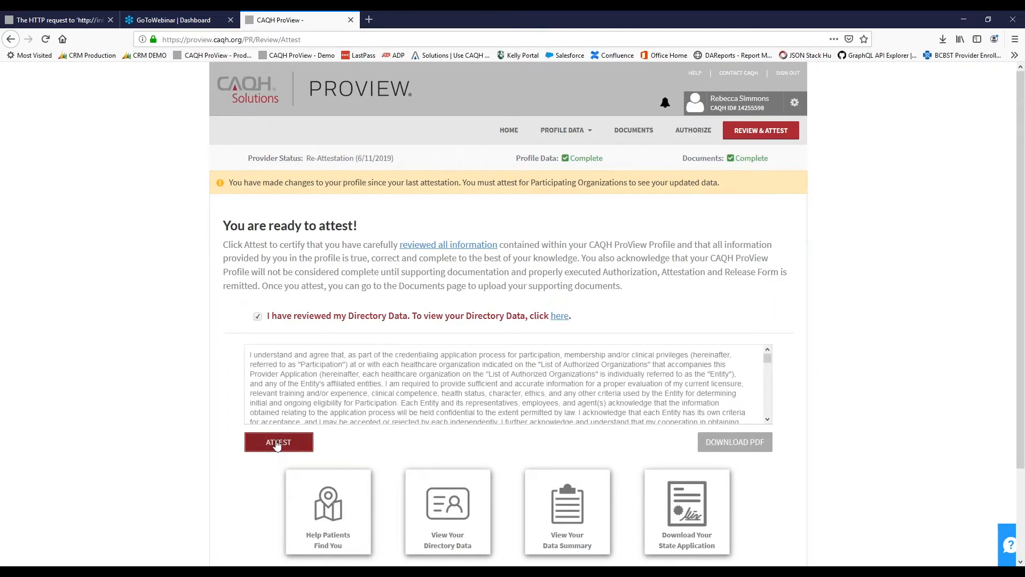
Attest the profile and reach the Attestation Completed page with Re-Attestation status (6/18/2019)
{"action": "left_click", "coordinate": [279, 441]}
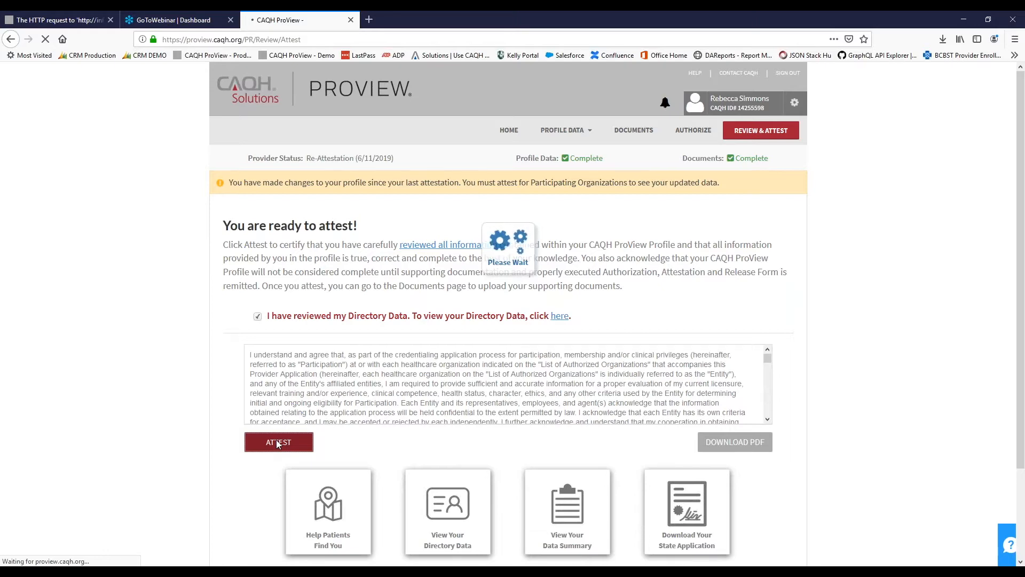
{"action": "left_click", "coordinate": [279, 441]}
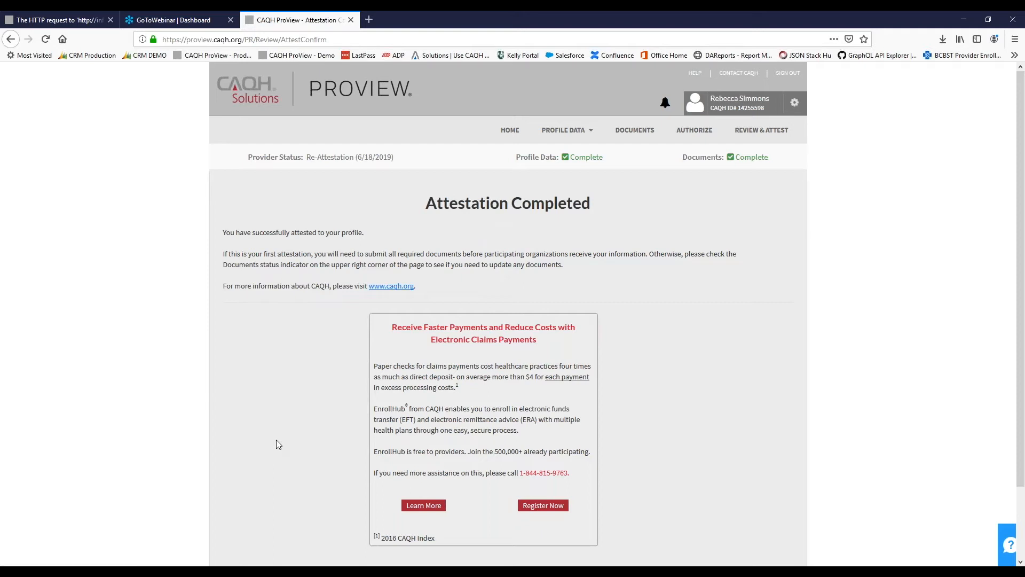
{"action": "mouse_move", "coordinate": [530, 520]}
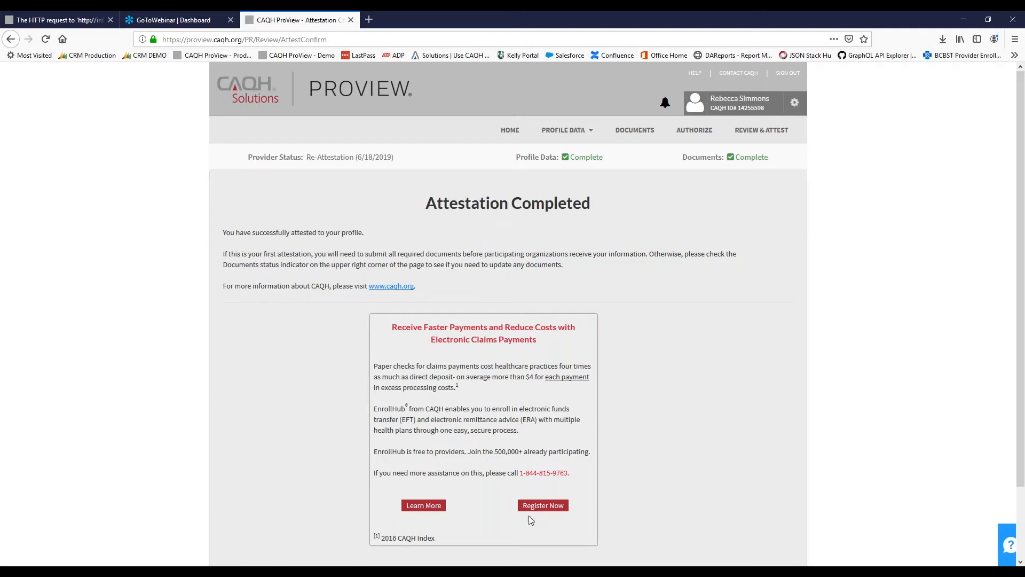
{"action": "mouse_move", "coordinate": [906, 241]}
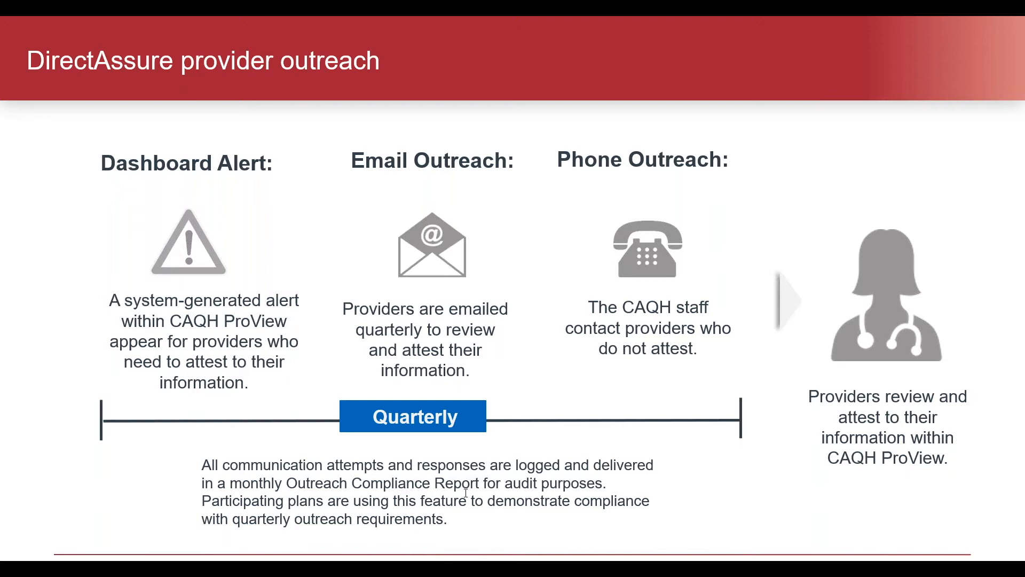
{"action": "mouse_move", "coordinate": [408, 537]}
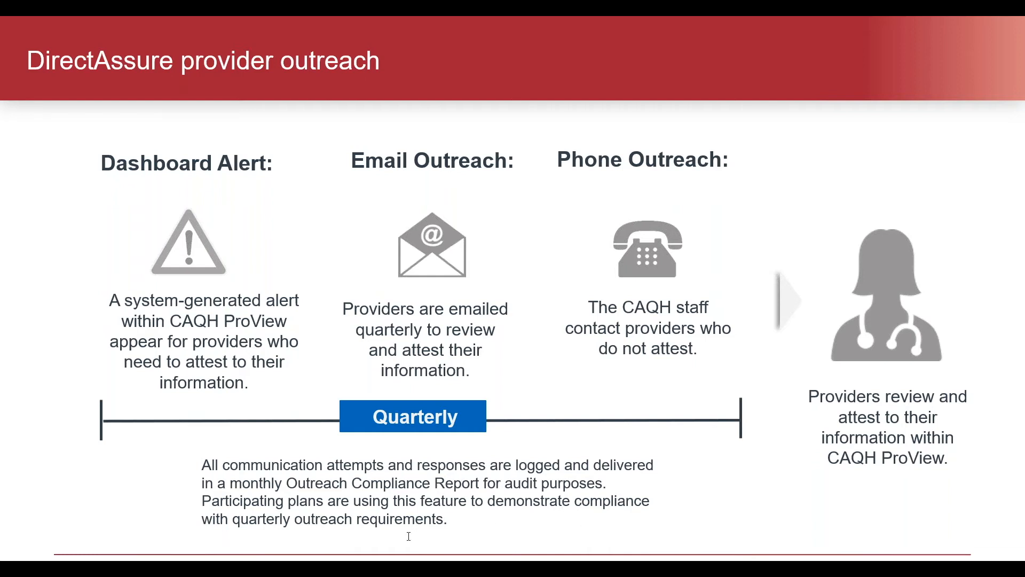